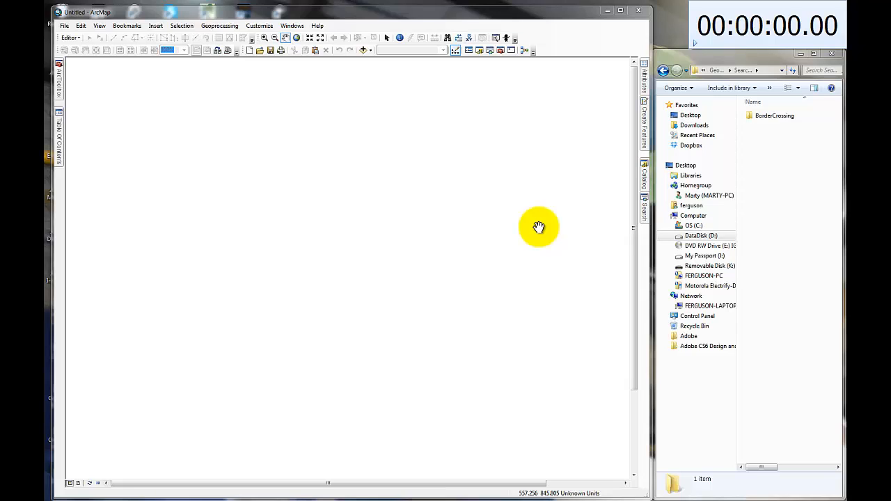
{"action": "mouse_move", "coordinate": [744, 39]}
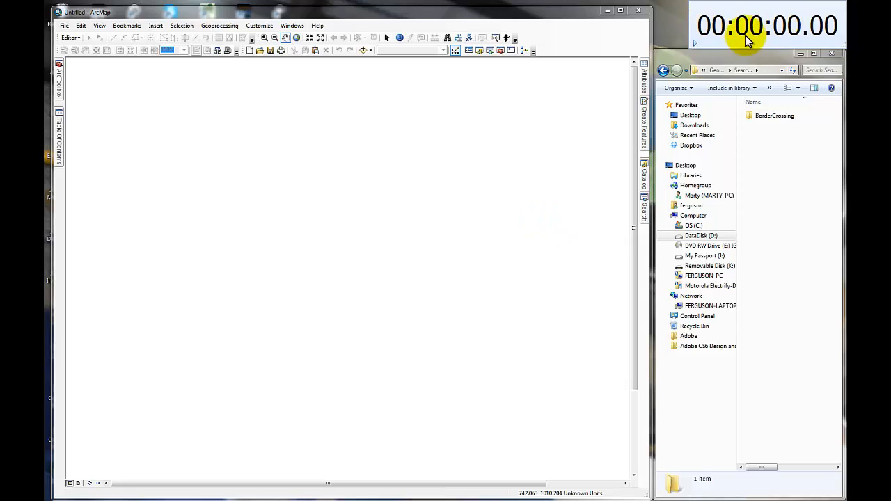
{"action": "mouse_move", "coordinate": [758, 44]}
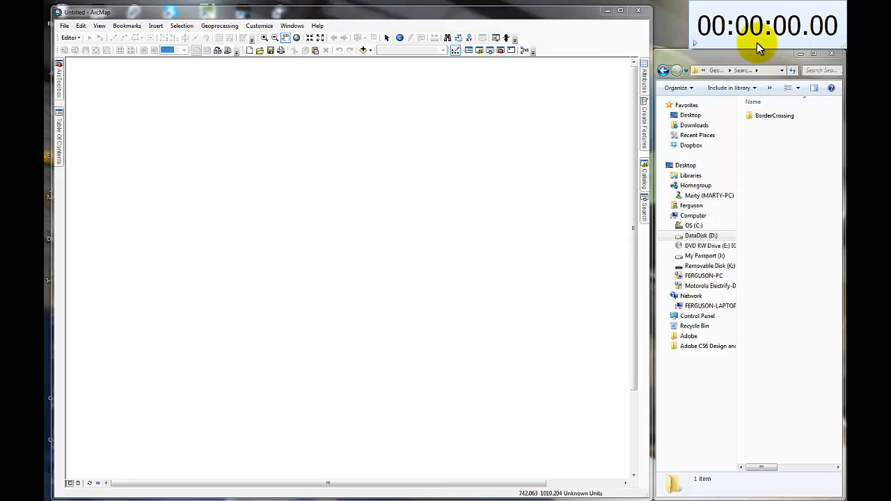
{"action": "mouse_move", "coordinate": [568, 89]}
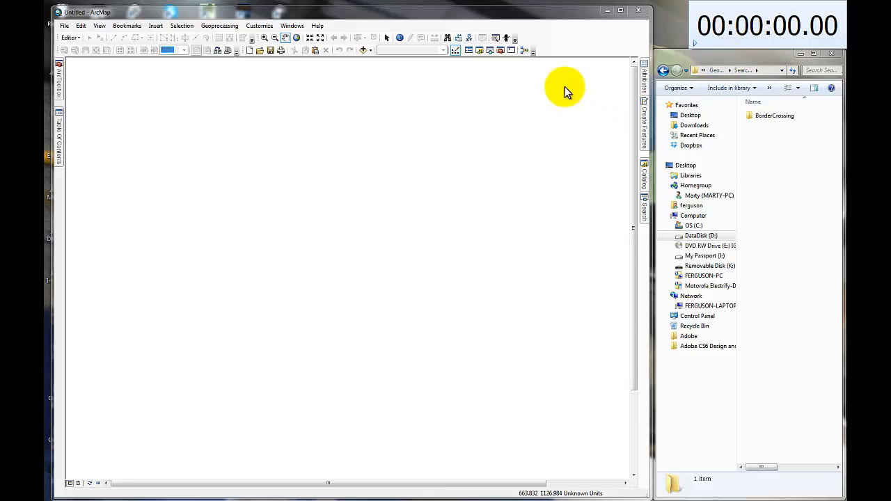
{"action": "mouse_move", "coordinate": [362, 120]}
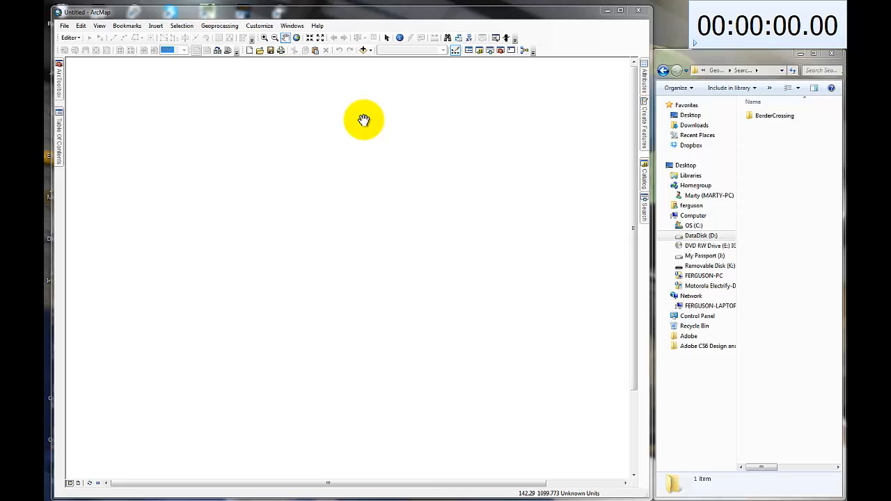
{"action": "mouse_move", "coordinate": [601, 59]}
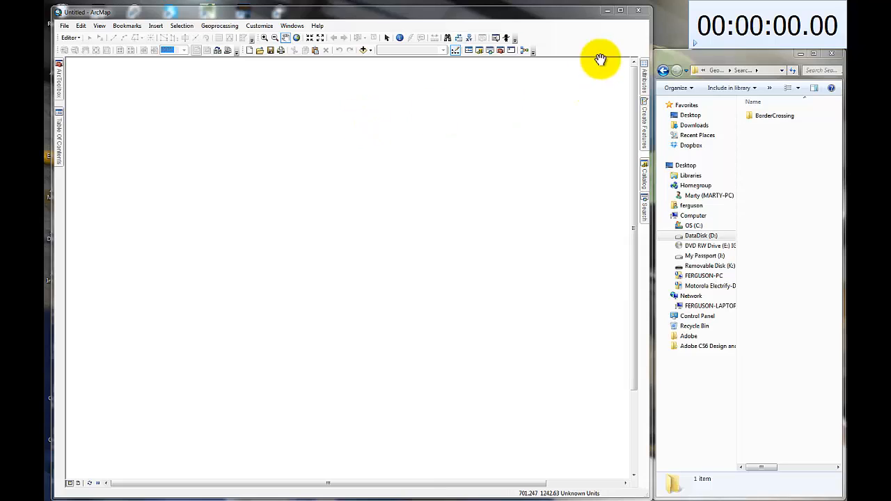
{"action": "mouse_move", "coordinate": [696, 53]}
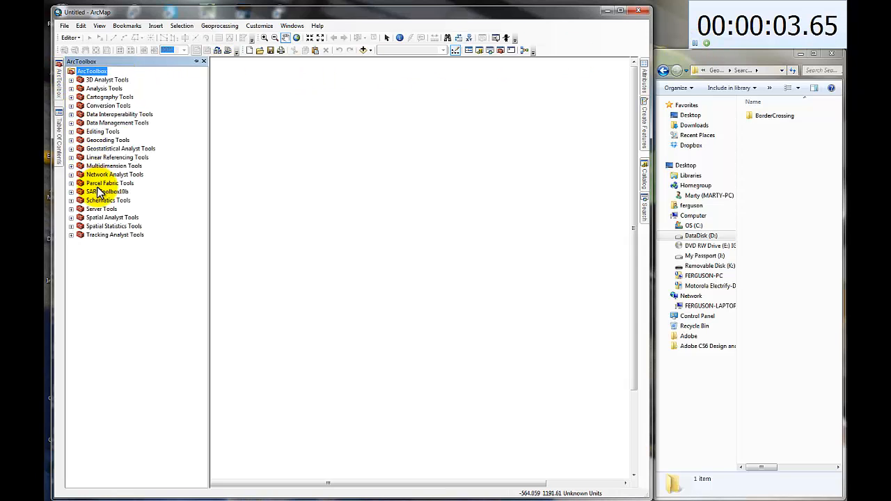
Launch the Create New Incident tool from the SAR_Toolbox in ArcToolbox.
{"action": "left_click", "coordinate": [71, 192]}
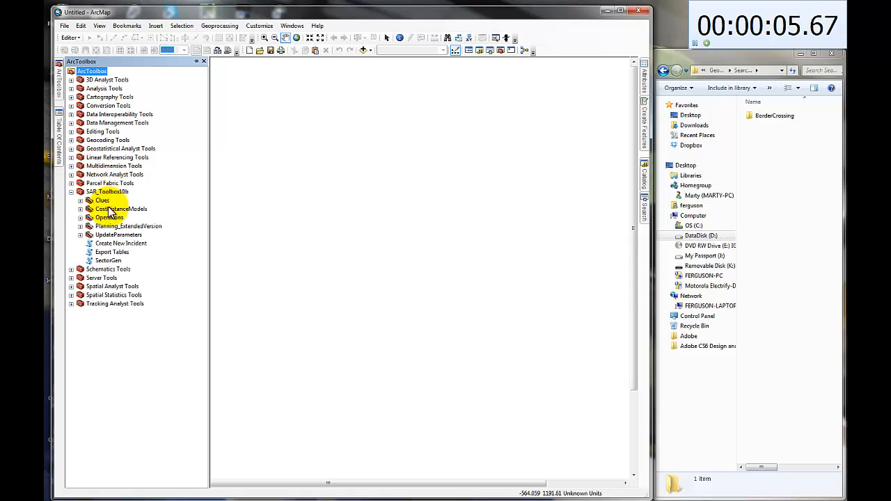
{"action": "left_click", "coordinate": [121, 243]}
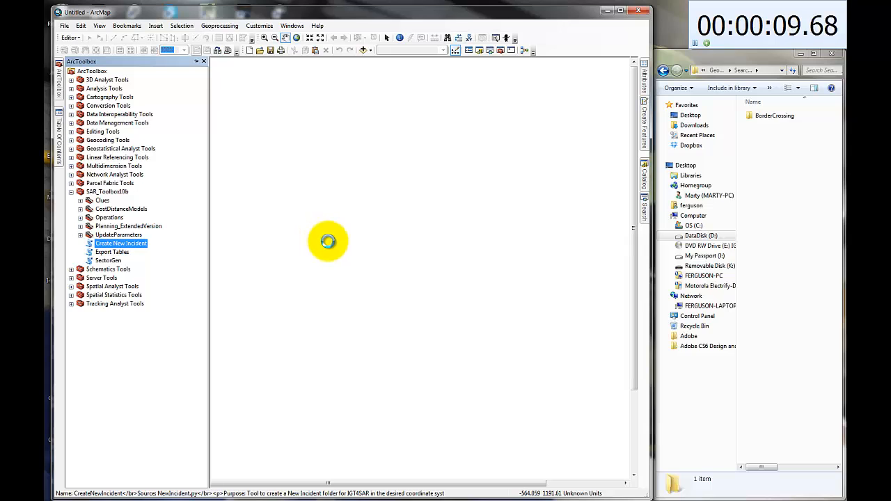
{"action": "double_click", "coordinate": [120, 242]}
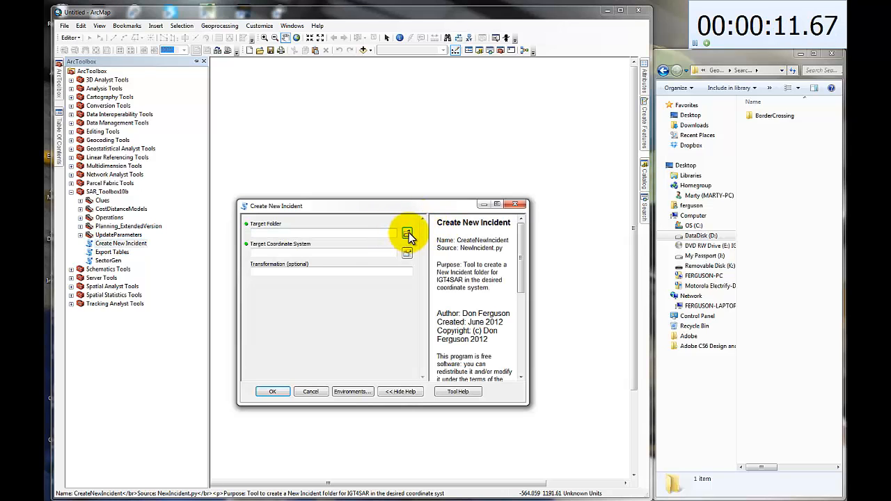
Target a new incident folder named 120826 under the Searches folder.
{"action": "left_click", "coordinate": [407, 233]}
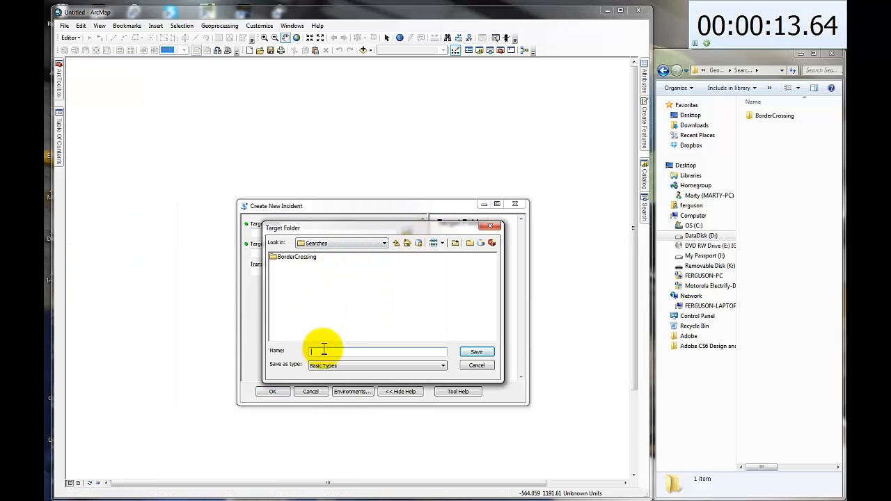
{"action": "left_click", "coordinate": [384, 242]}
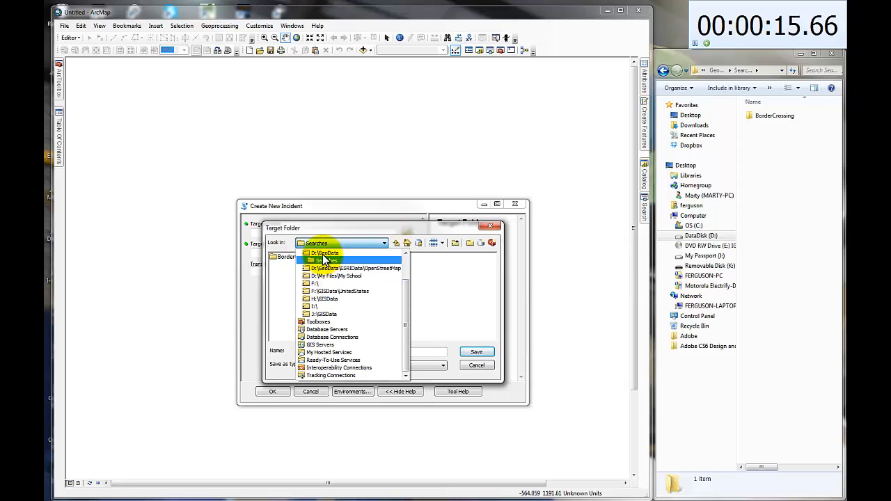
{"action": "left_click", "coordinate": [327, 260]}
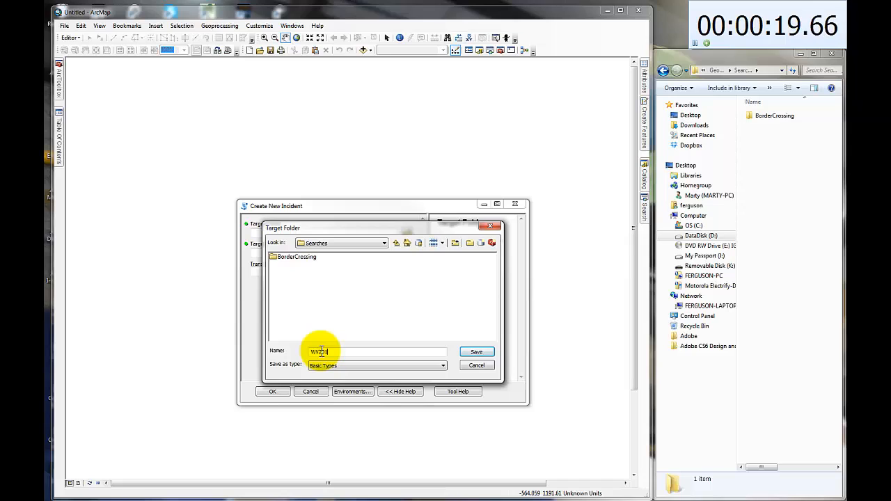
{"action": "type", "text": "120826A"}
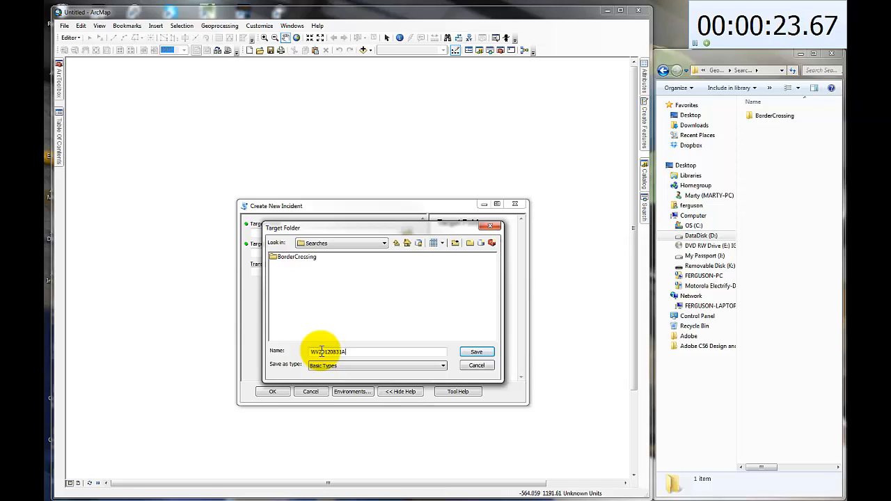
{"action": "left_click", "coordinate": [476, 351]}
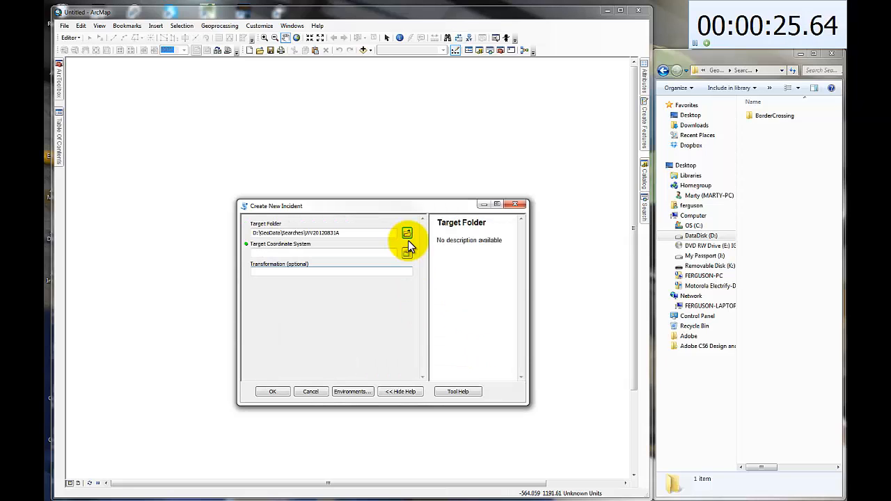
Choose WGS_1984_UTM_Zone_17N as the coordinate system and run the incident creation.
{"action": "left_click", "coordinate": [407, 249]}
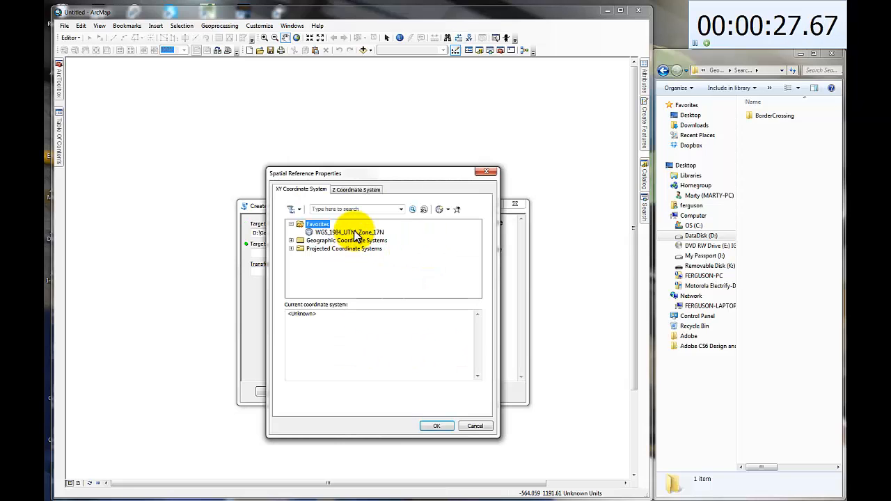
{"action": "left_click", "coordinate": [348, 231]}
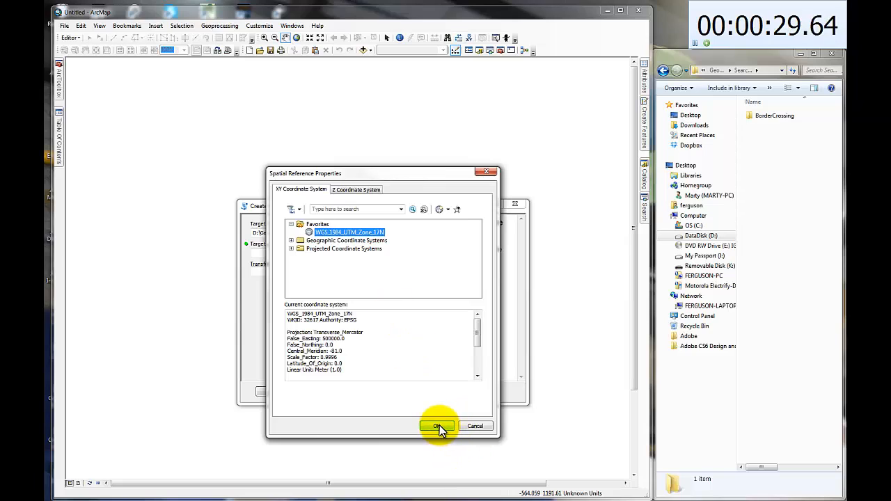
{"action": "left_click", "coordinate": [437, 426]}
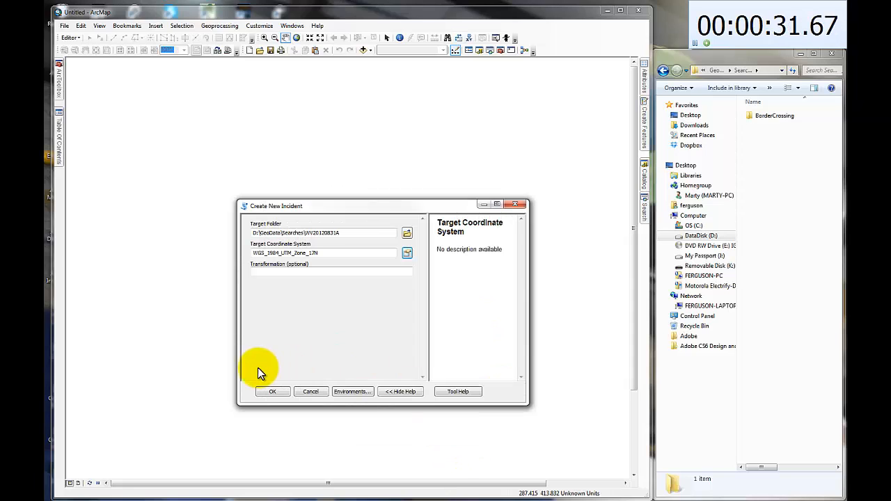
{"action": "left_click", "coordinate": [273, 391]}
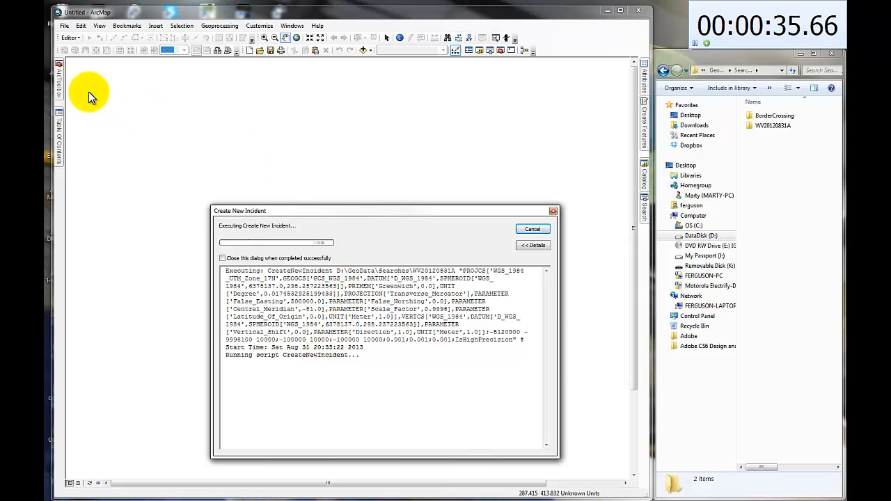
{"action": "mouse_move", "coordinate": [67, 90]}
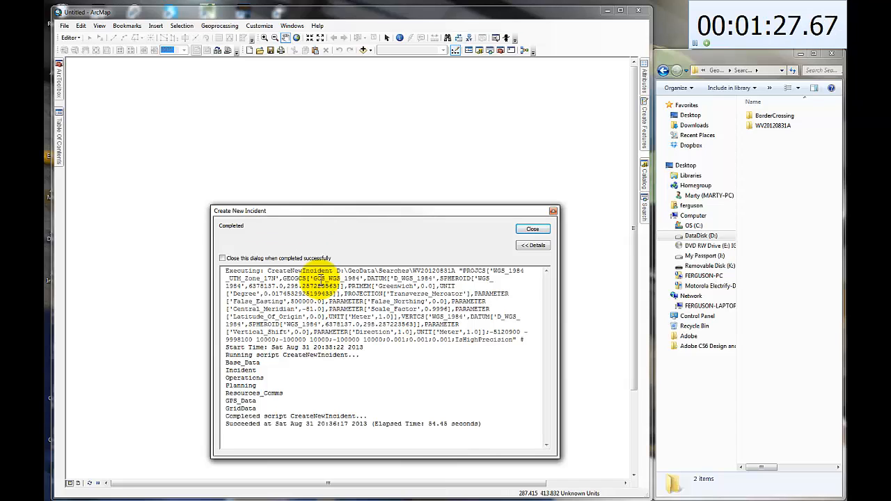
Close the completed Create New Incident report.
{"action": "left_click", "coordinate": [532, 228]}
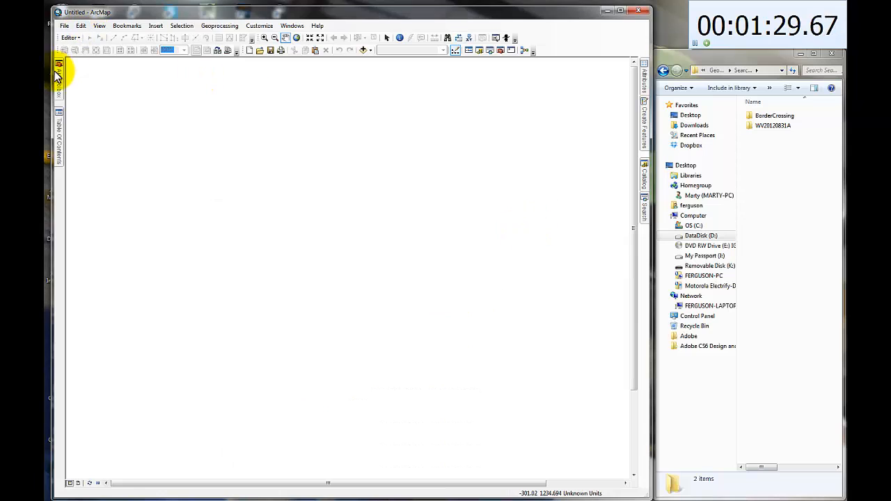
Open an existing SAR map document, discarding changes to the untitled map.
{"action": "left_click", "coordinate": [64, 25]}
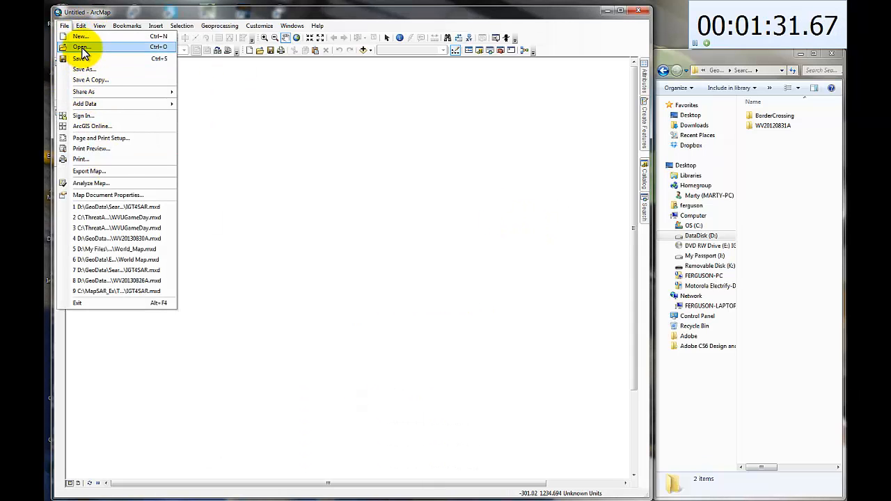
{"action": "left_click", "coordinate": [81, 47]}
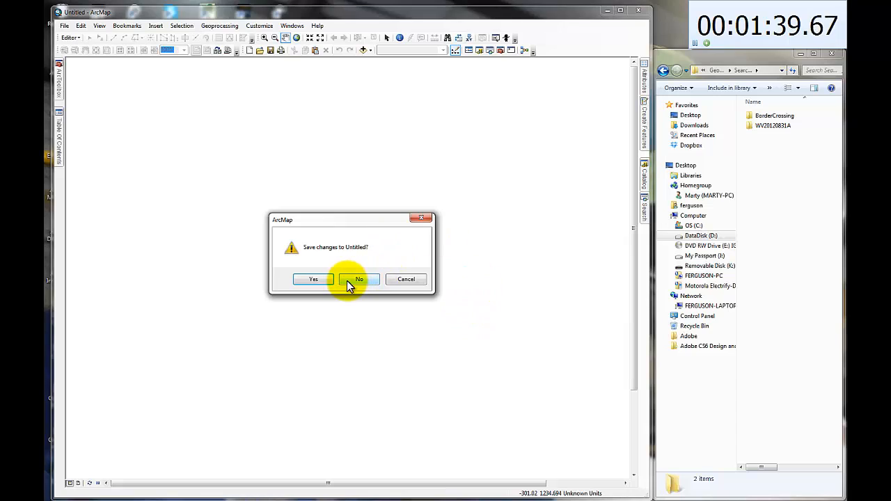
{"action": "left_click", "coordinate": [360, 279]}
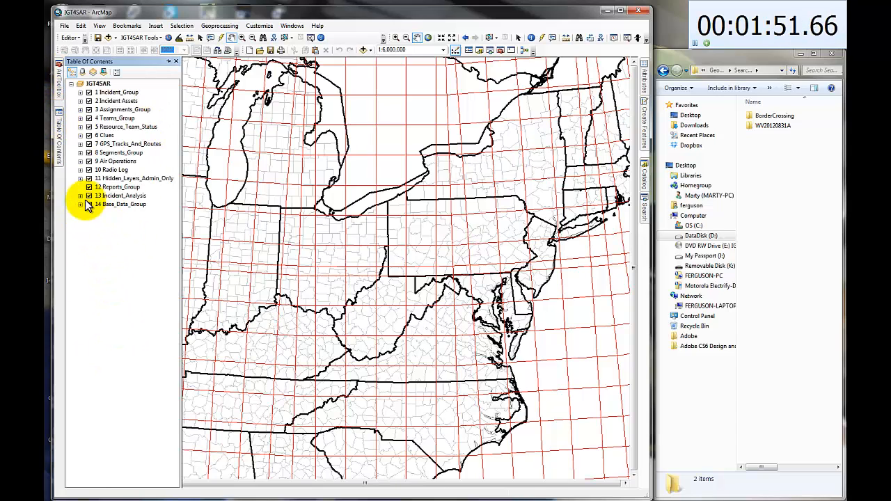
Add the CooperRock_Topo.tif raster into the Basemap group layer.
{"action": "right_click", "coordinate": [111, 265]}
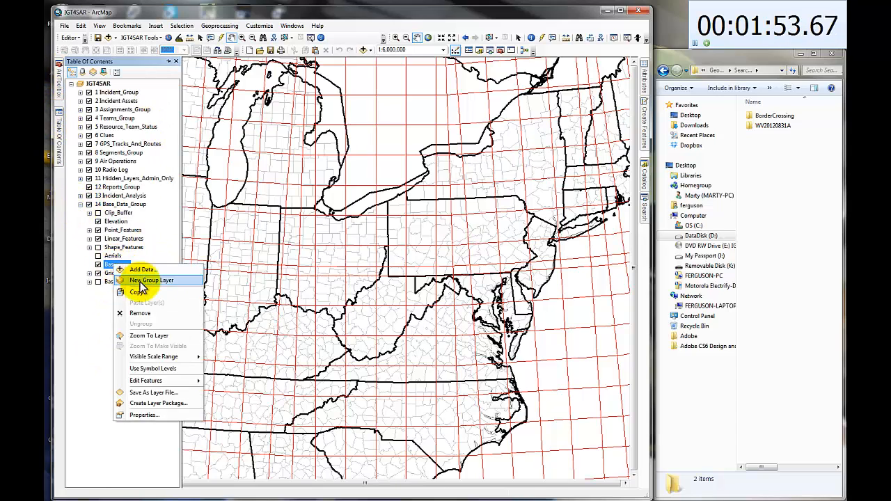
{"action": "left_click", "coordinate": [142, 270]}
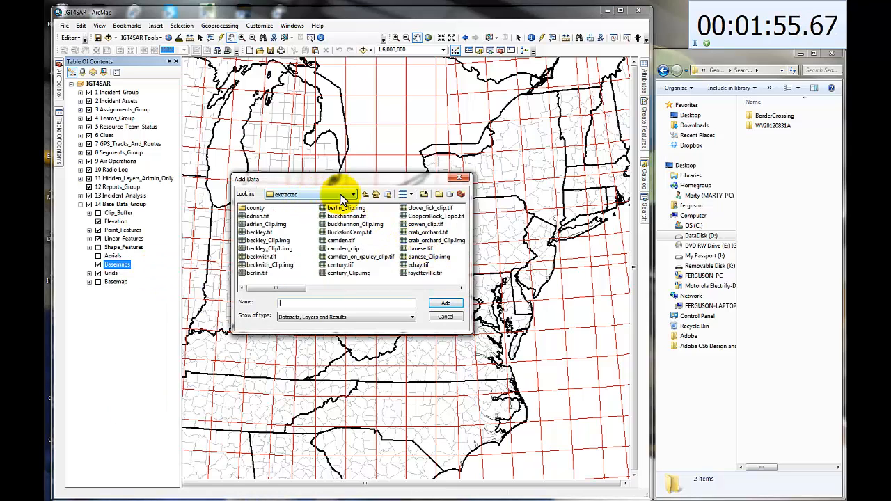
{"action": "left_click", "coordinate": [353, 194]}
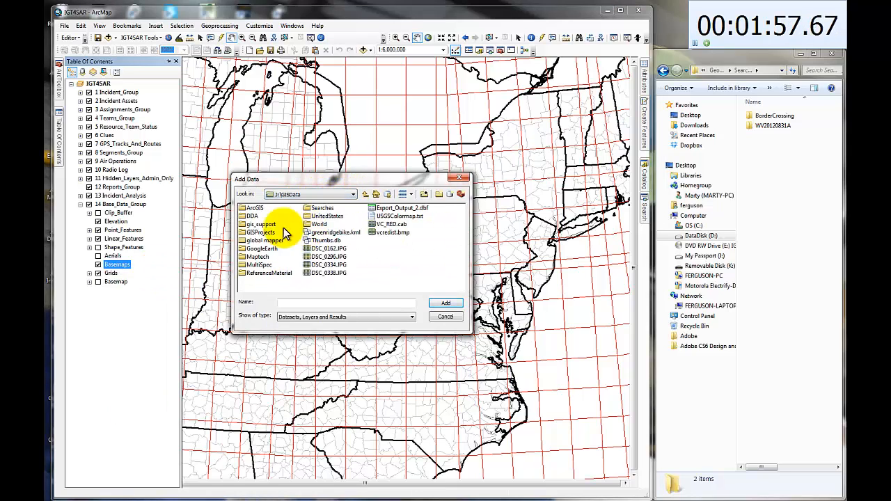
{"action": "double_click", "coordinate": [329, 216]}
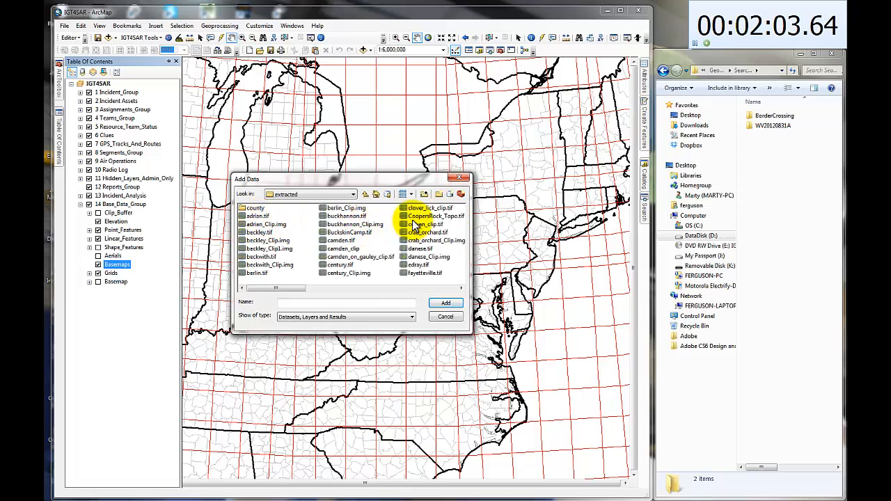
{"action": "left_click", "coordinate": [445, 303]}
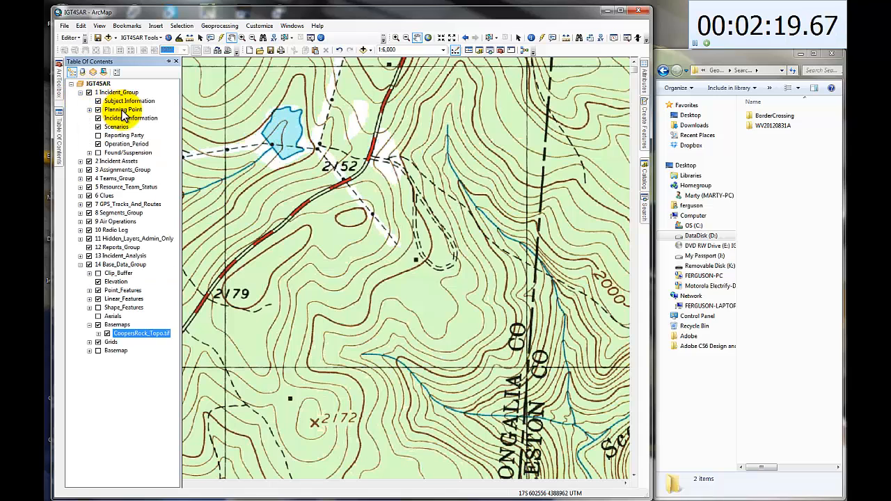
Record the incident as Coopers Rock with number WV2013083 and close the table.
{"action": "right_click", "coordinate": [117, 117]}
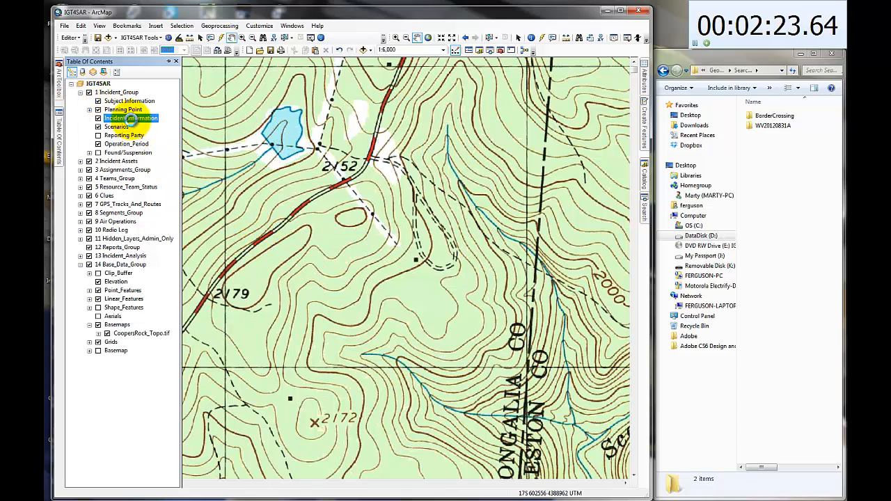
{"action": "right_click", "coordinate": [130, 118]}
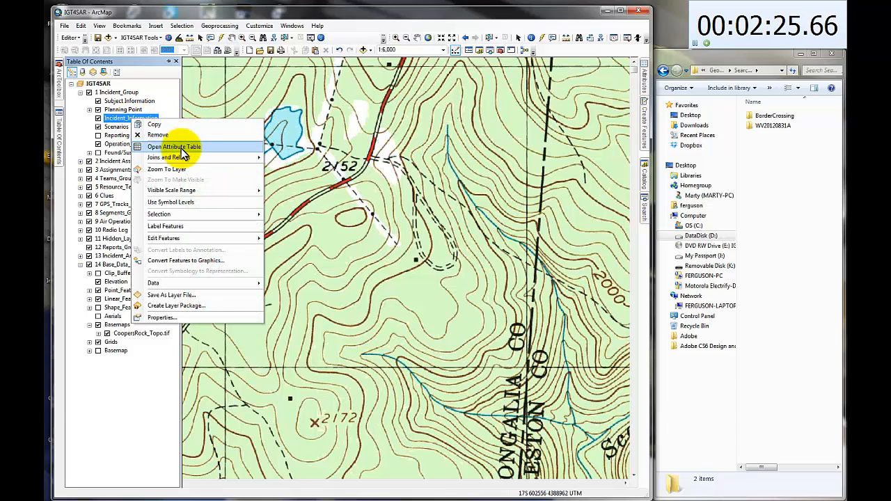
{"action": "left_click", "coordinate": [173, 146]}
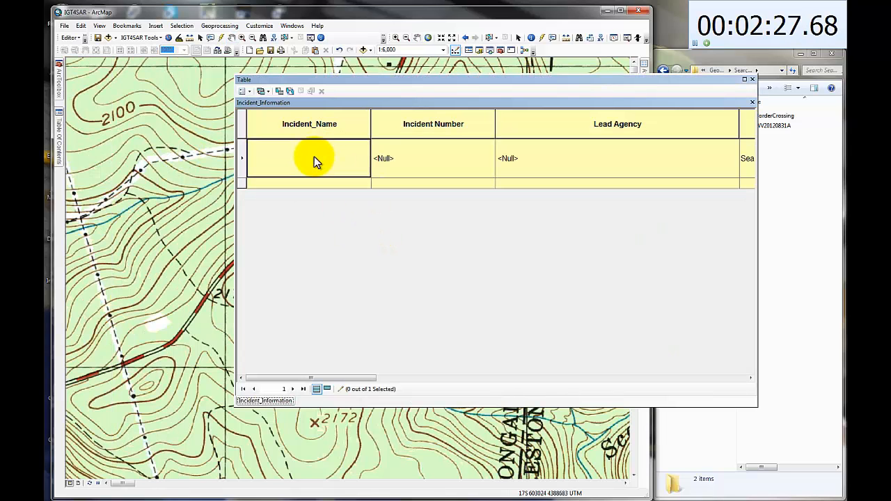
{"action": "type", "text": "Cooper"}
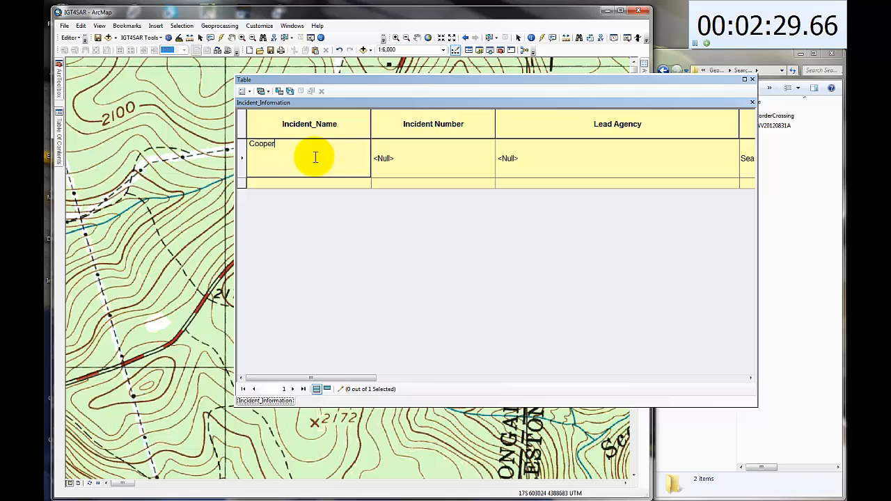
{"action": "type", "text": "s Rock"}
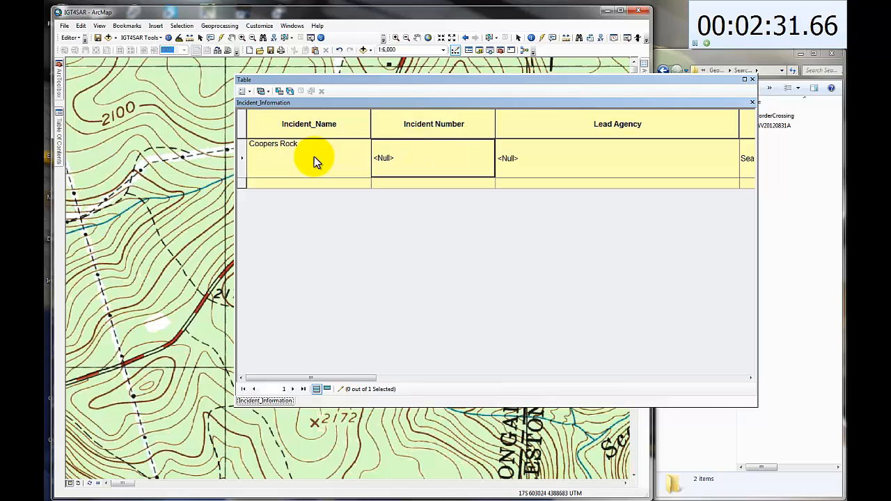
{"action": "type", "text": "WV2013"}
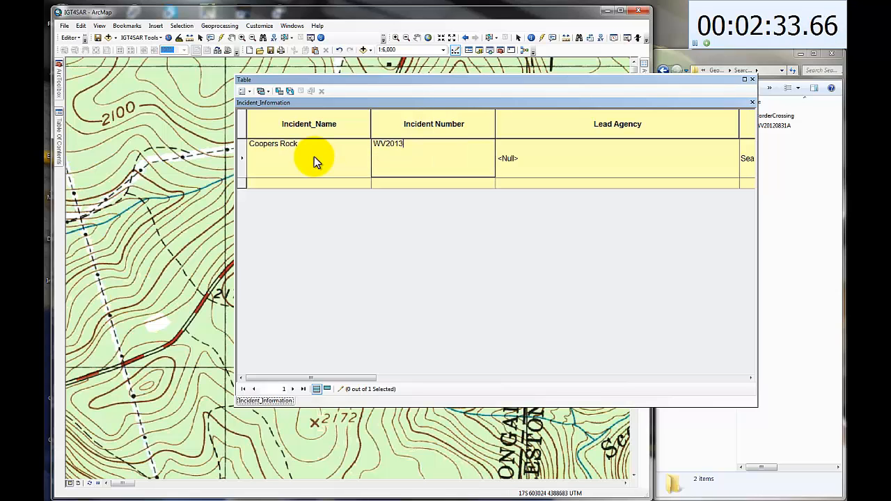
{"action": "type", "text": "08"}
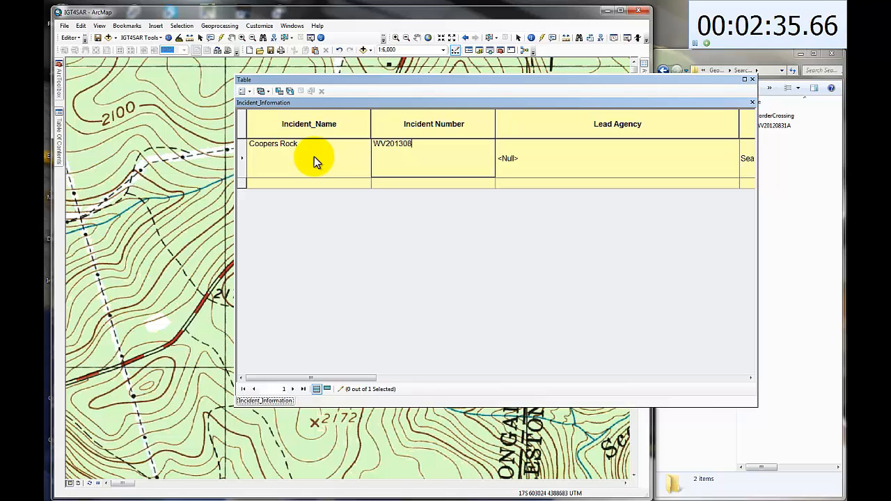
{"action": "type", "text": "3"}
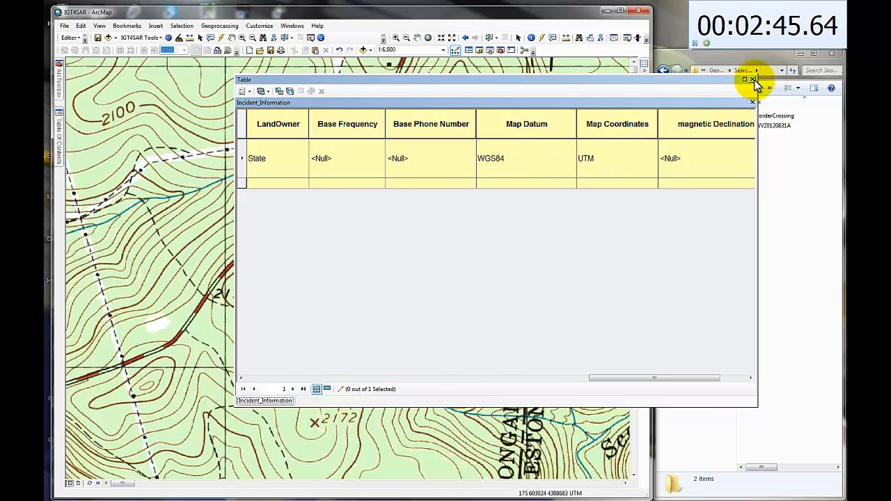
{"action": "left_click", "coordinate": [752, 78]}
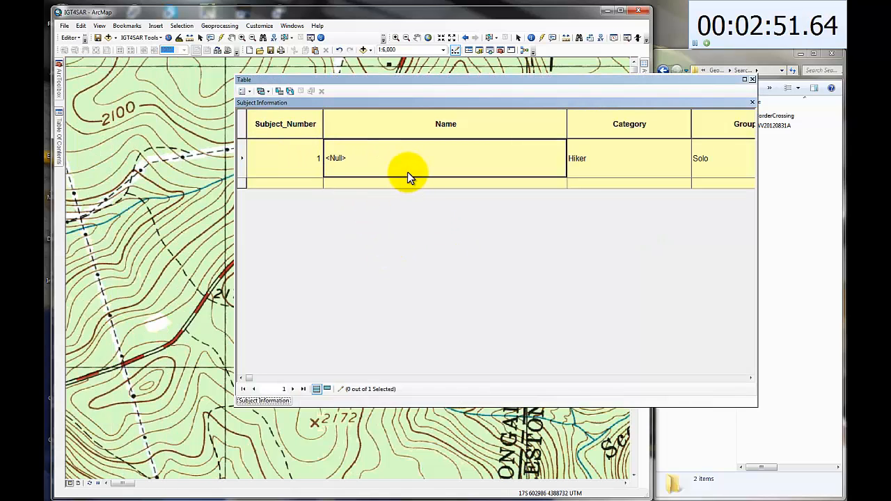
Enter John Doe as the subject's name in the Subject_Information table.
{"action": "type", "text": "John Doe"}
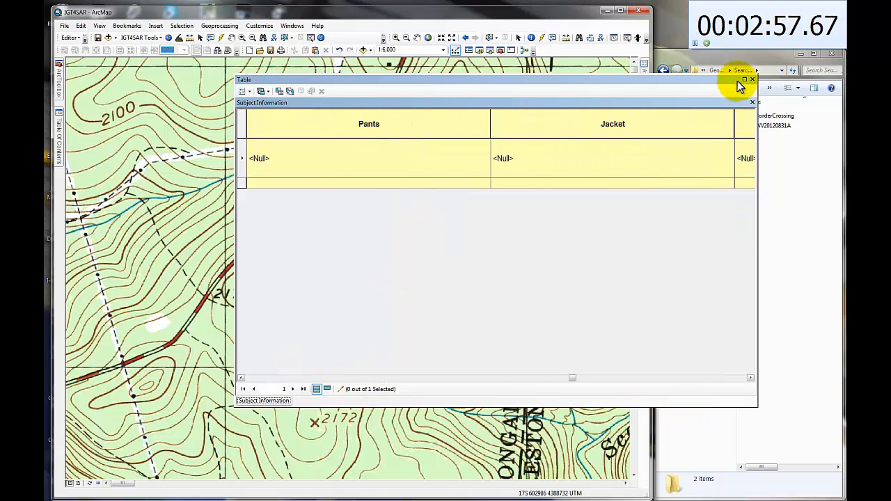
Save the table edits, run Update Domains, and dismiss its completion report.
{"action": "left_click", "coordinate": [70, 37]}
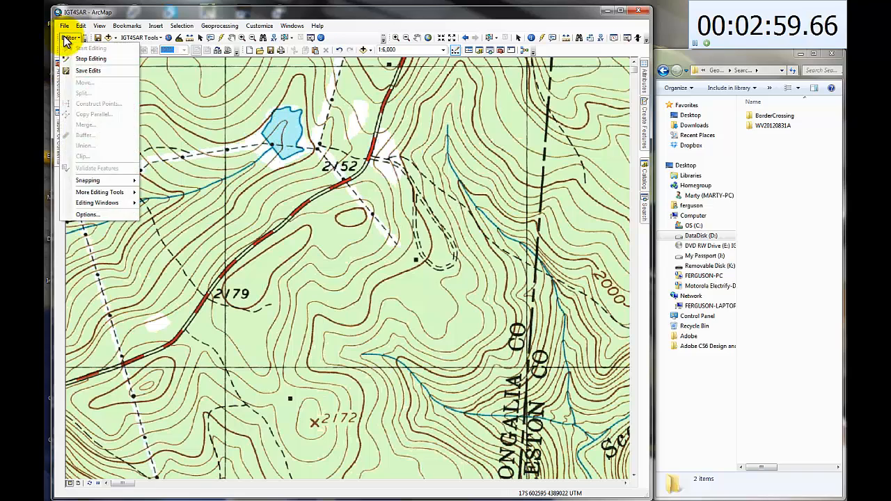
{"action": "mouse_move", "coordinate": [90, 58]}
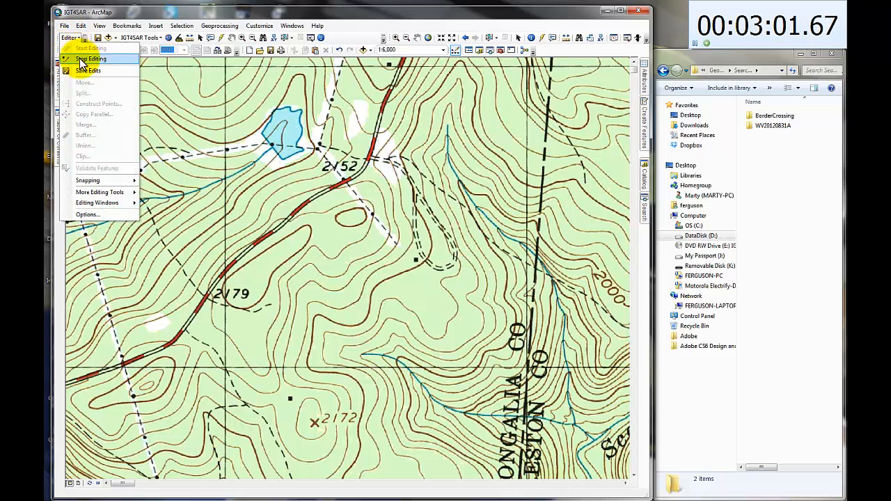
{"action": "left_click", "coordinate": [143, 38]}
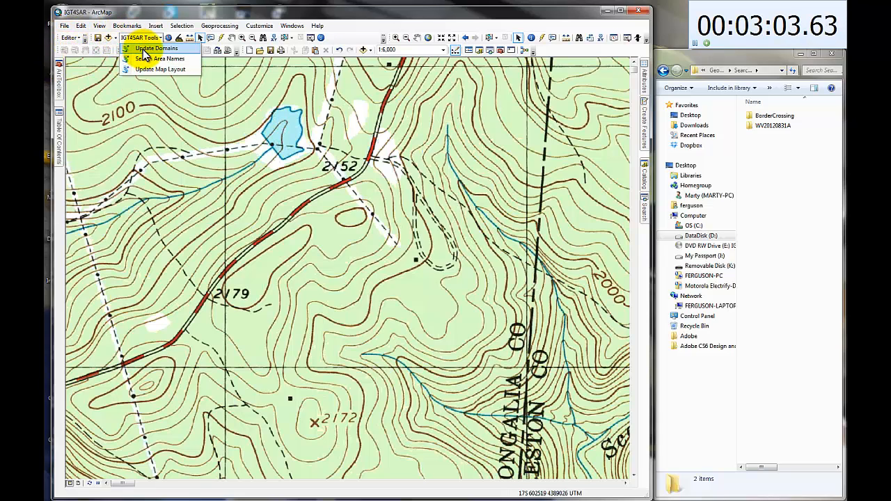
{"action": "left_click", "coordinate": [156, 47]}
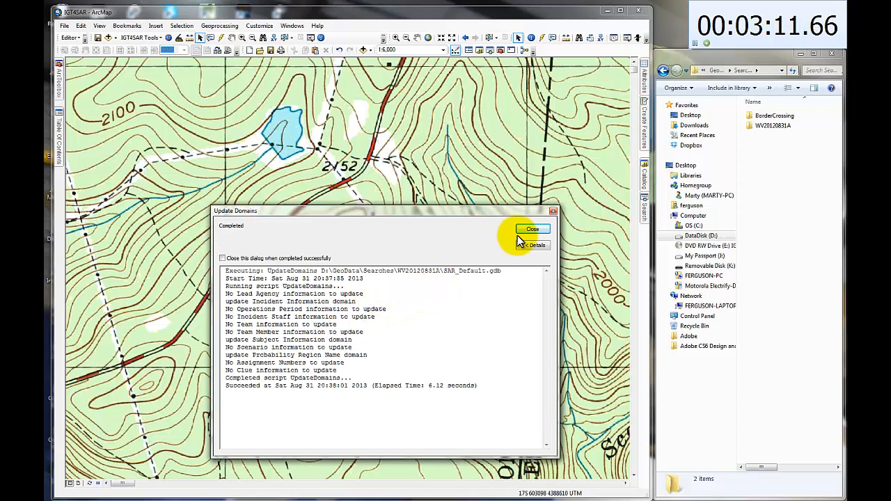
{"action": "left_click", "coordinate": [532, 228]}
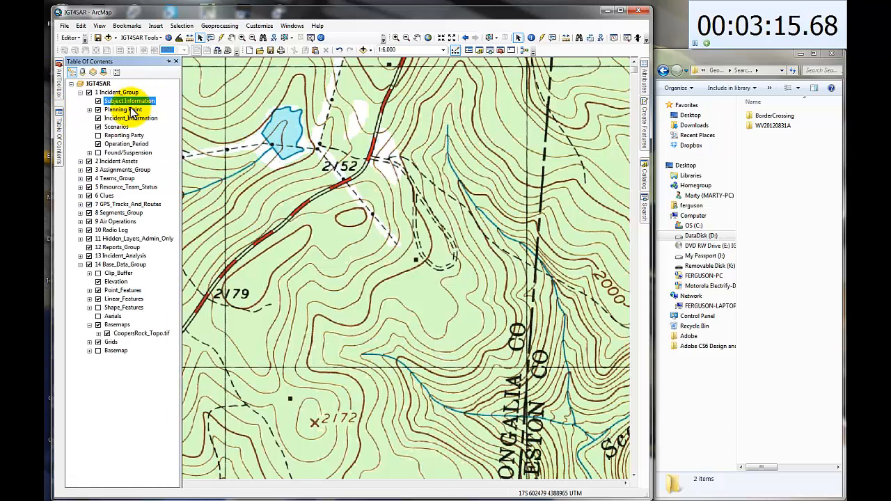
Place a planning point with Ipp Type PLS and confirm its attributes.
{"action": "right_click", "coordinate": [123, 109]}
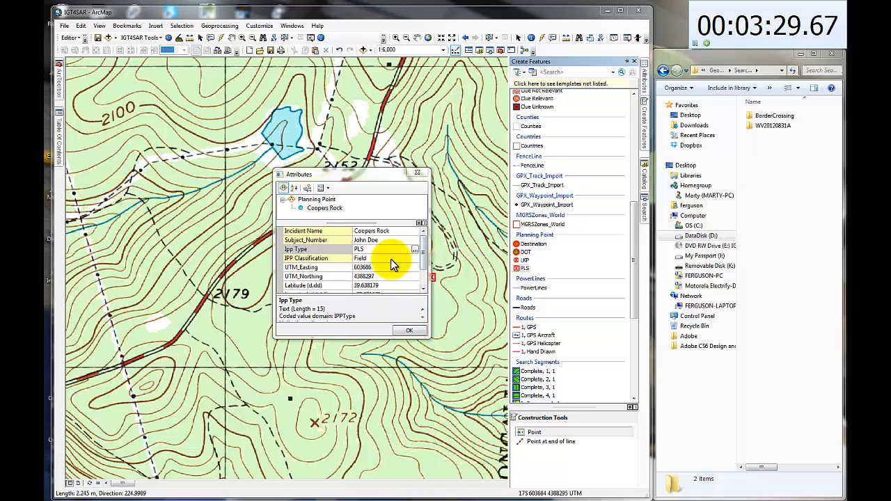
{"action": "left_click", "coordinate": [296, 249]}
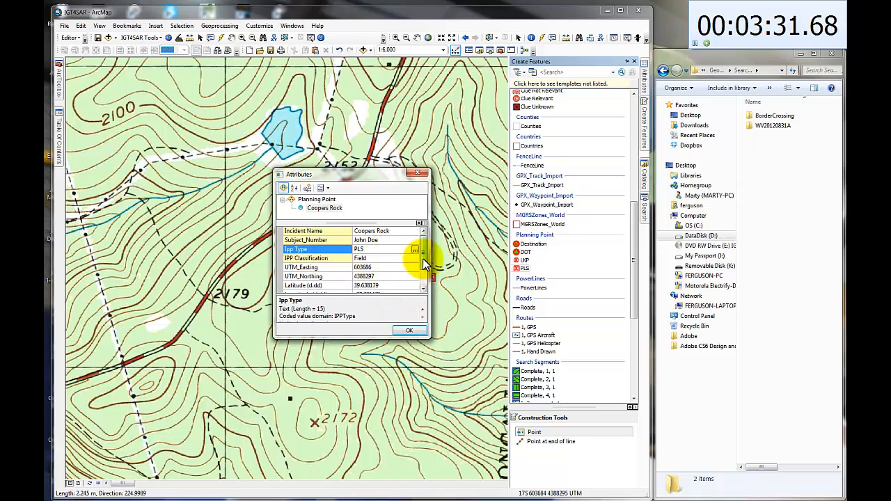
{"action": "scroll", "scroll_direction": "down", "scroll_amount": 3}
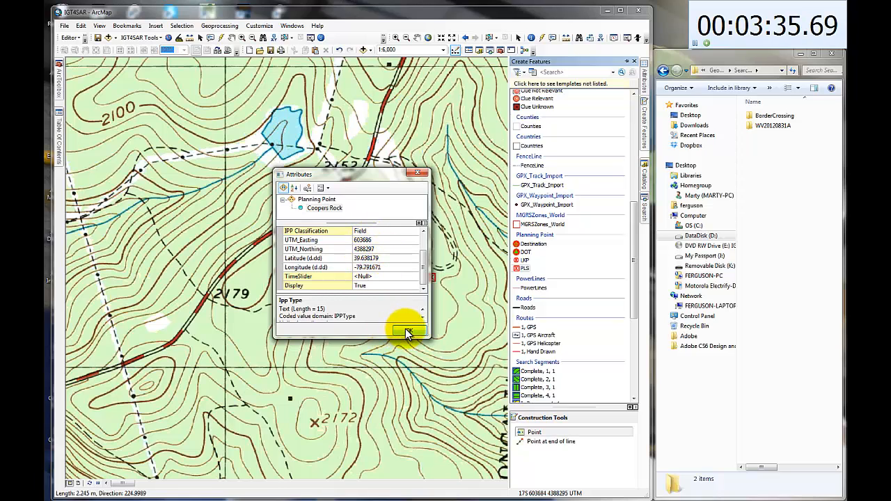
{"action": "left_click", "coordinate": [407, 331]}
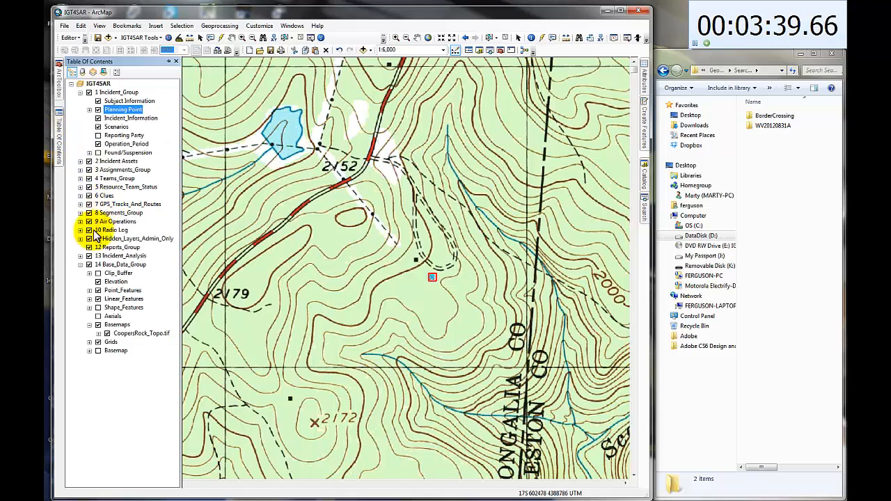
Digitize a Hasty_Line feature westward along the powerline past the pond.
{"action": "left_click", "coordinate": [81, 212]}
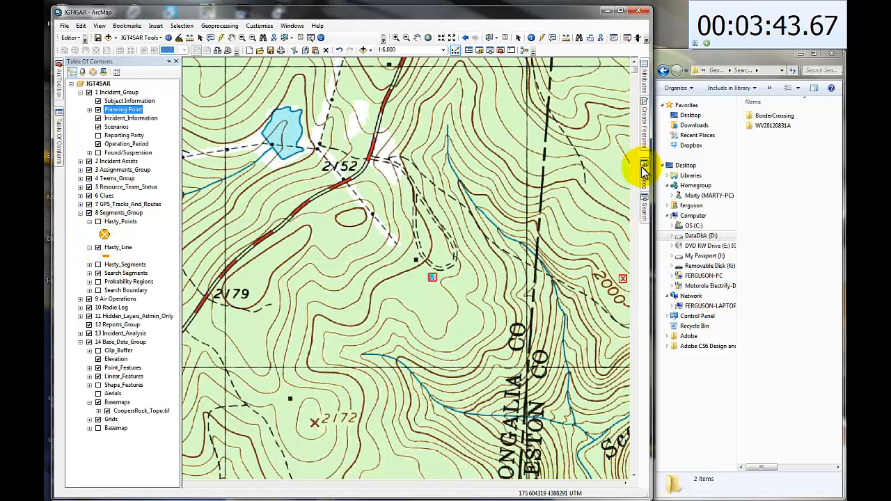
{"action": "left_click", "coordinate": [644, 164]}
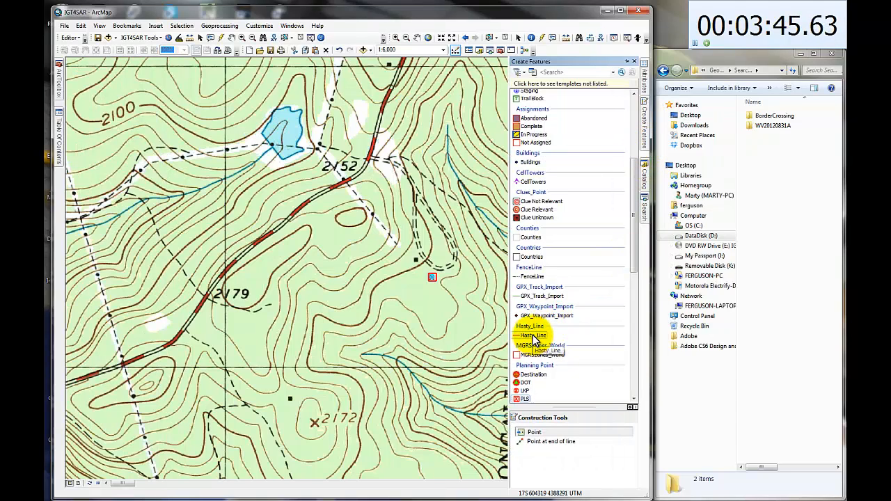
{"action": "left_click", "coordinate": [529, 334]}
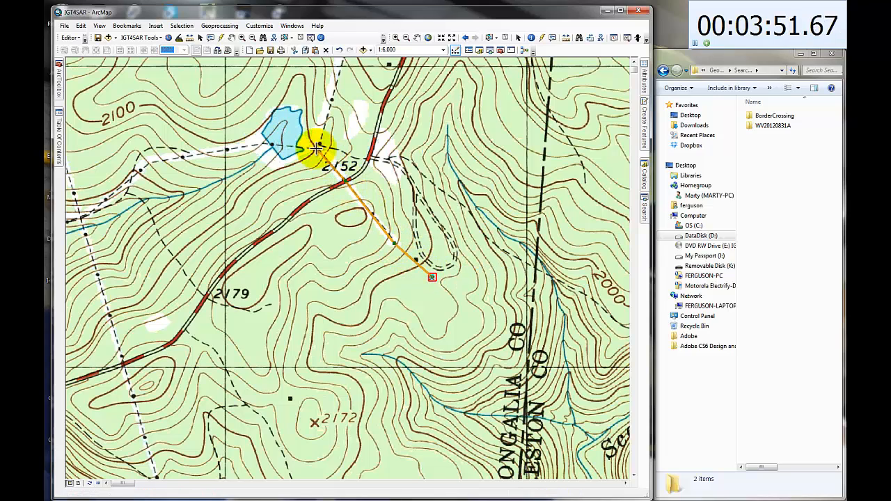
{"action": "left_click", "coordinate": [271, 156]}
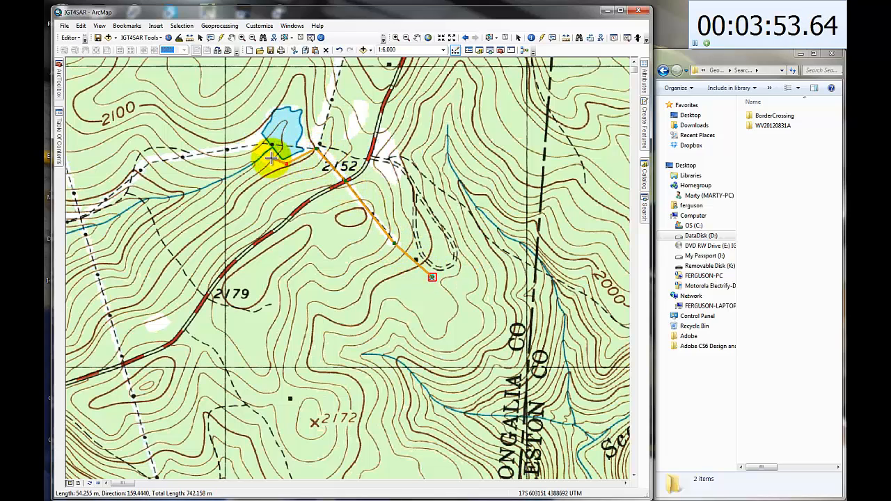
{"action": "left_click", "coordinate": [225, 150]}
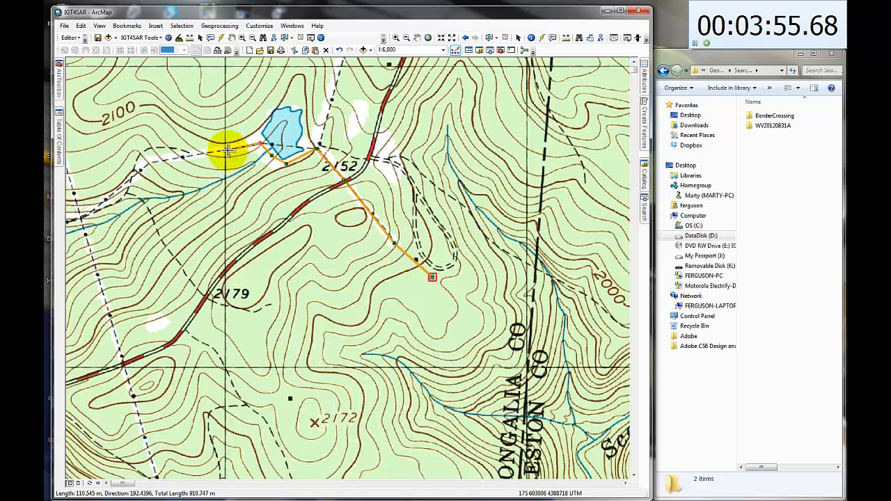
{"action": "left_click", "coordinate": [136, 173]}
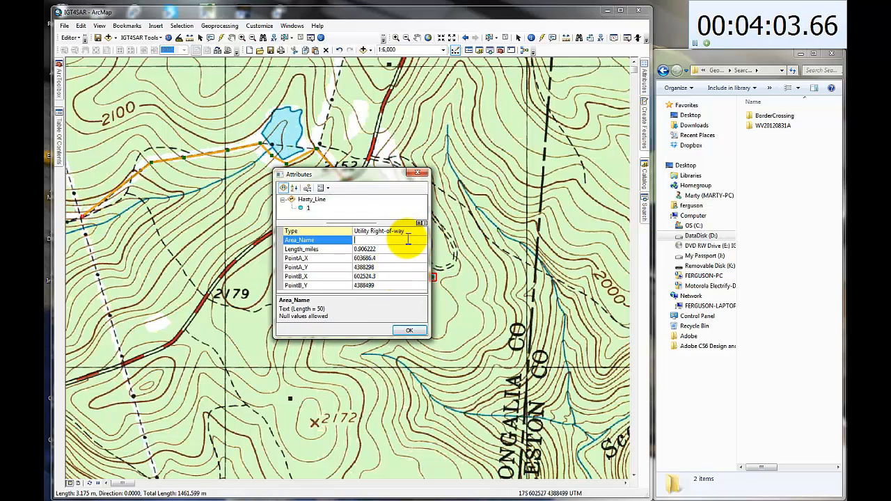
Name the hasty line's area Campground Powerline and confirm its attributes.
{"action": "type", "text": "Campground"}
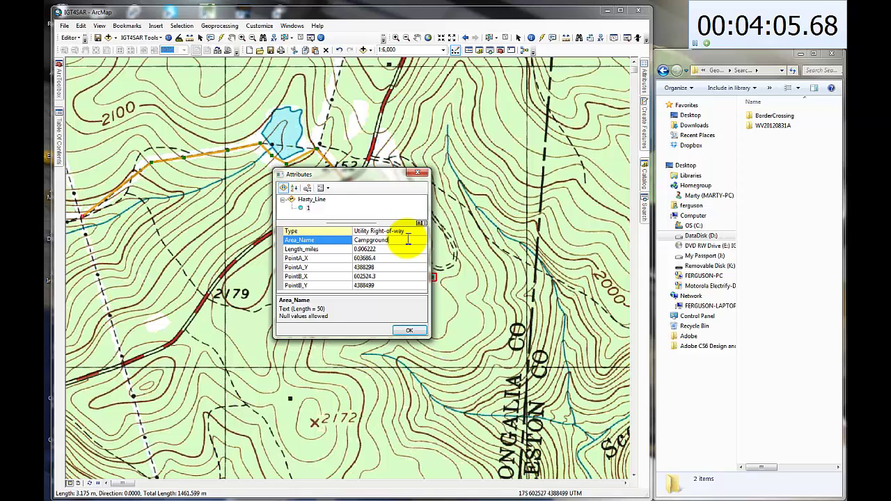
{"action": "type", "text": "Powerline"}
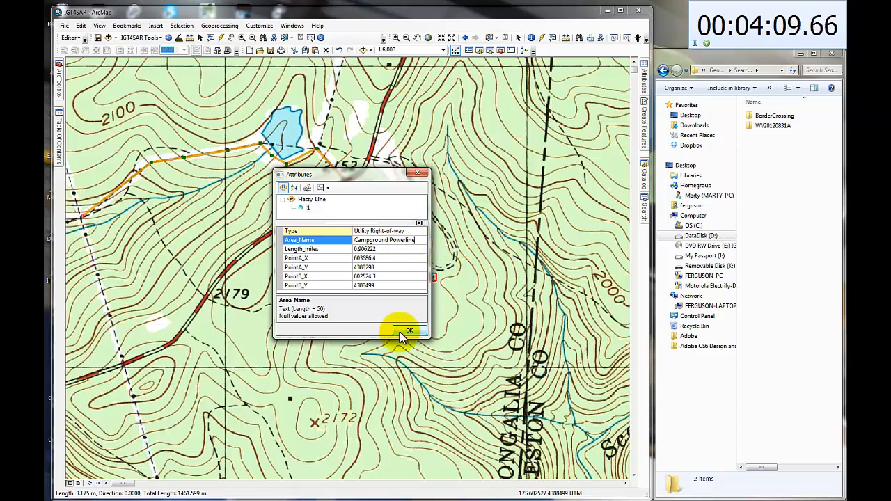
{"action": "left_click", "coordinate": [409, 330]}
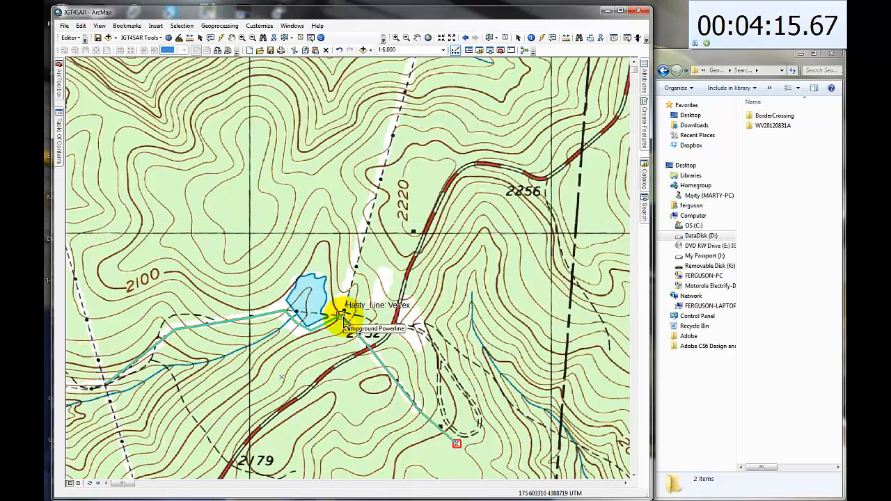
Sketch a second hasty line below the highway as a Utility Right-of-way named Entrance Powerline.
{"action": "left_click", "coordinate": [410, 128]}
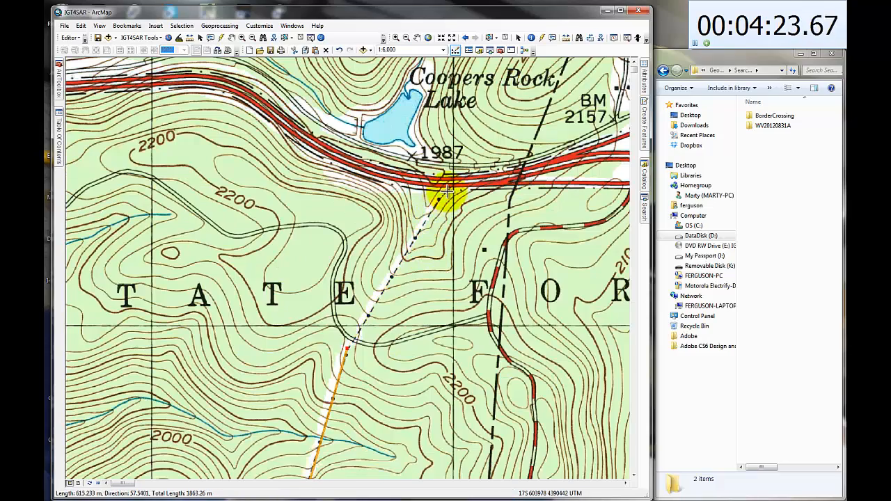
{"action": "left_click", "coordinate": [448, 190]}
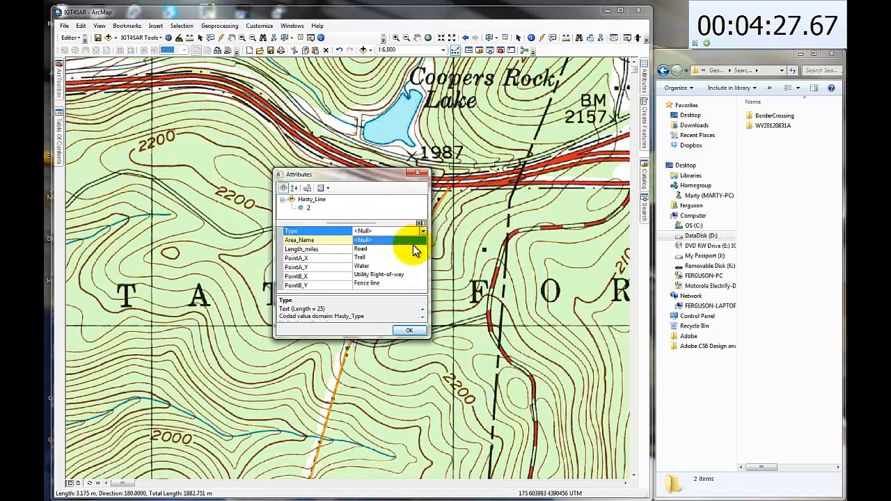
{"action": "left_click", "coordinate": [379, 273]}
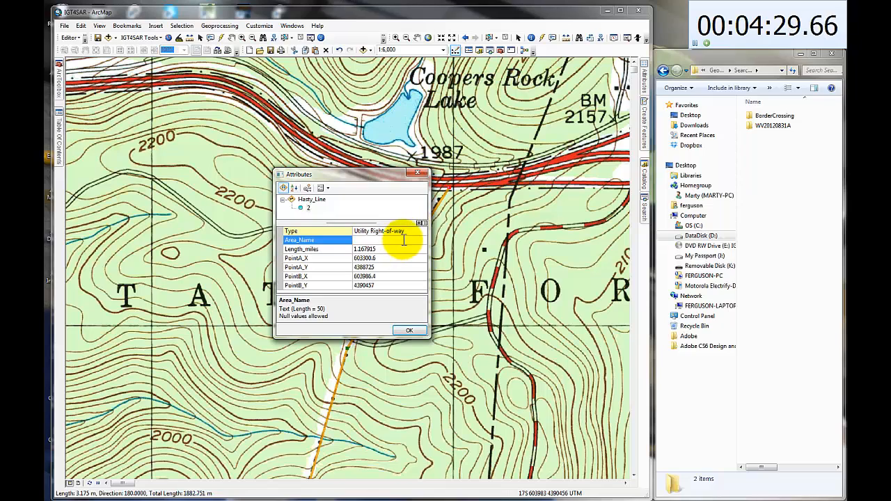
{"action": "type", "text": "E"}
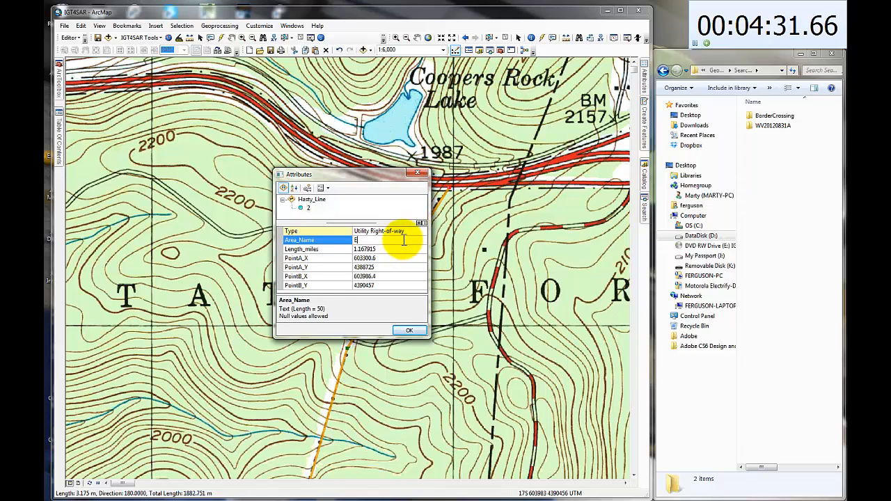
{"action": "type", "text": "ntrance"}
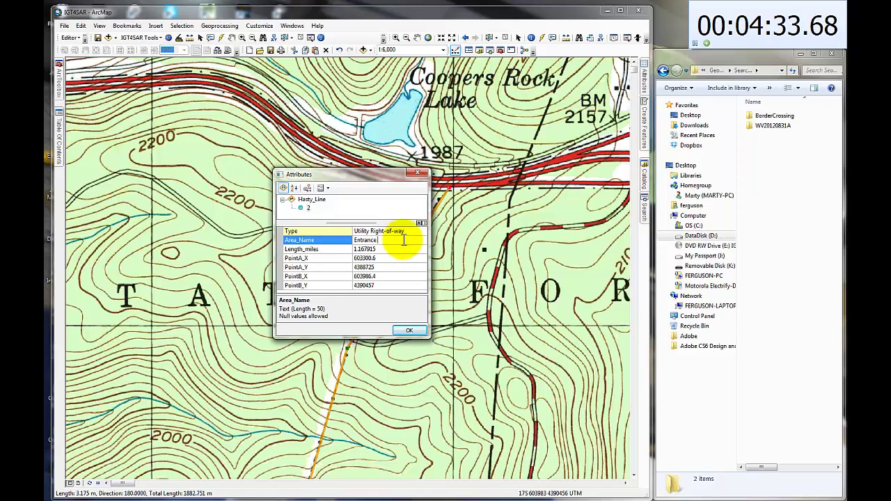
{"action": "type", "text": "Powerl"}
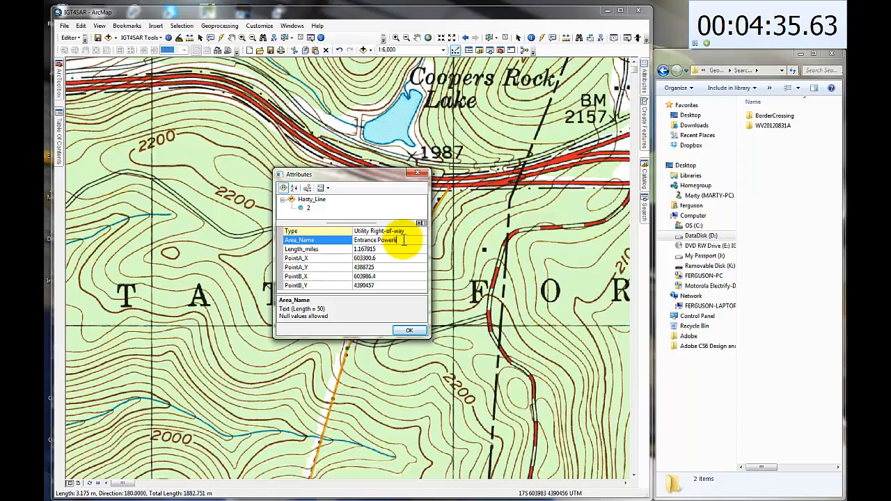
{"action": "left_click", "coordinate": [409, 330]}
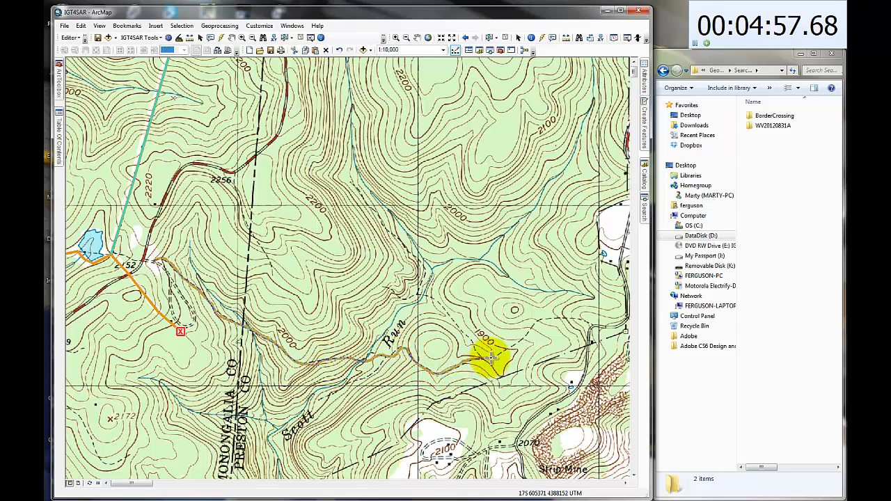
Draw a hasty line along Scotts Run trail with type Trail and area name Scotts Run Trail.
{"action": "left_click_drag", "start_coordinate": [490, 359], "coordinate": [554, 318]}
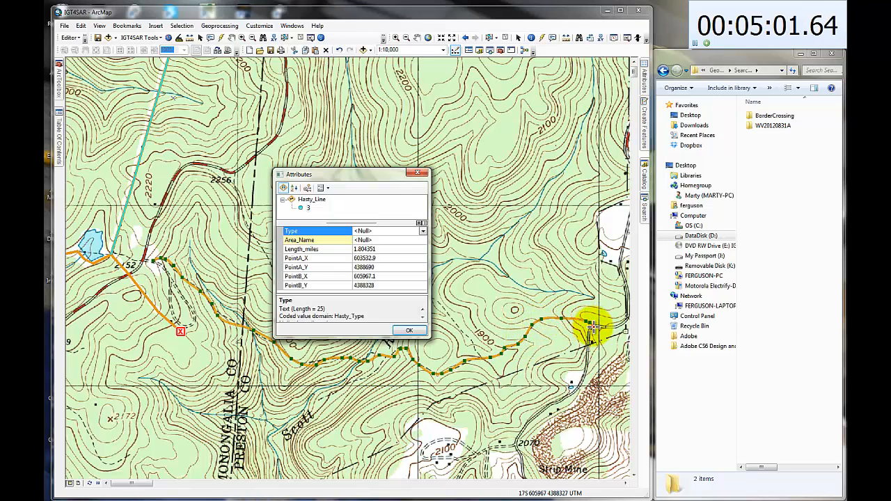
{"action": "left_click", "coordinate": [423, 231]}
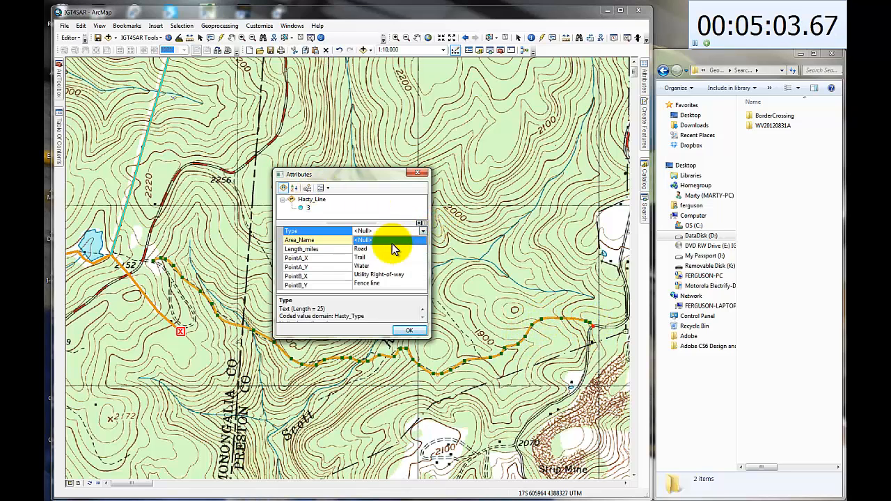
{"action": "left_click", "coordinate": [360, 256]}
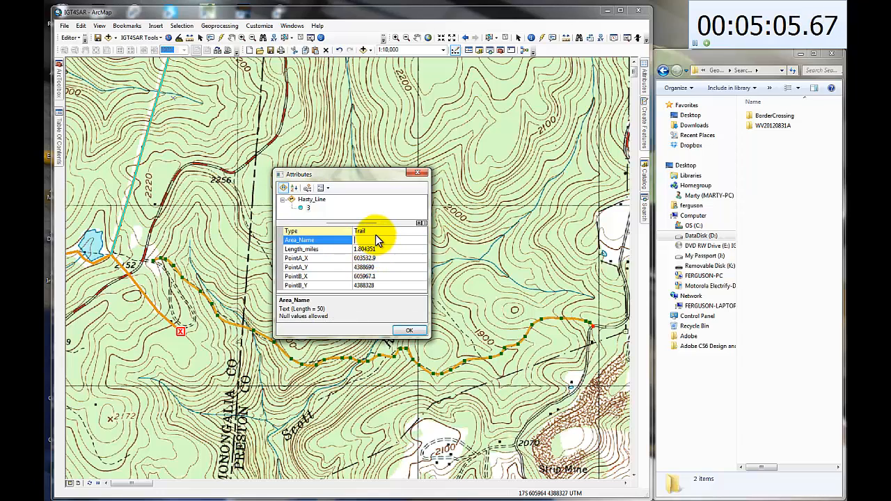
{"action": "type", "text": "Scotts Run Trail"}
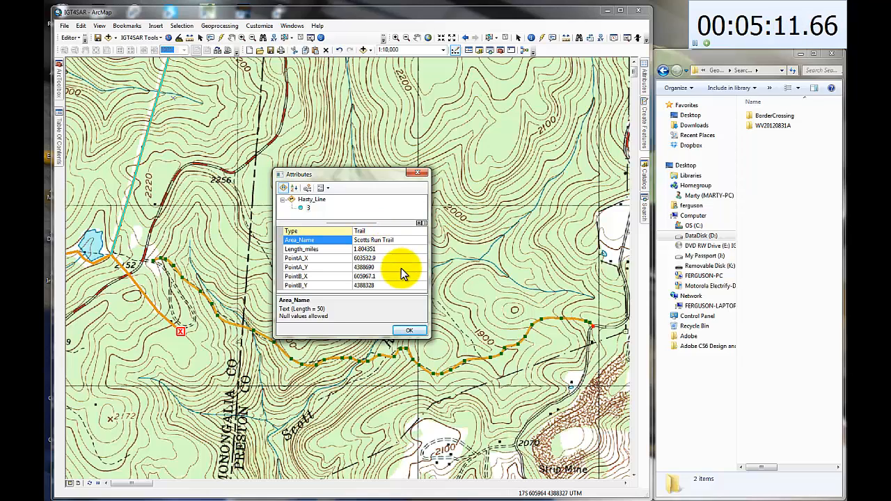
{"action": "left_click", "coordinate": [300, 249]}
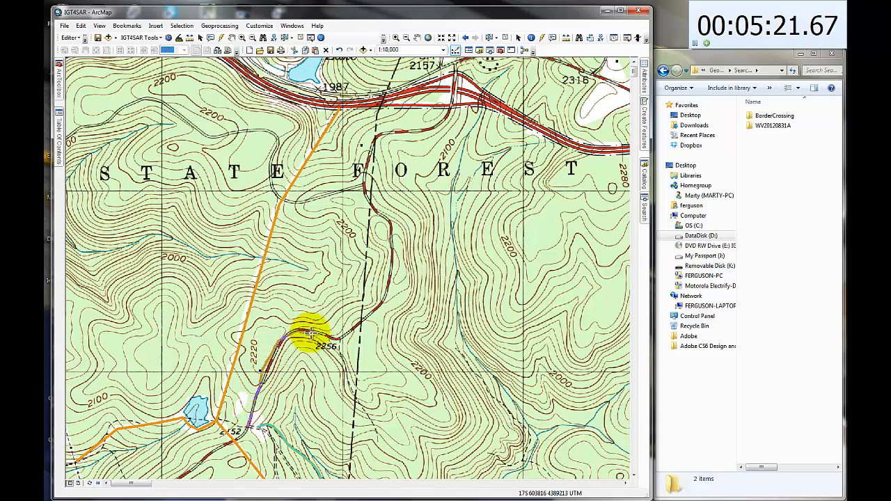
Draw a hasty line along the forest road with type Road and area name Entrance Road.
{"action": "left_click", "coordinate": [387, 288]}
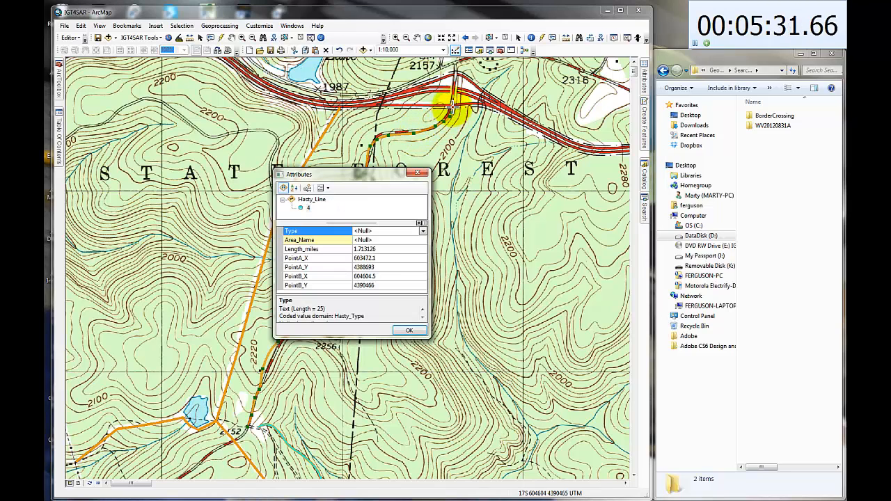
{"action": "left_click", "coordinate": [423, 231]}
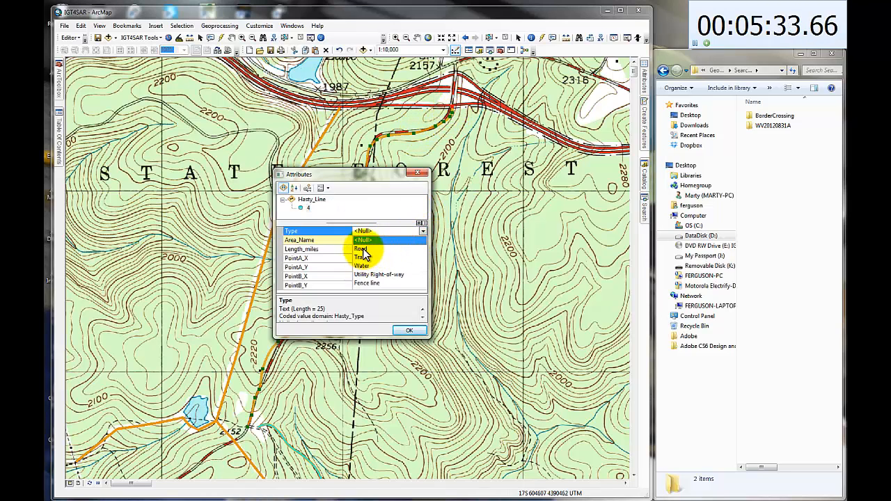
{"action": "left_click", "coordinate": [360, 248]}
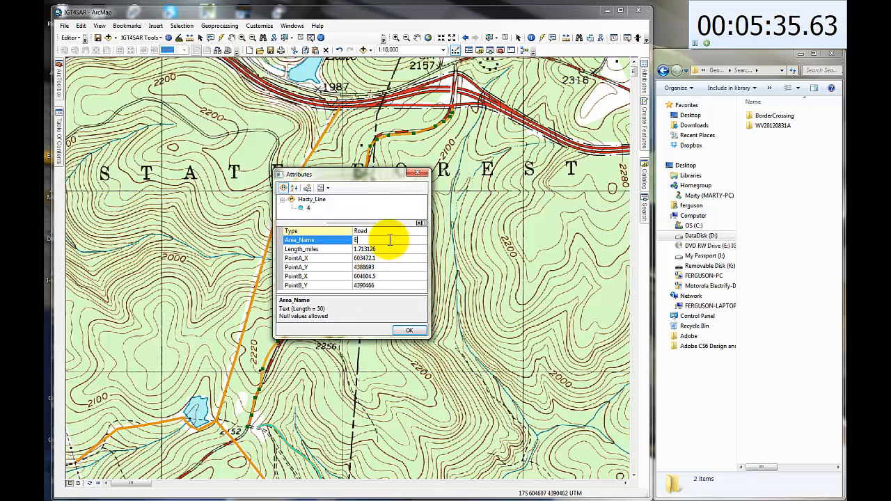
{"action": "type", "text": "ntrance"}
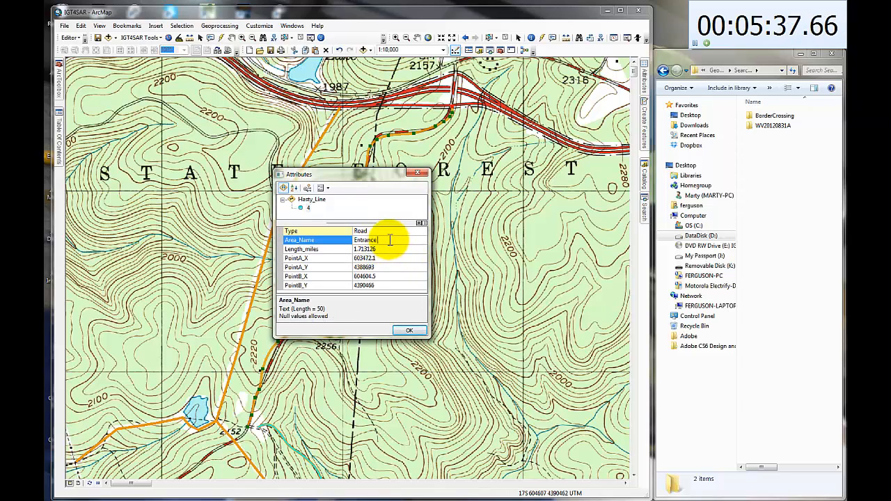
{"action": "type", "text": "Road"}
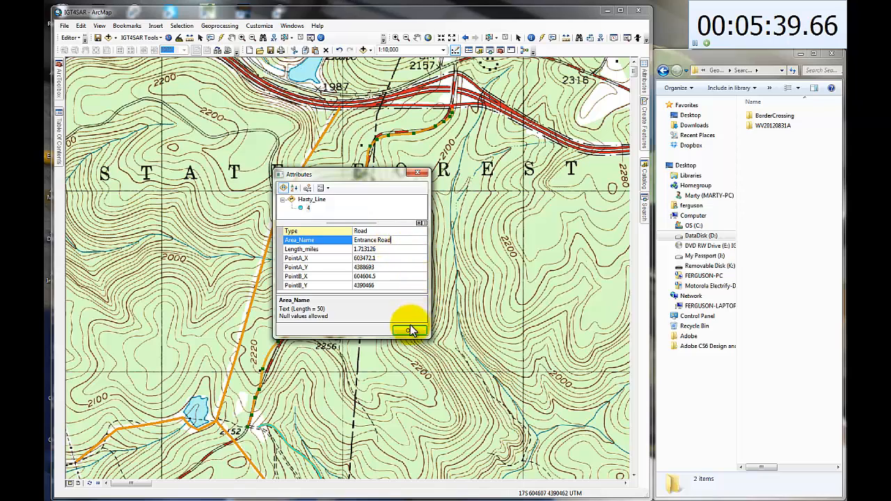
{"action": "left_click", "coordinate": [410, 330]}
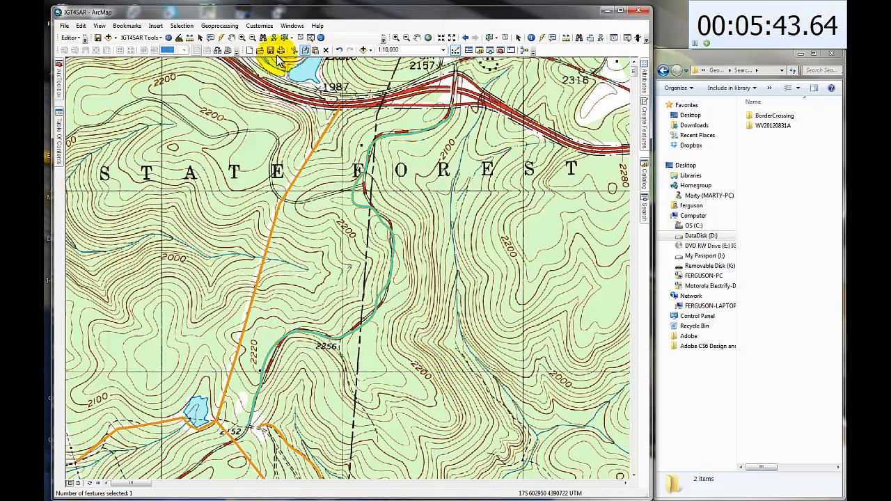
Flip the direction of the Entrance Road line sketch and finish the edit.
{"action": "left_click", "coordinate": [68, 36]}
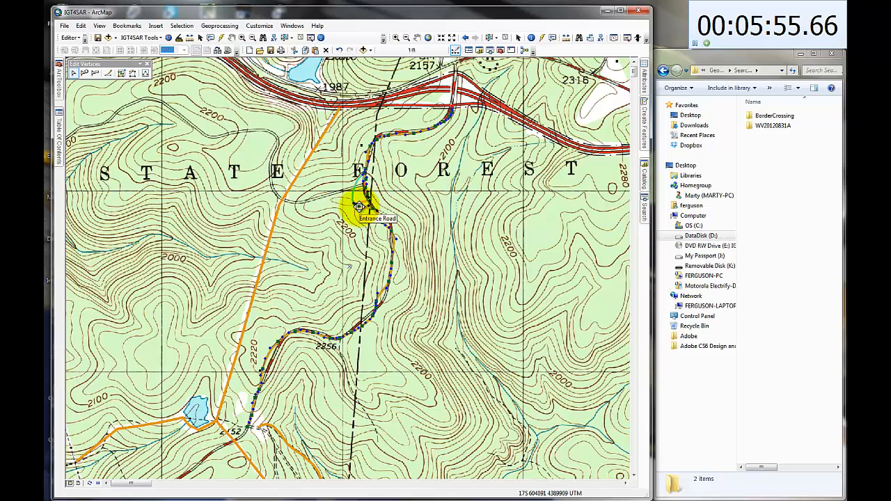
{"action": "right_click", "coordinate": [359, 206]}
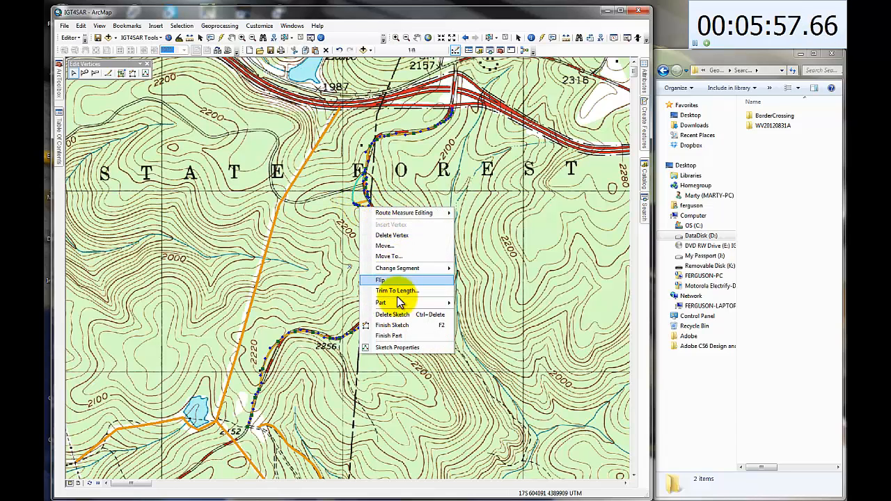
{"action": "left_click", "coordinate": [380, 278]}
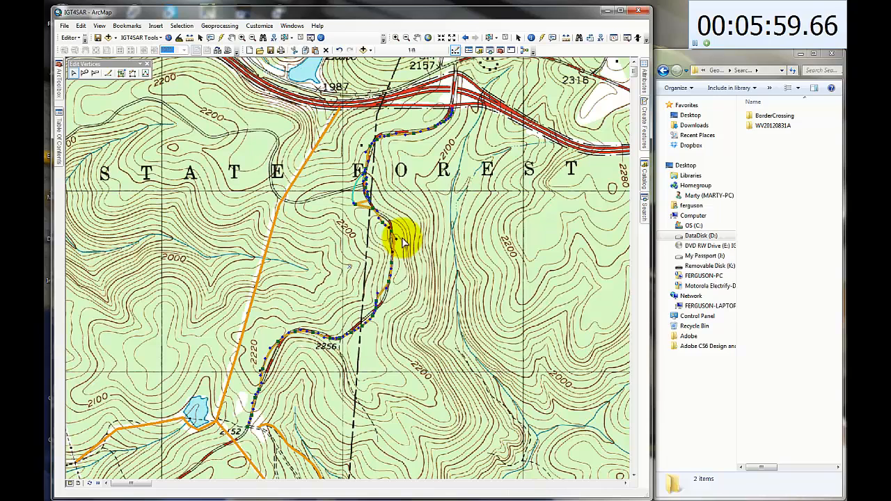
{"action": "right_click", "coordinate": [397, 234]}
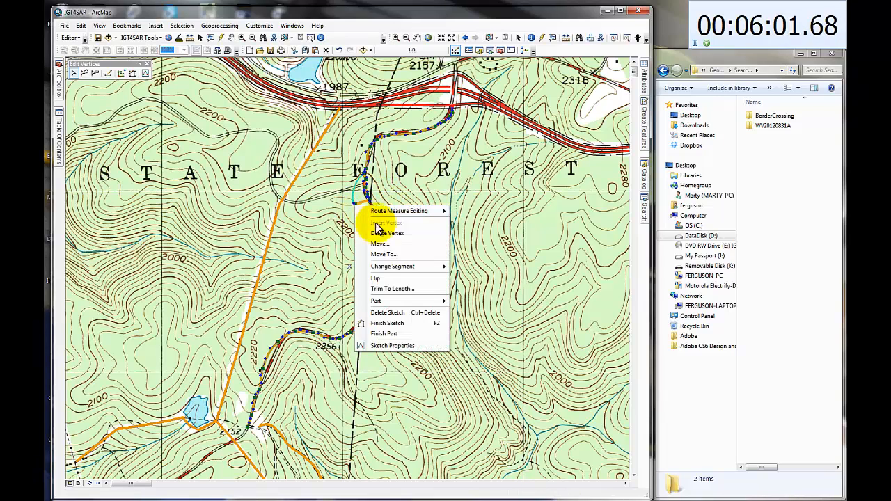
{"action": "left_click", "coordinate": [387, 222]}
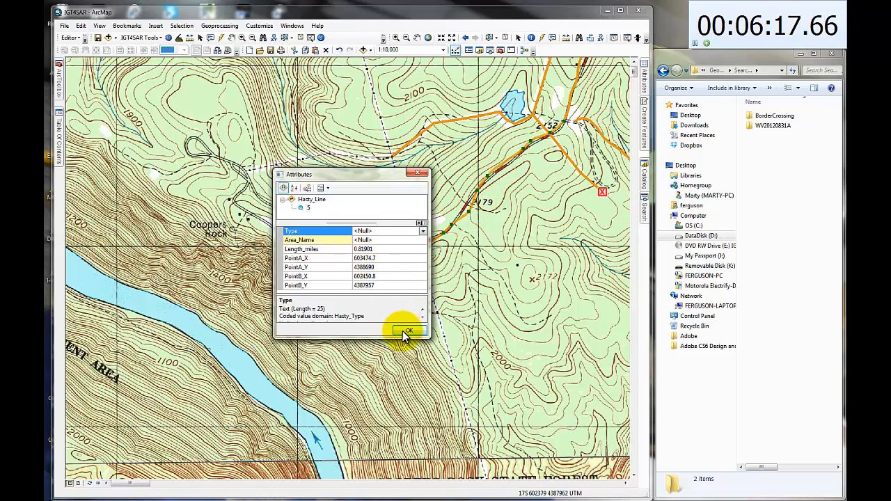
Dismiss the blank attributes of the new line drawn near Coopers Rock.
{"action": "left_click", "coordinate": [410, 331]}
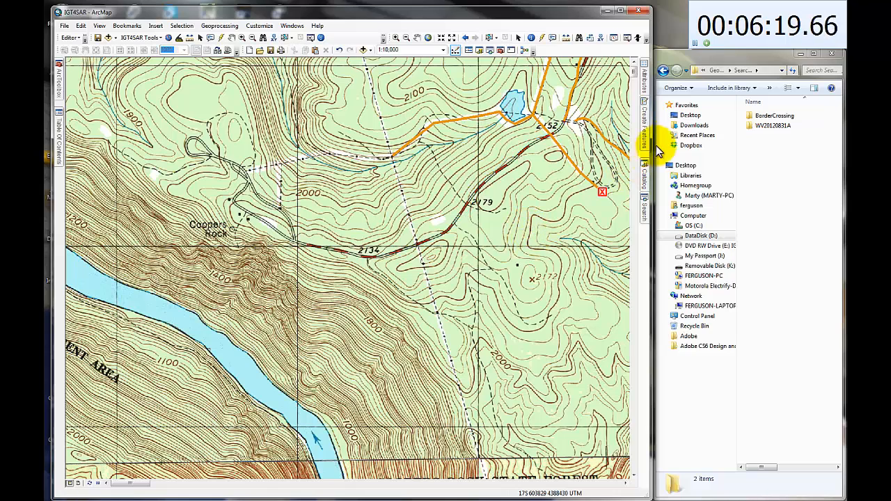
Draw a hasty line along the road near Coopers Rock with type Road and area name Overlook Road.
{"action": "left_click", "coordinate": [642, 125]}
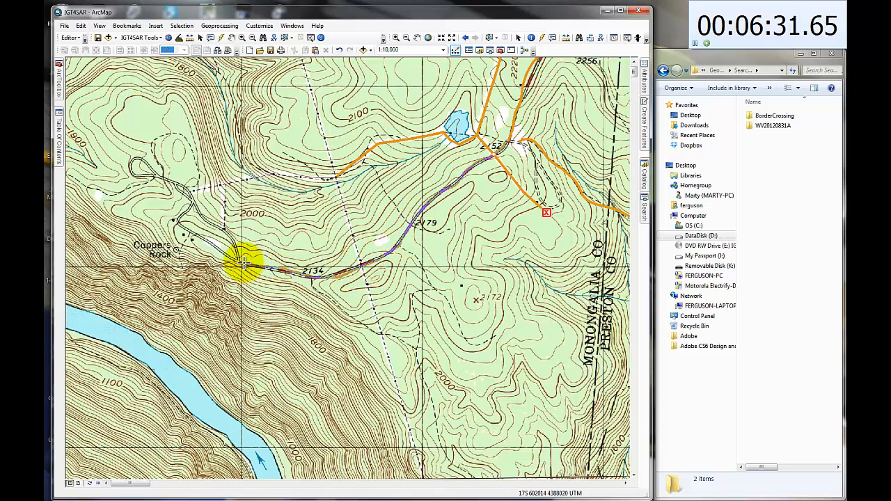
{"action": "left_click_drag", "start_coordinate": [248, 262], "coordinate": [197, 206]}
{"action": "type", "text": "O"}
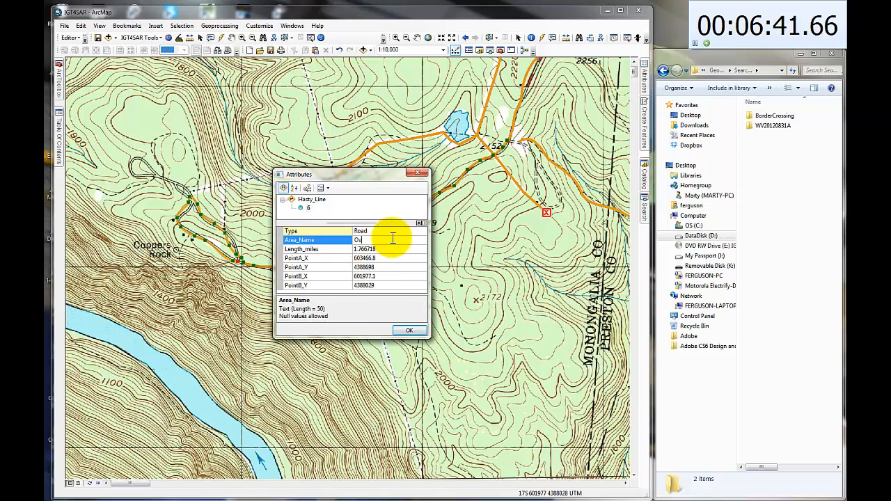
{"action": "type", "text": "verlook Ra"}
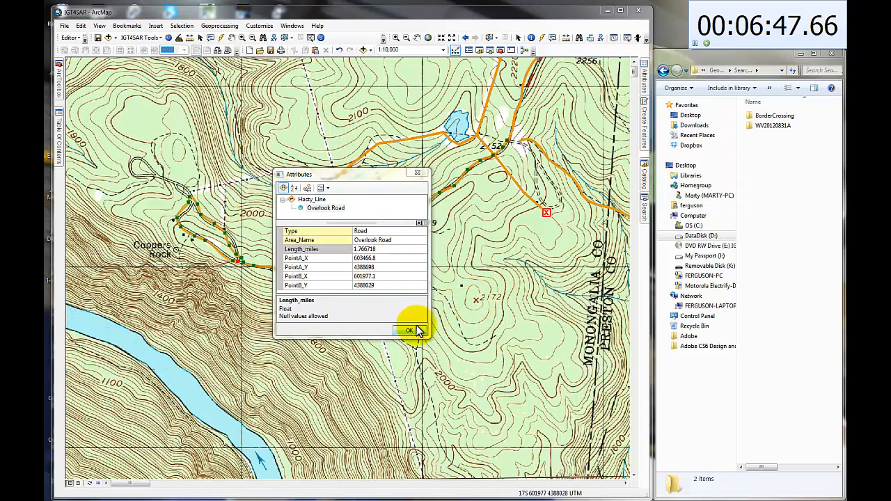
{"action": "left_click", "coordinate": [409, 330]}
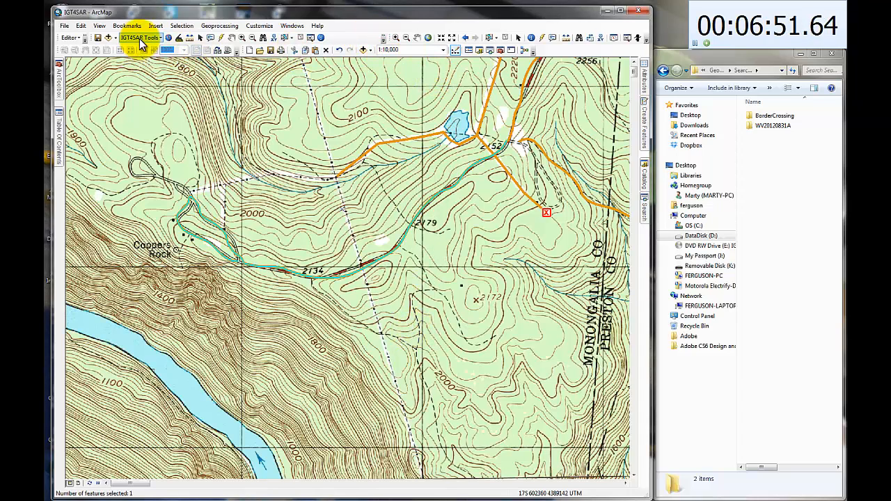
Save the hasty line edits and stop editing.
{"action": "left_click", "coordinate": [70, 37]}
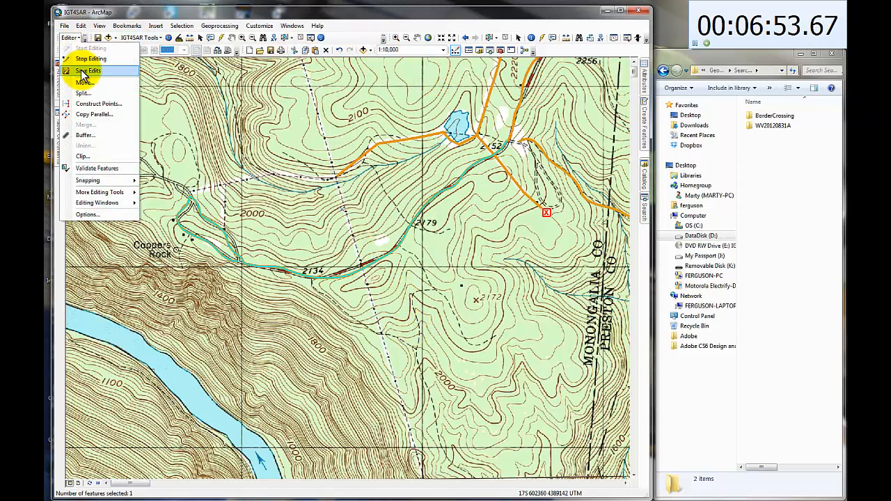
{"action": "left_click", "coordinate": [89, 70]}
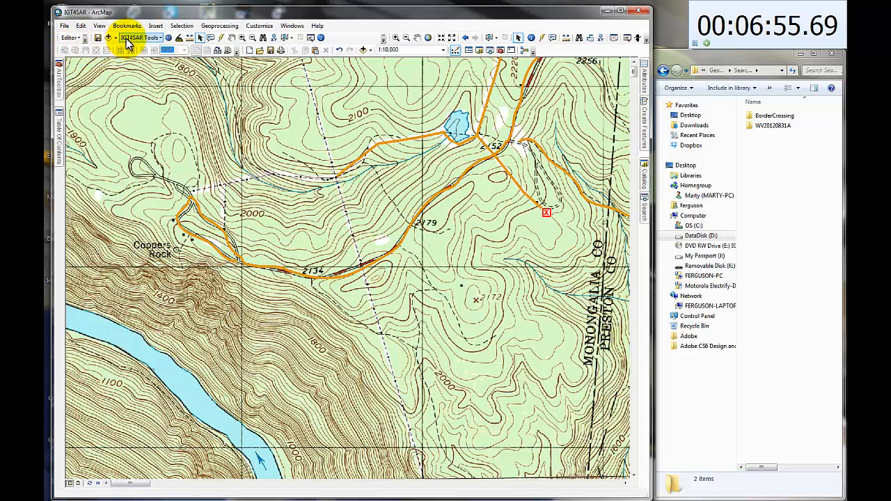
Run the IGT4SAR Search Area Names and Update Map Layout tools to register the five hasty lines.
{"action": "left_click", "coordinate": [136, 37]}
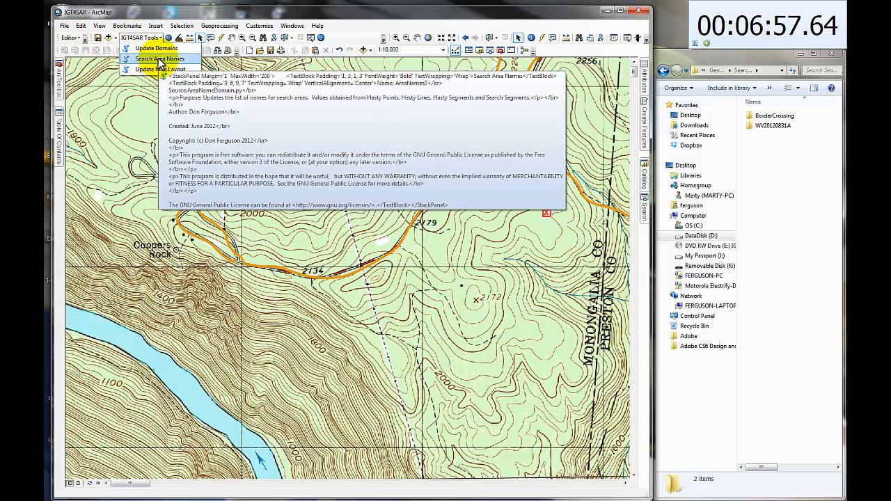
{"action": "left_click", "coordinate": [159, 59]}
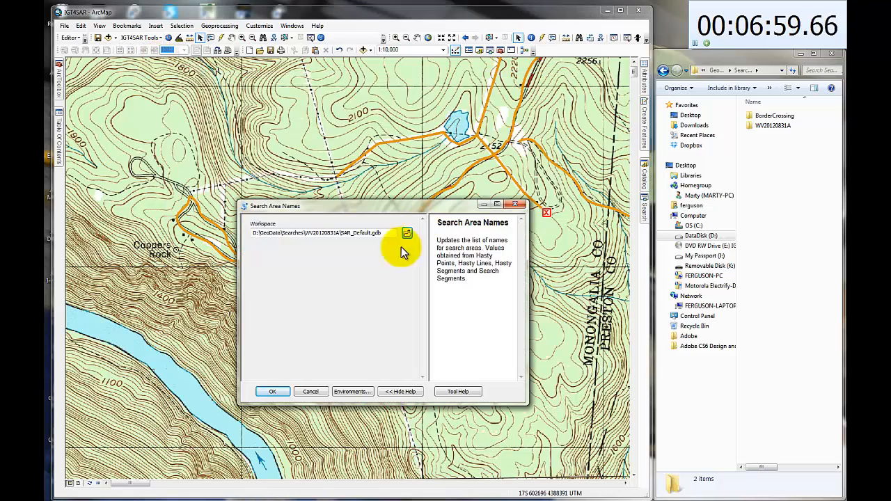
{"action": "left_click", "coordinate": [273, 391]}
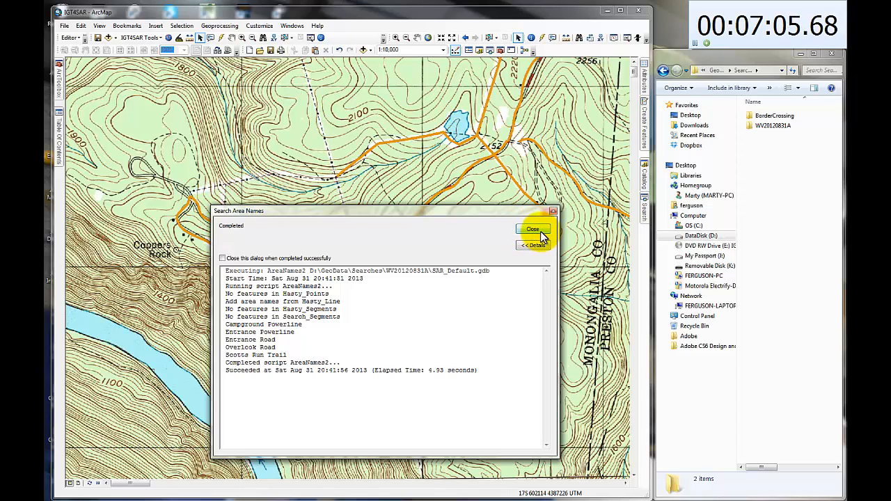
{"action": "left_click", "coordinate": [532, 228]}
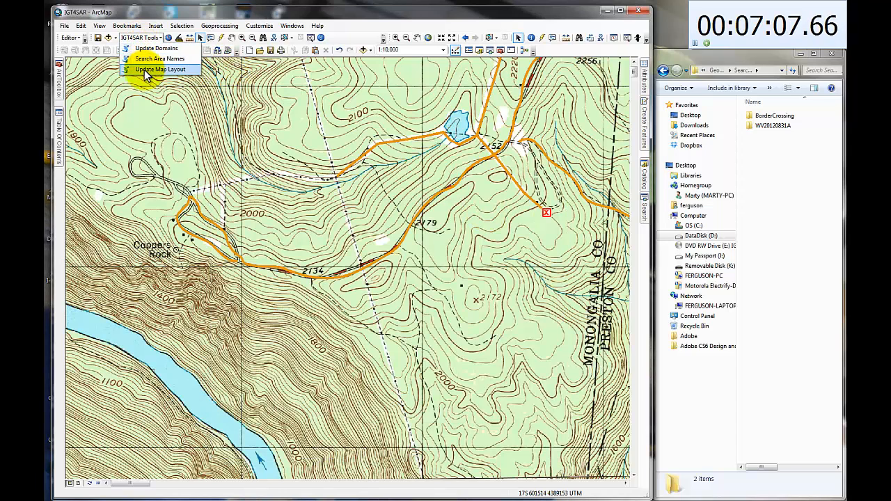
{"action": "left_click", "coordinate": [161, 69]}
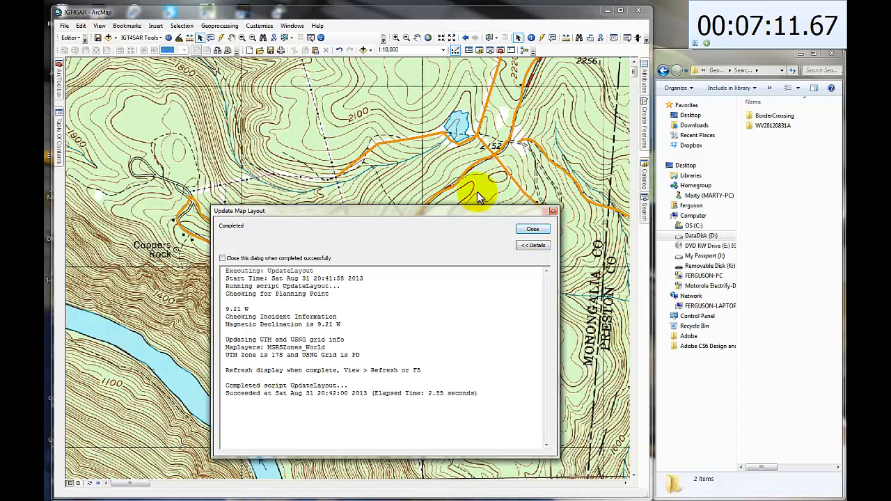
{"action": "left_click", "coordinate": [532, 228]}
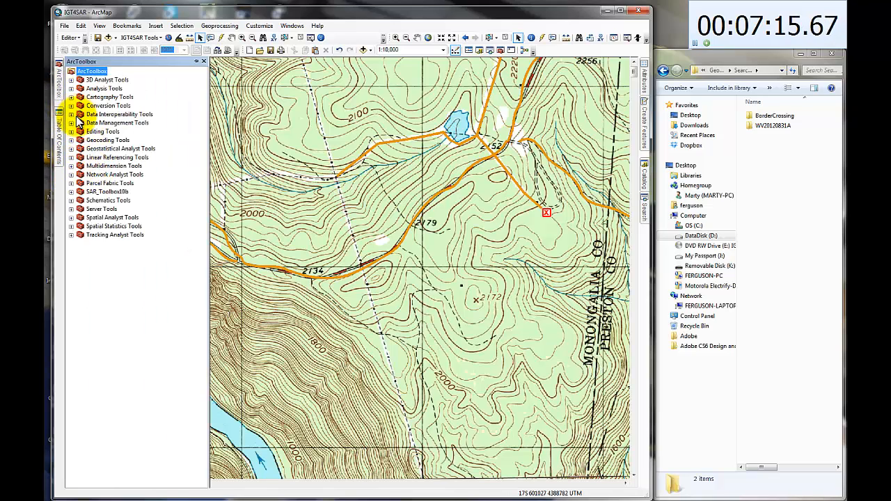
Run SAR_Toolbox Operations > C. Hasty Line Assignments to create the five hasty line assignments.
{"action": "left_click", "coordinate": [73, 192]}
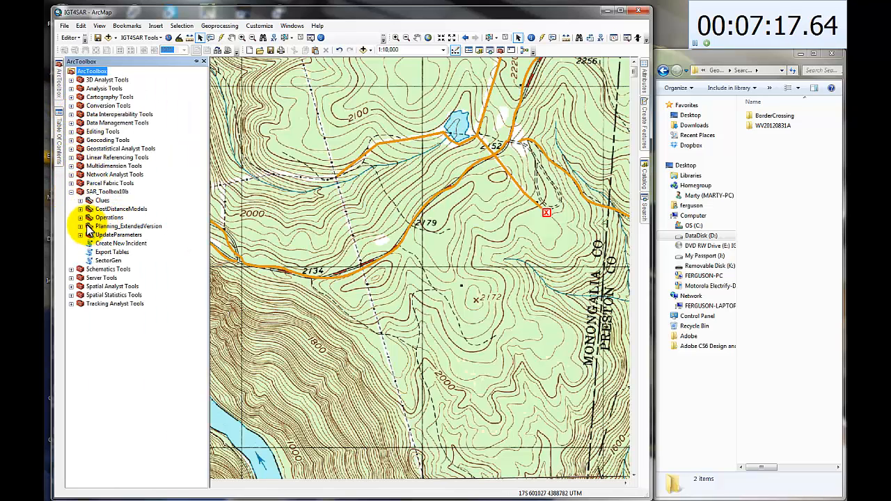
{"action": "left_click", "coordinate": [81, 217]}
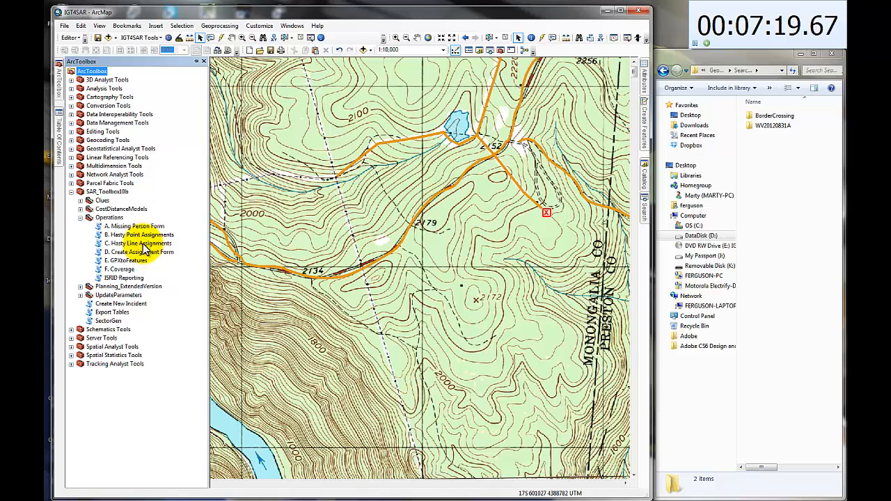
{"action": "double_click", "coordinate": [136, 242]}
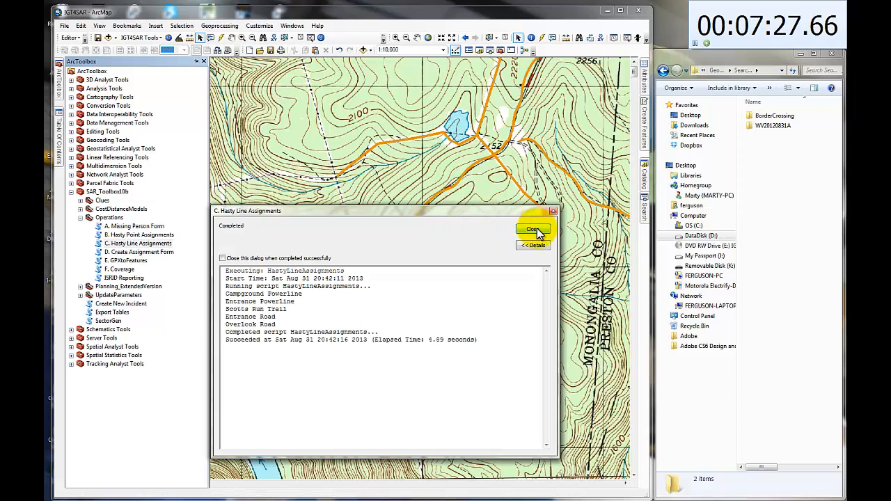
{"action": "left_click", "coordinate": [532, 230]}
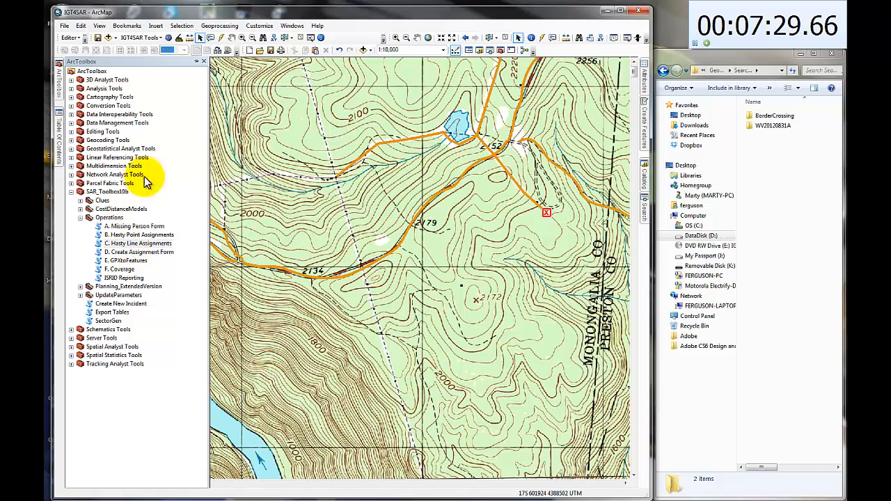
{"action": "left_click", "coordinate": [58, 123]}
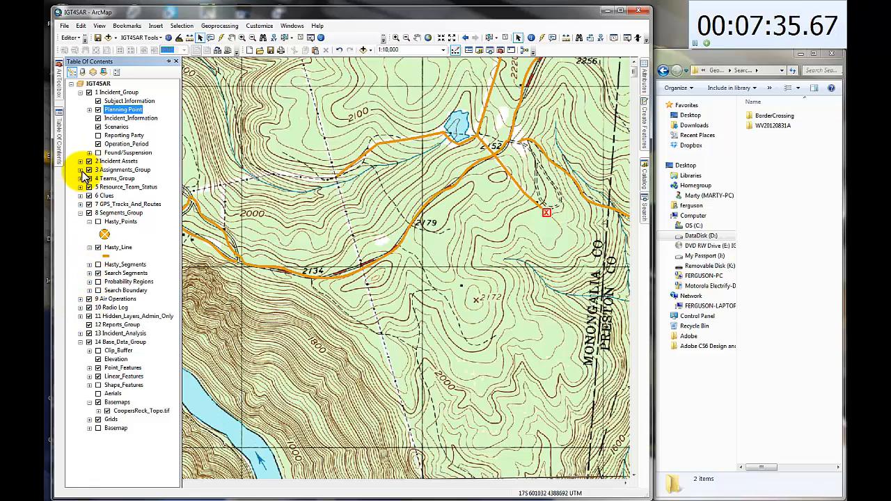
In the Assignments attribute table enter planning numbers P0831-01 through P0831-05 and check the descriptions.
{"action": "right_click", "coordinate": [122, 179]}
{"action": "type", "text": "P"}
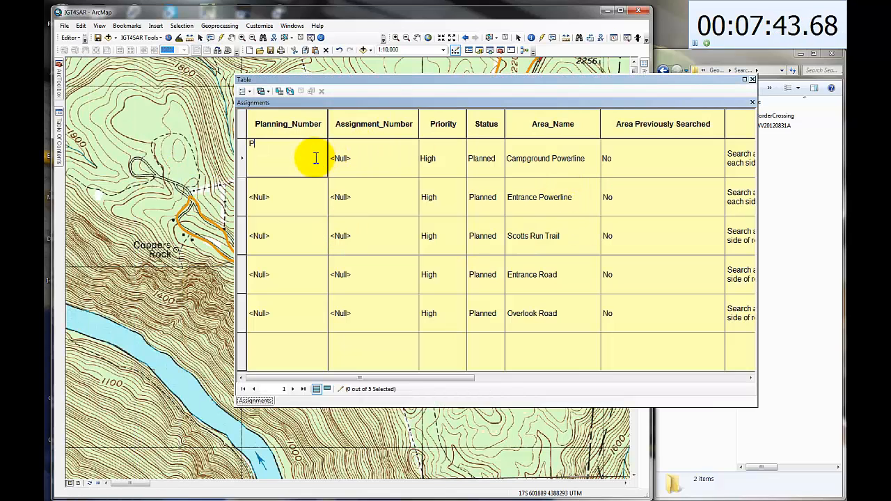
{"action": "type", "text": "0831-01"}
{"action": "left_click", "coordinate": [287, 313]}
{"action": "type", "text": "P0831-05"}
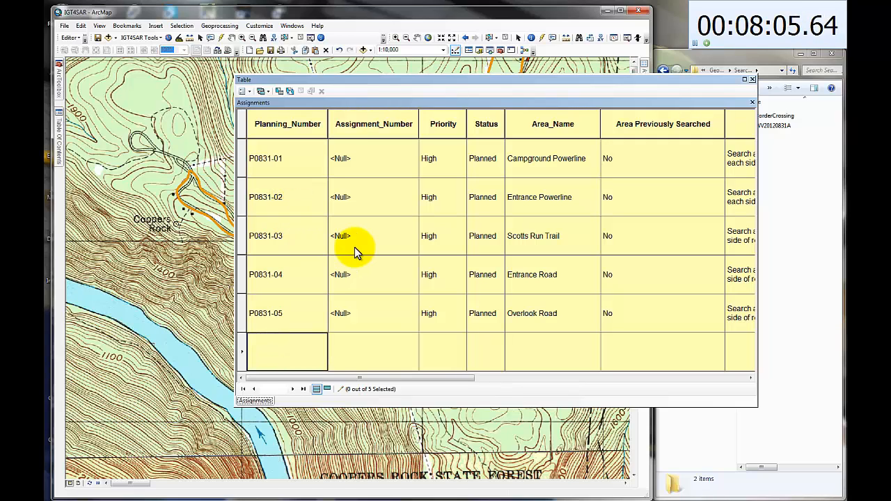
{"action": "left_click_drag", "start_coordinate": [359, 377], "coordinate": [490, 377]}
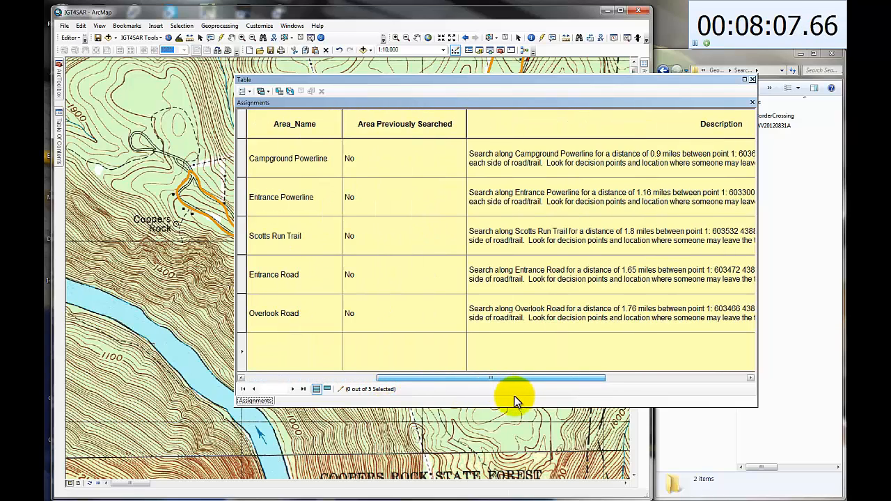
{"action": "left_click_drag", "start_coordinate": [490, 378], "coordinate": [571, 377]}
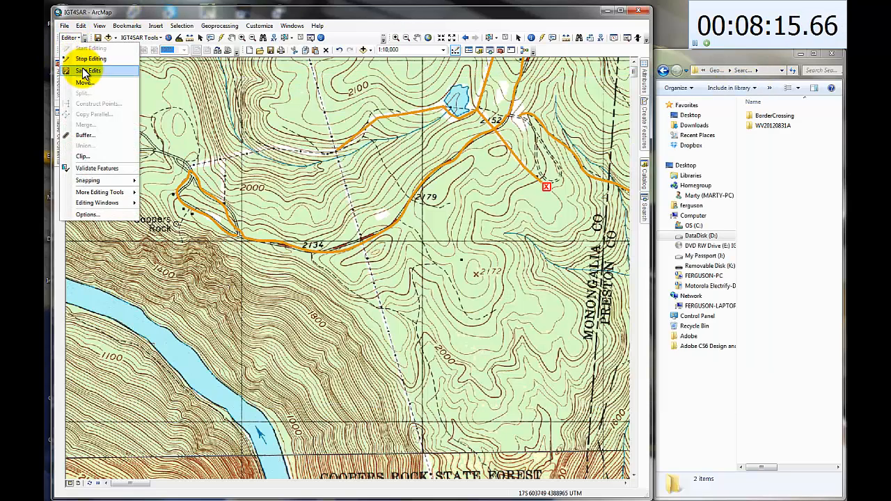
Save edits and run D. Create Assignment Form for all five planning numbers P0831-01 to P0831-05.
{"action": "left_click", "coordinate": [86, 69]}
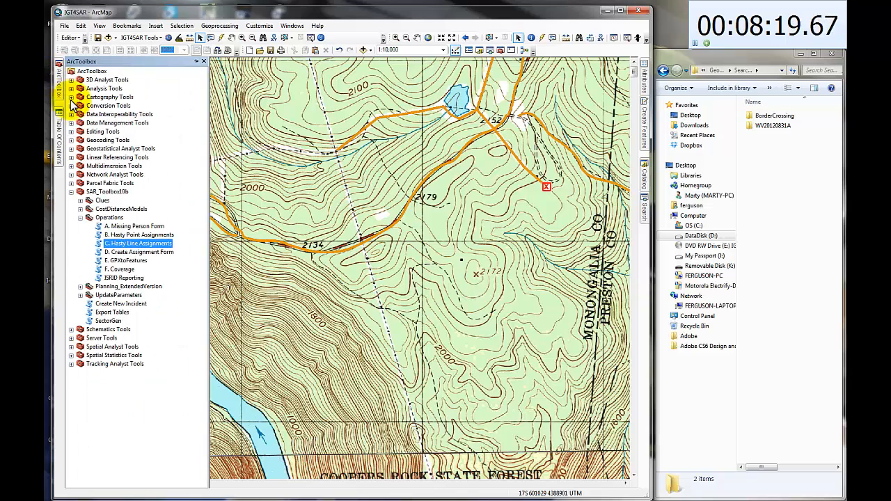
{"action": "double_click", "coordinate": [139, 250]}
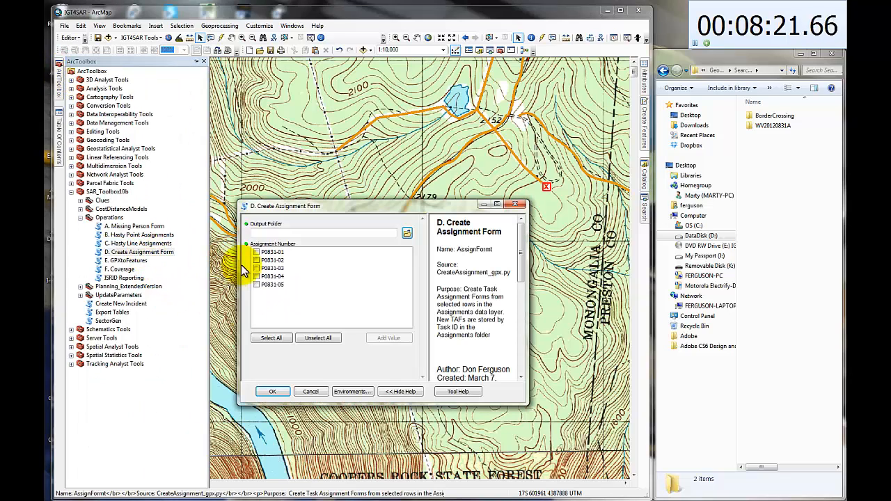
{"action": "left_click", "coordinate": [407, 233]}
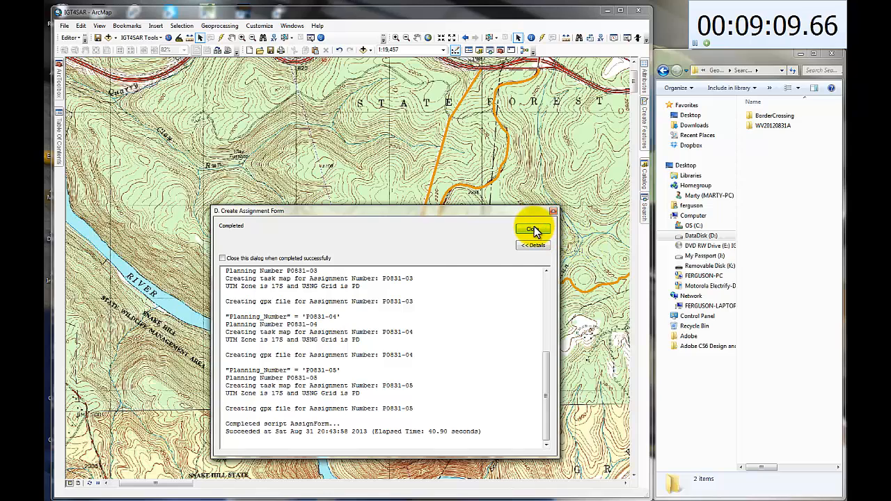
{"action": "left_click", "coordinate": [532, 228]}
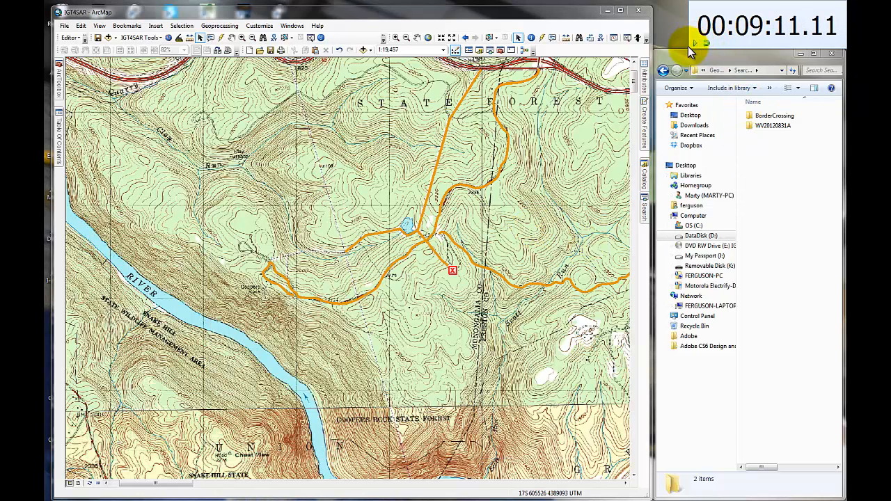
{"action": "mouse_move", "coordinate": [841, 43]}
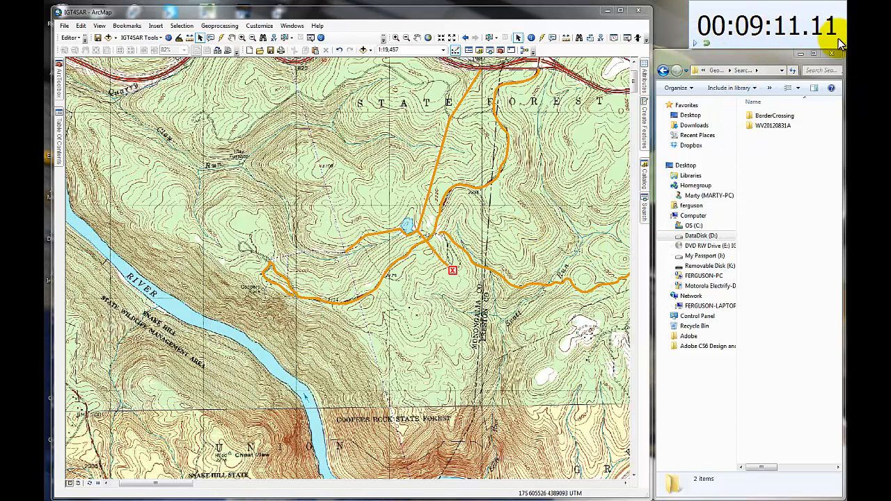
{"action": "mouse_move", "coordinate": [270, 479]}
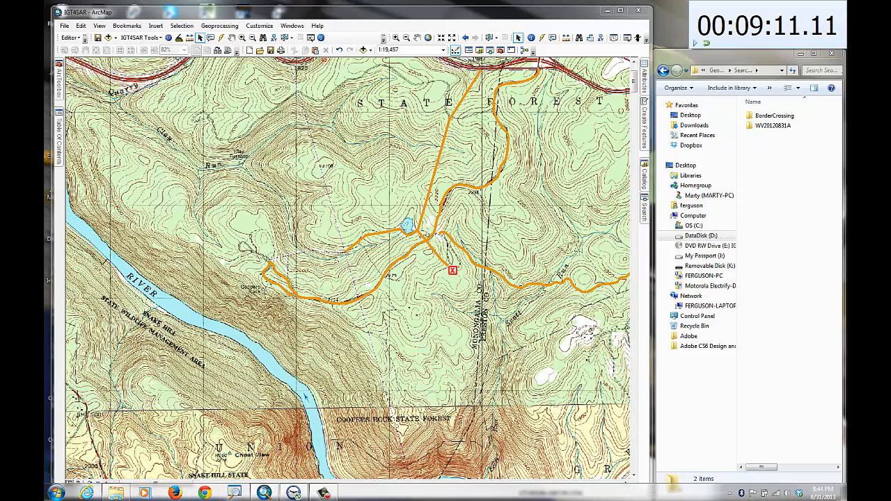
In Explorer browse to the incident's Assignments folder and open the P0831-01 task assignment form.
{"action": "double_click", "coordinate": [773, 125]}
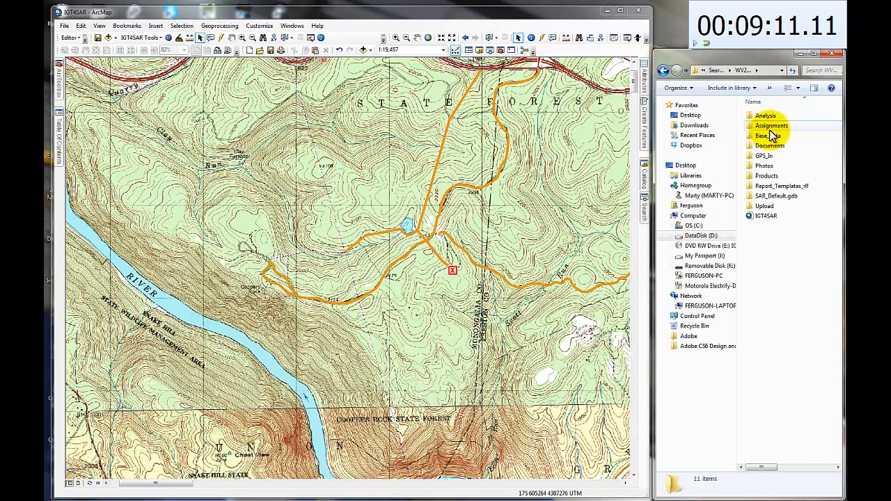
{"action": "double_click", "coordinate": [771, 126]}
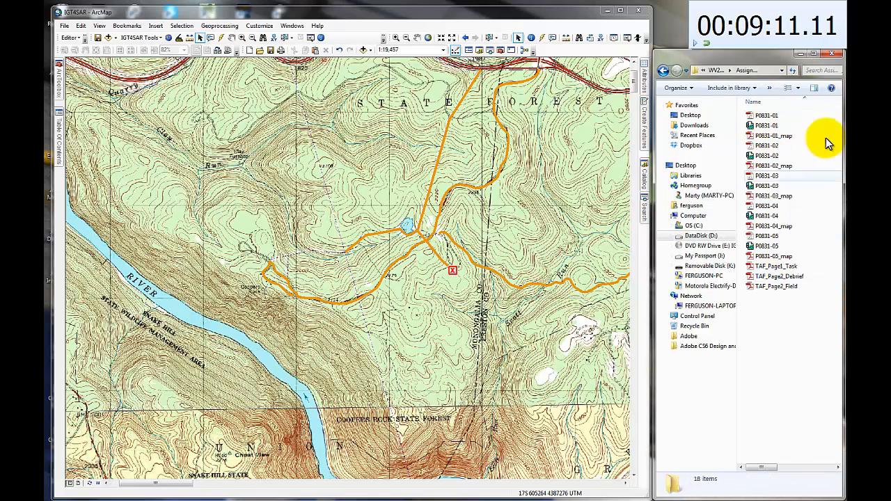
{"action": "mouse_move", "coordinate": [787, 128]}
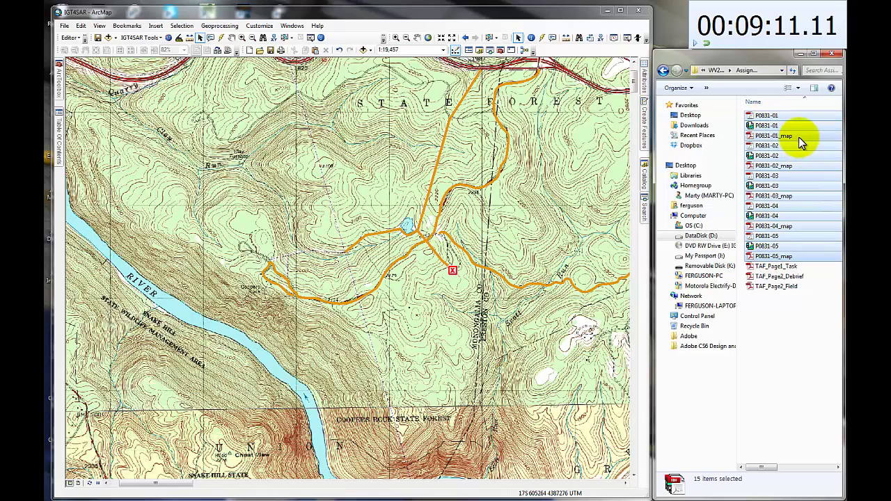
{"action": "left_click", "coordinate": [797, 111]}
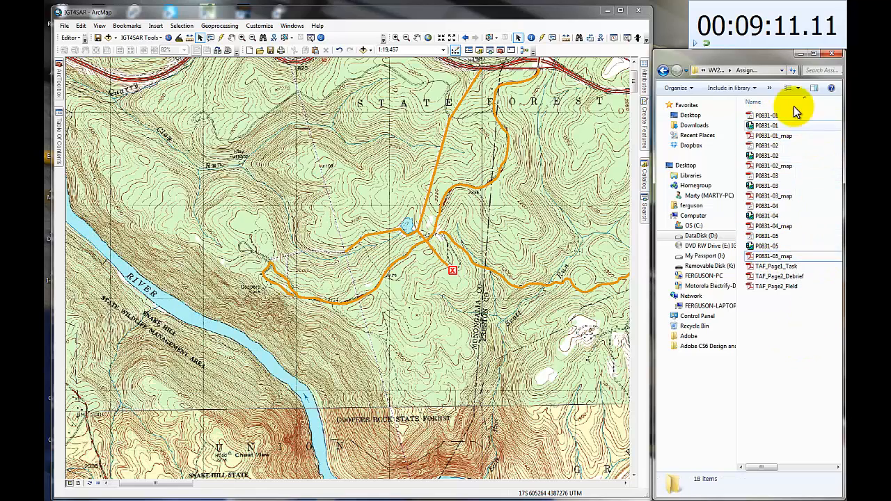
{"action": "mouse_move", "coordinate": [764, 117]}
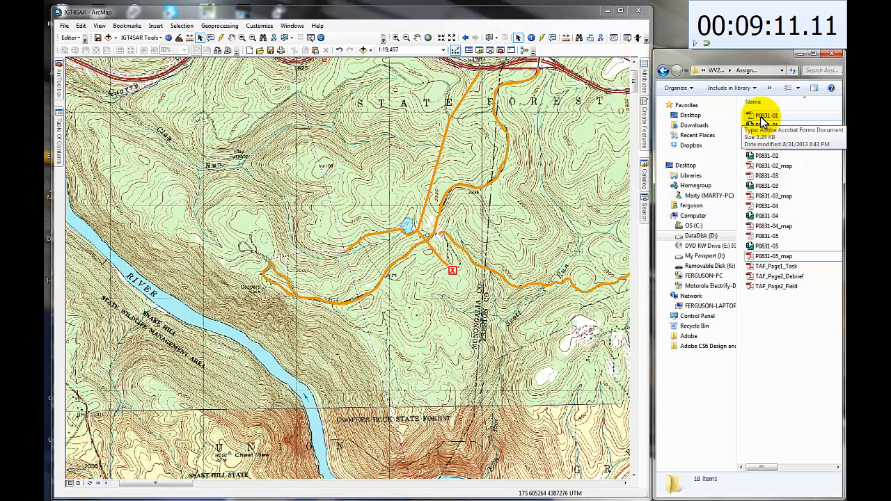
{"action": "left_click", "coordinate": [766, 115]}
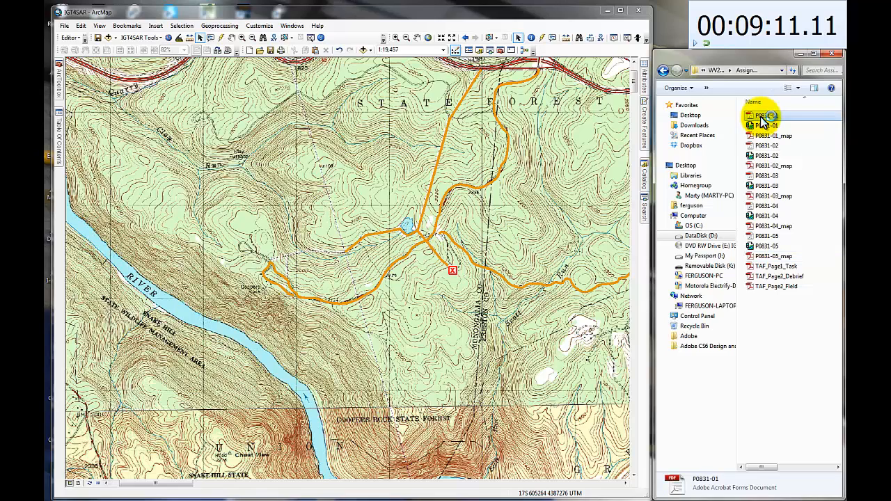
{"action": "double_click", "coordinate": [766, 116]}
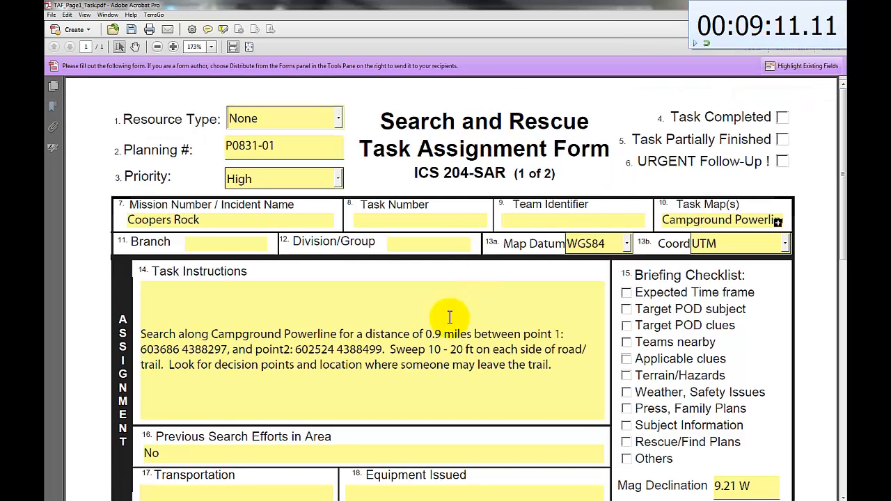
{"action": "mouse_move", "coordinate": [413, 248]}
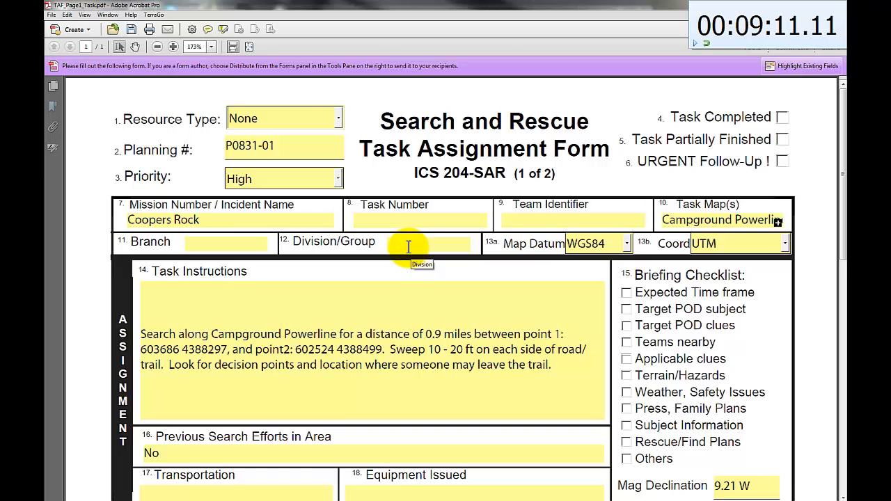
{"action": "mouse_move", "coordinate": [390, 298]}
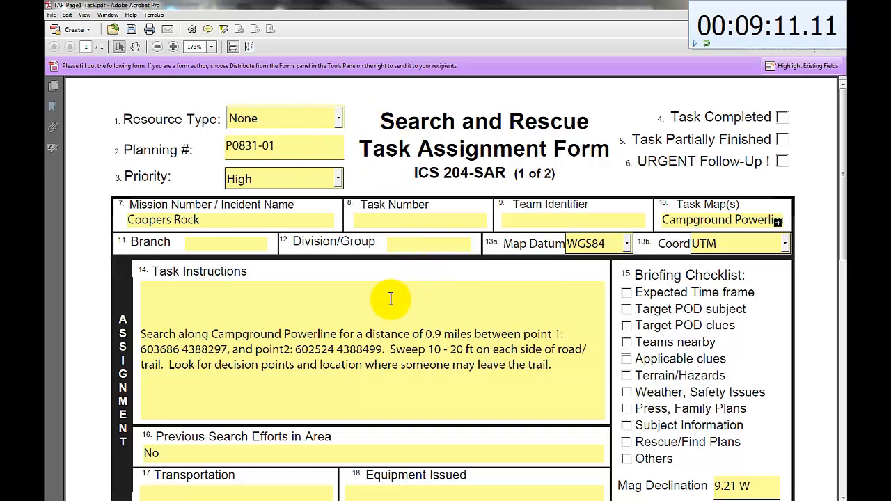
Review the P0831-01 form in Acrobat, scrolling through the Campground Powerline task instructions.
{"action": "left_click", "coordinate": [339, 118]}
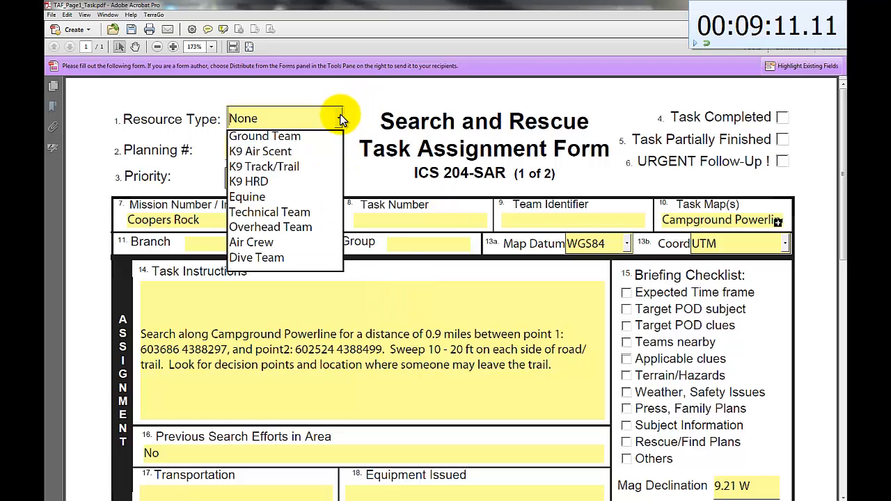
{"action": "mouse_move", "coordinate": [290, 136]}
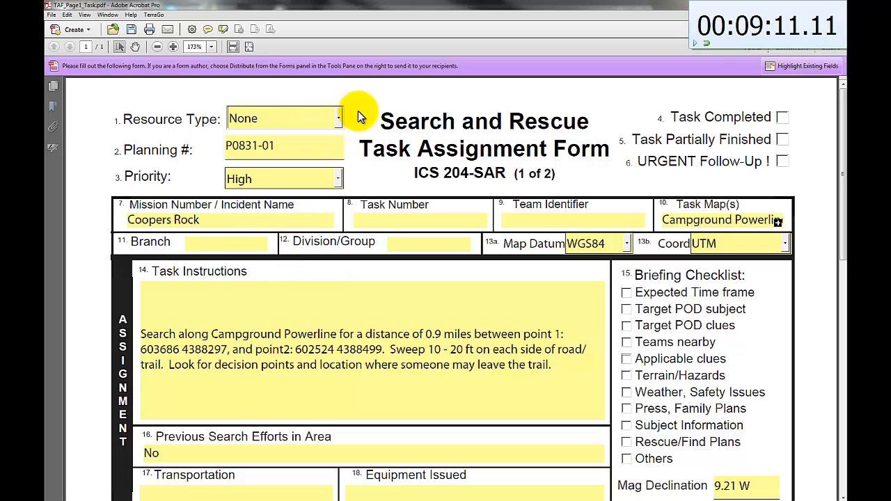
{"action": "mouse_move", "coordinate": [365, 128]}
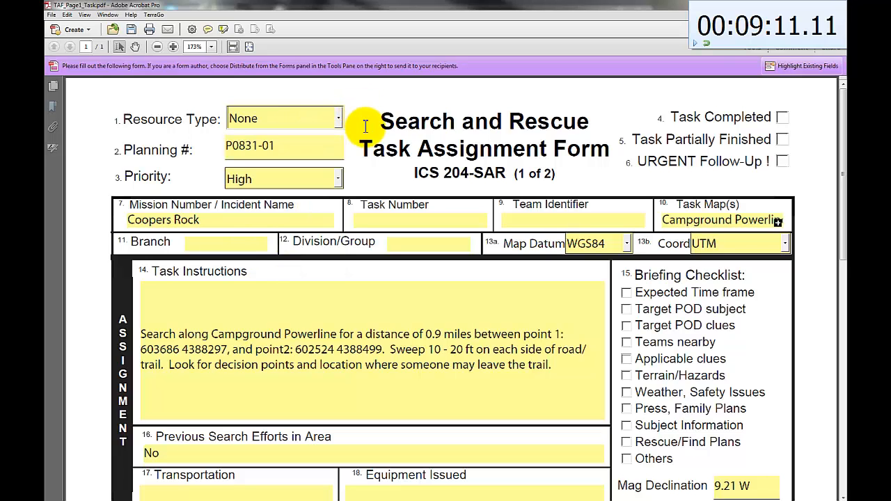
{"action": "mouse_move", "coordinate": [423, 220]}
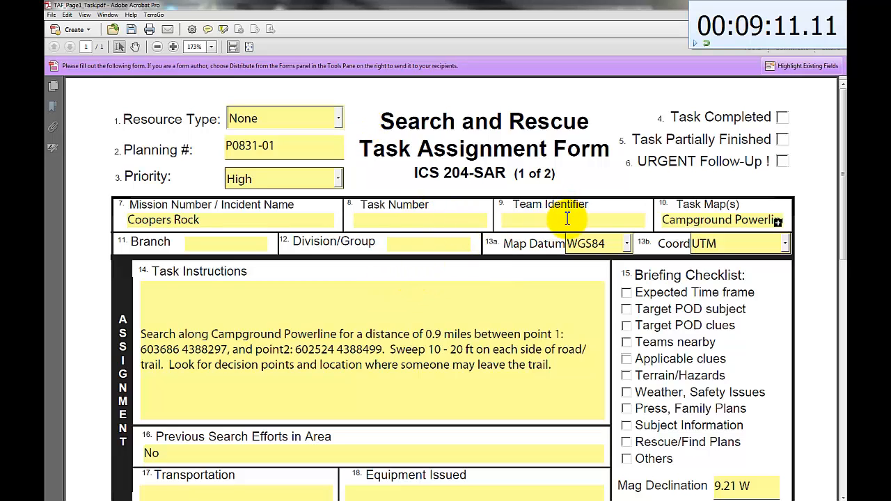
{"action": "mouse_move", "coordinate": [309, 351]}
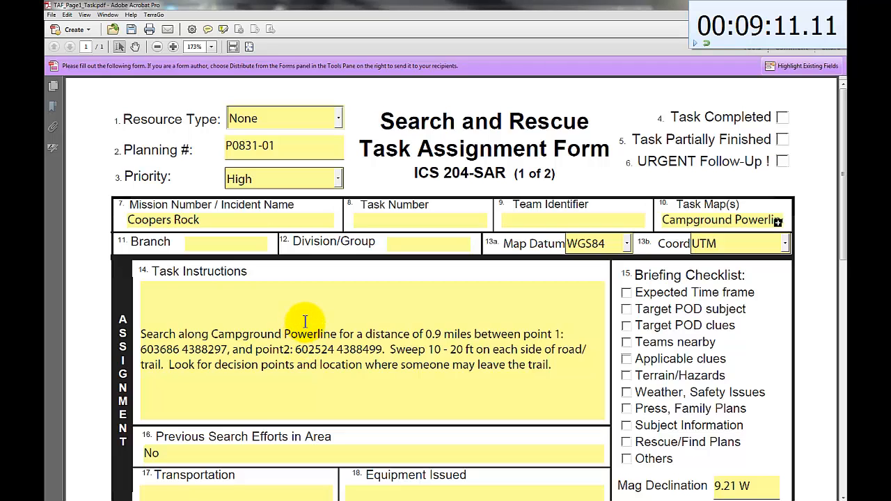
{"action": "mouse_move", "coordinate": [368, 317]}
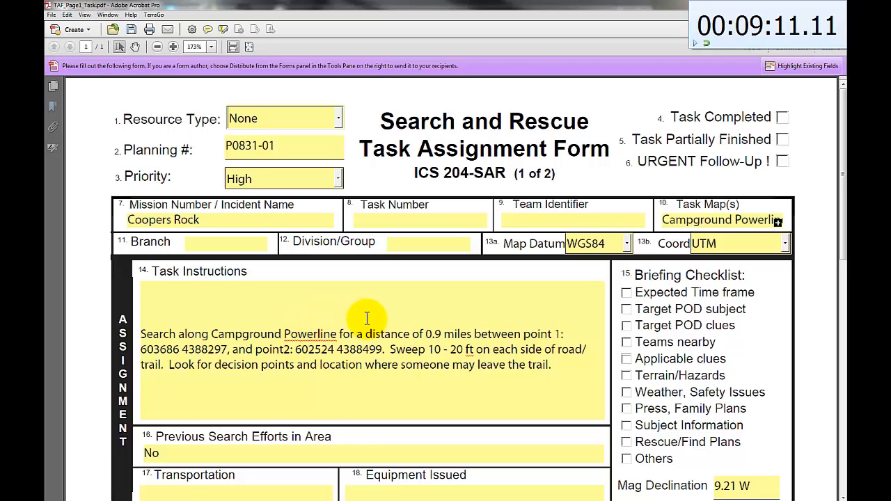
{"action": "scroll", "scroll_direction": "down", "scroll_amount": 3}
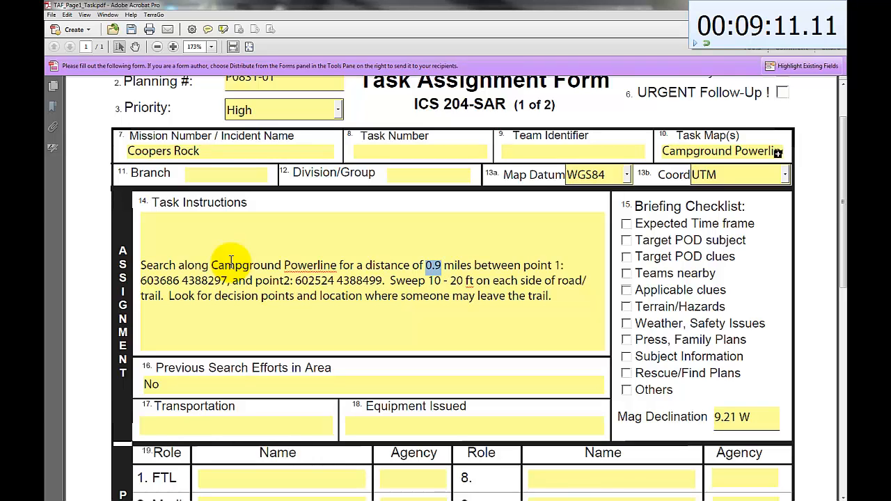
{"action": "mouse_move", "coordinate": [285, 268]}
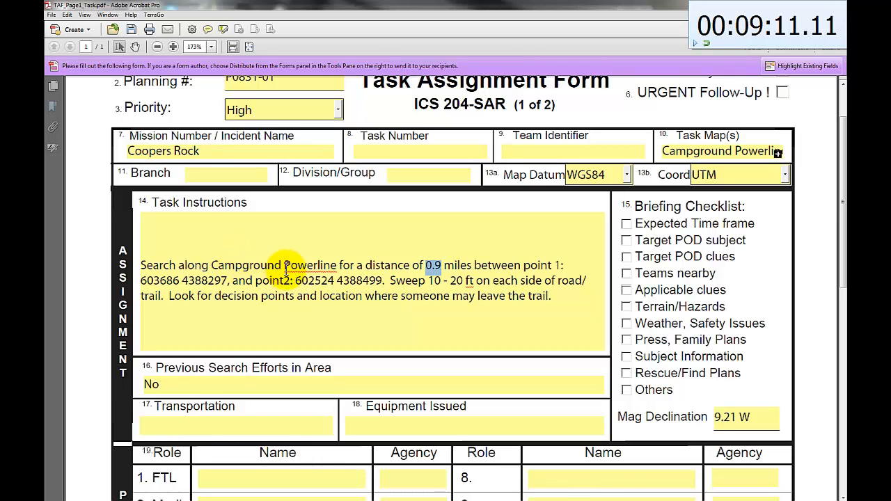
{"action": "mouse_move", "coordinate": [167, 256]}
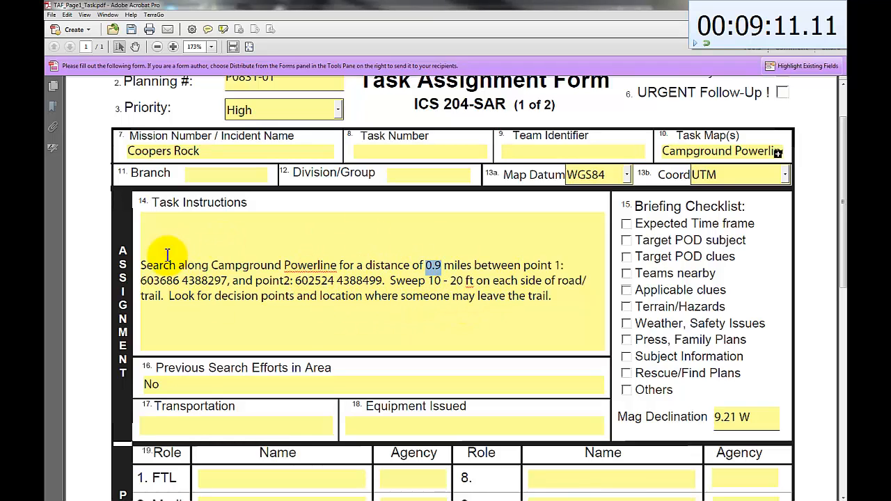
{"action": "mouse_move", "coordinate": [468, 261]}
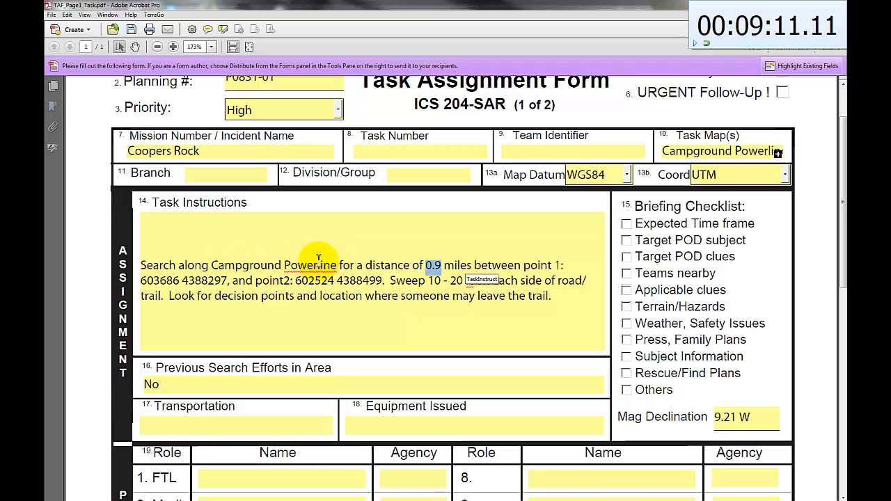
{"action": "mouse_move", "coordinate": [471, 271]}
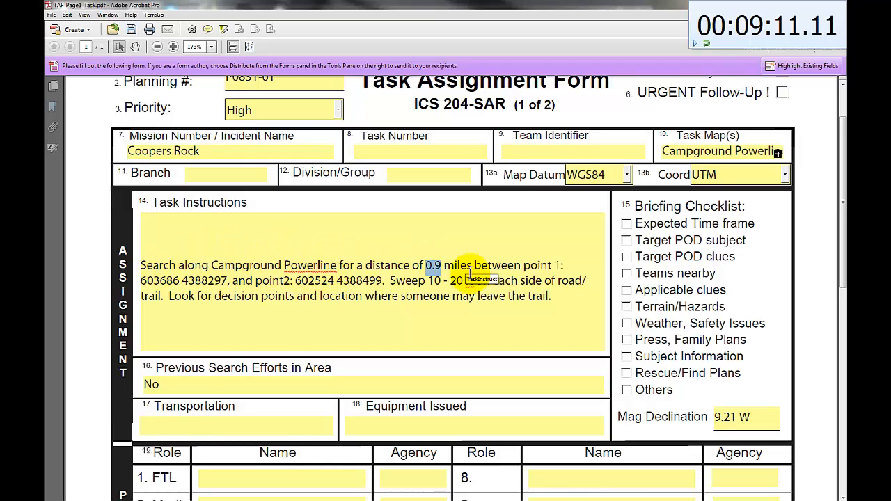
{"action": "scroll", "scroll_direction": "up", "scroll_amount": 3}
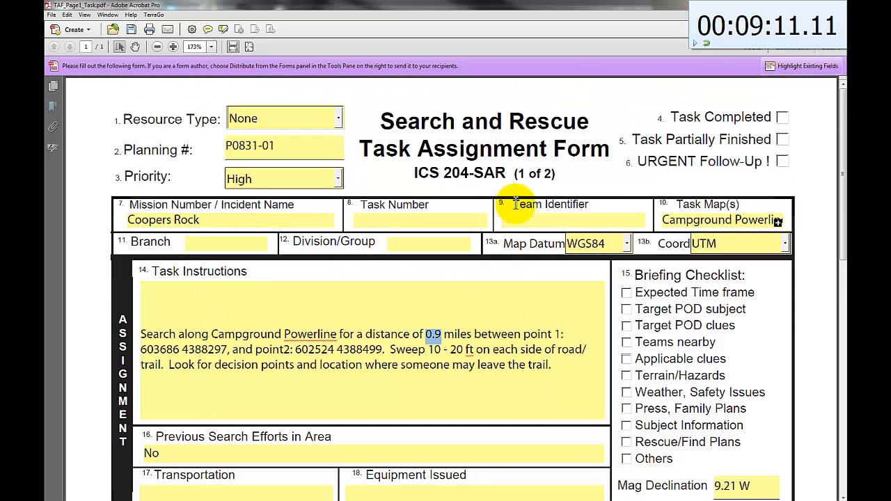
{"action": "mouse_move", "coordinate": [217, 224]}
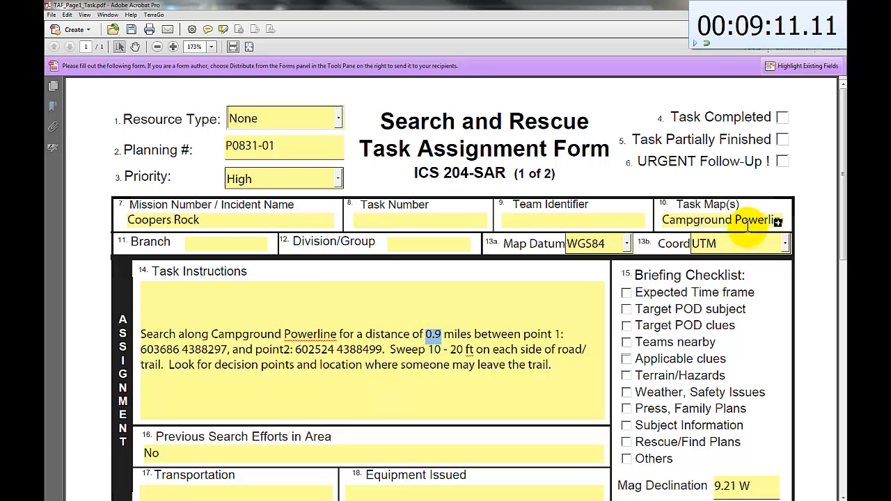
{"action": "scroll", "scroll_direction": "down", "scroll_amount": 3}
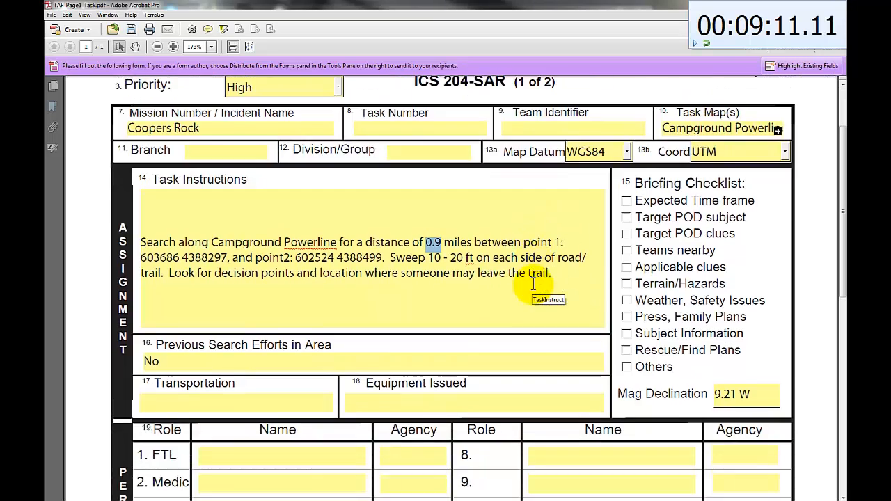
Review the Personnel section of the P0831-01 form, then close it without saving changes.
{"action": "scroll", "scroll_direction": "down", "scroll_amount": 3}
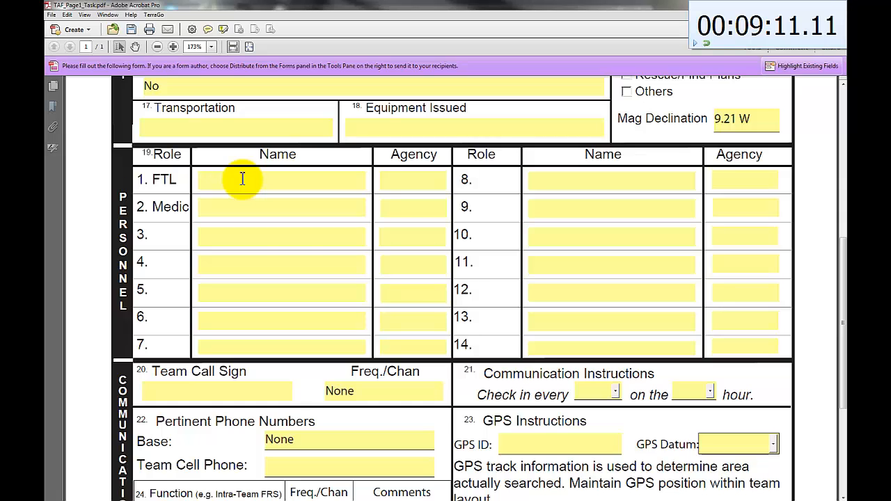
{"action": "mouse_move", "coordinate": [264, 201]}
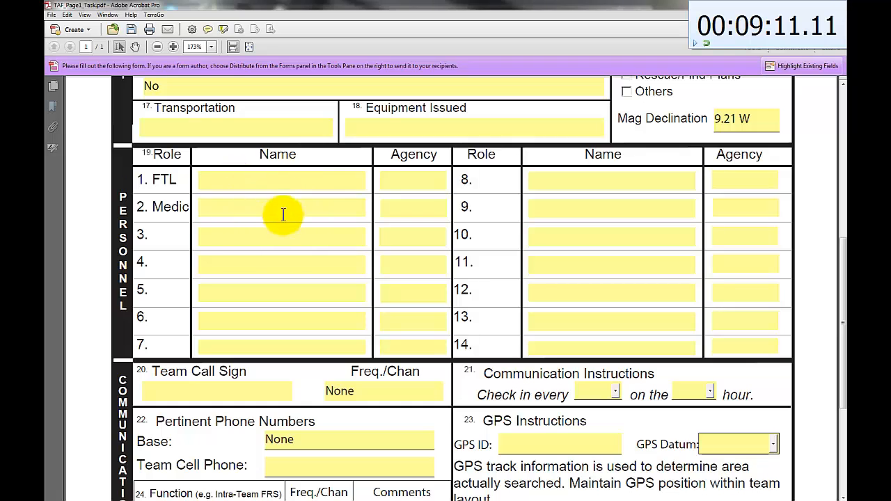
{"action": "mouse_move", "coordinate": [292, 212]}
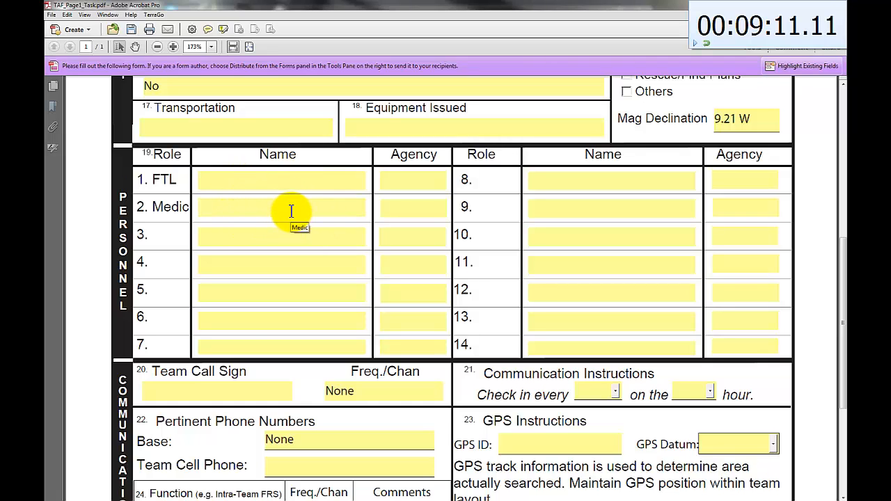
{"action": "scroll", "scroll_direction": "down", "scroll_amount": 3}
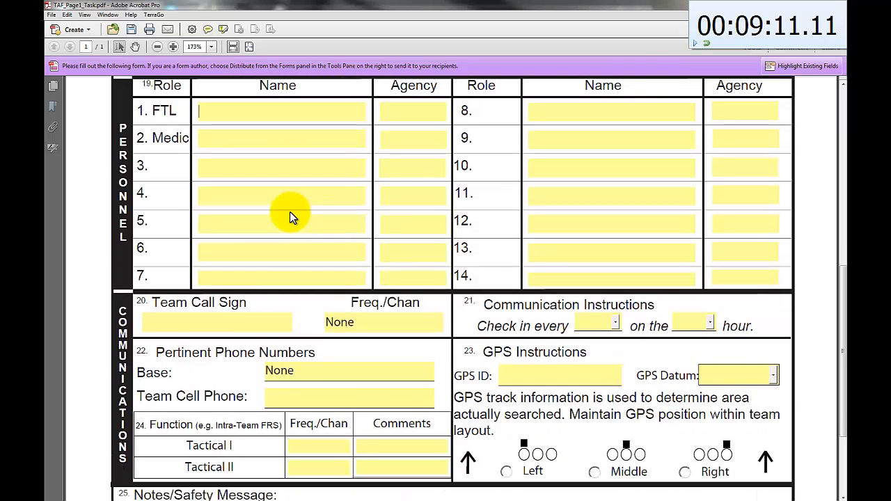
{"action": "scroll", "scroll_direction": "down", "scroll_amount": 3}
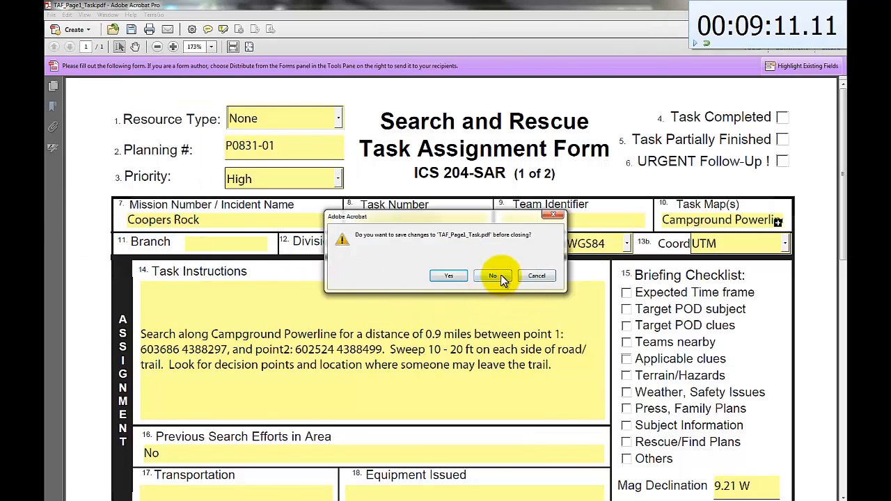
{"action": "left_click", "coordinate": [493, 276]}
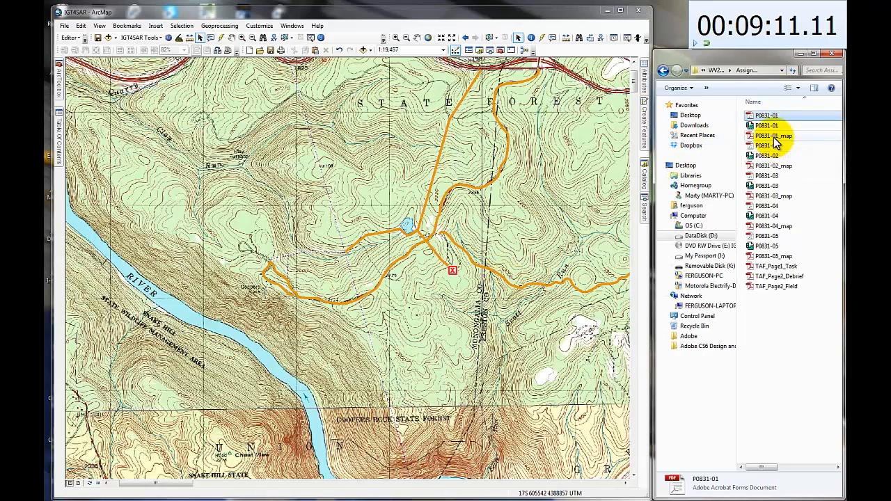
{"action": "double_click", "coordinate": [773, 135]}
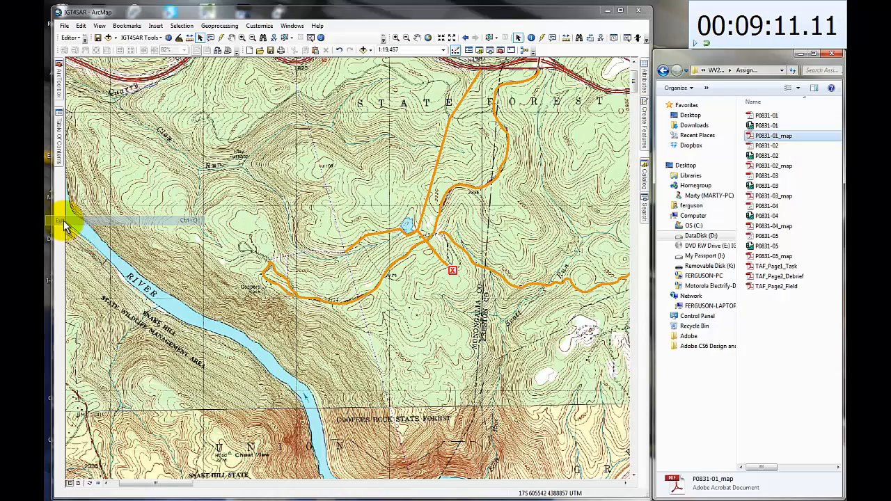
{"action": "left_click", "coordinate": [766, 125]}
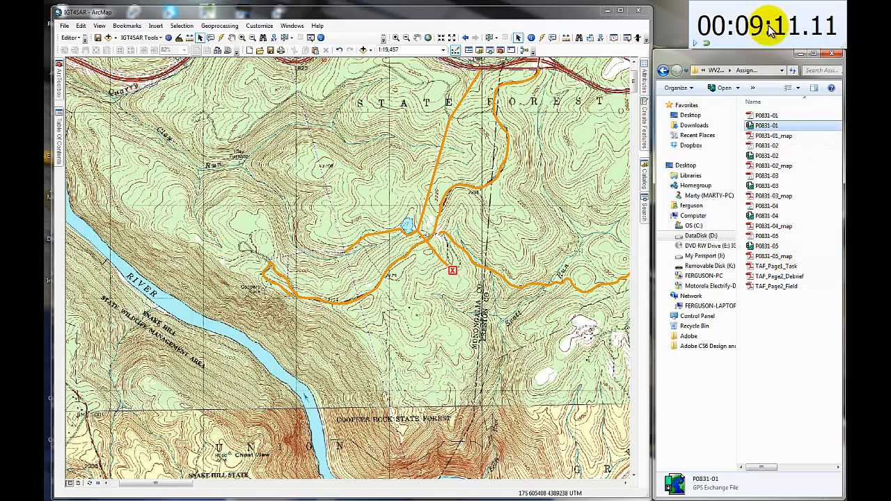
{"action": "mouse_move", "coordinate": [758, 35]}
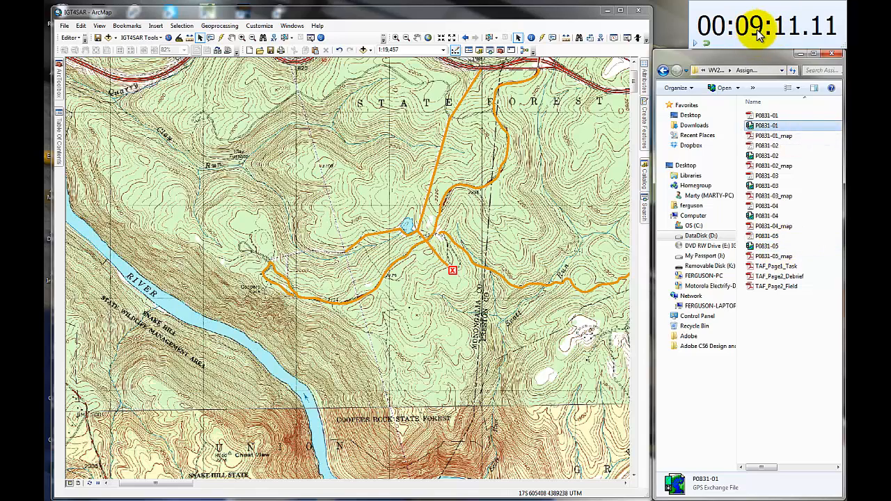
{"action": "left_click", "coordinate": [773, 137]}
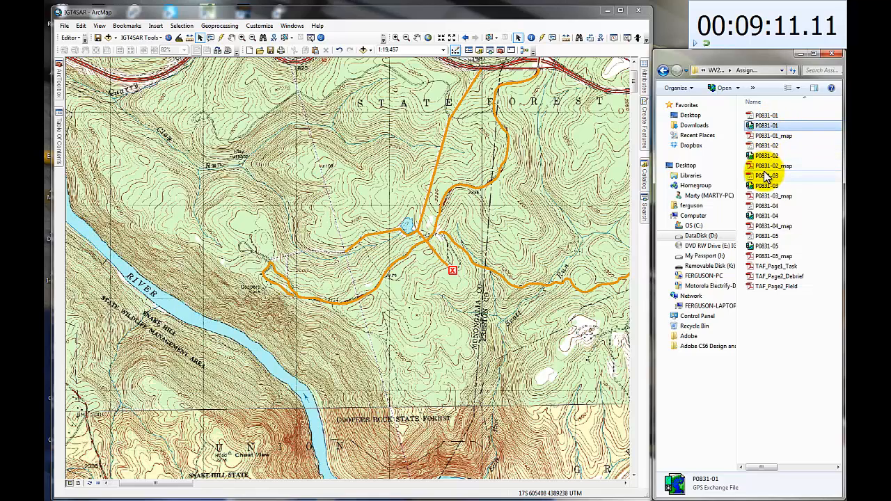
{"action": "left_click", "coordinate": [766, 145]}
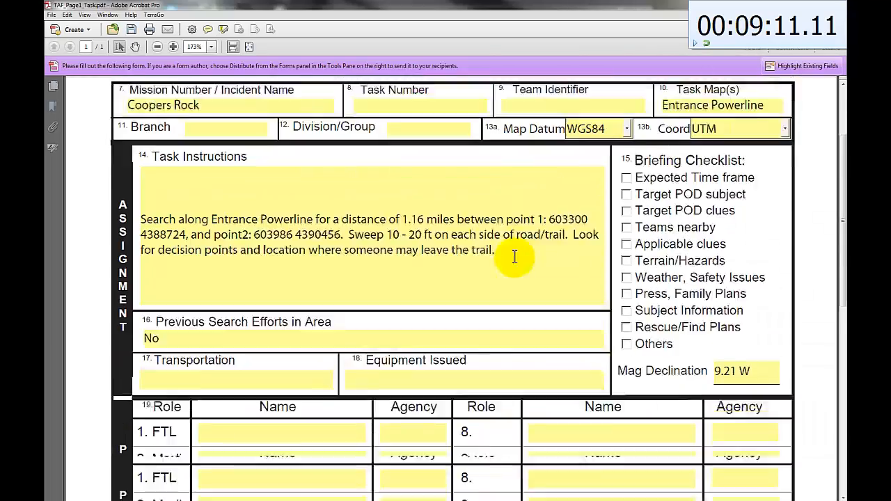
{"action": "scroll", "scroll_direction": "up", "scroll_amount": 3}
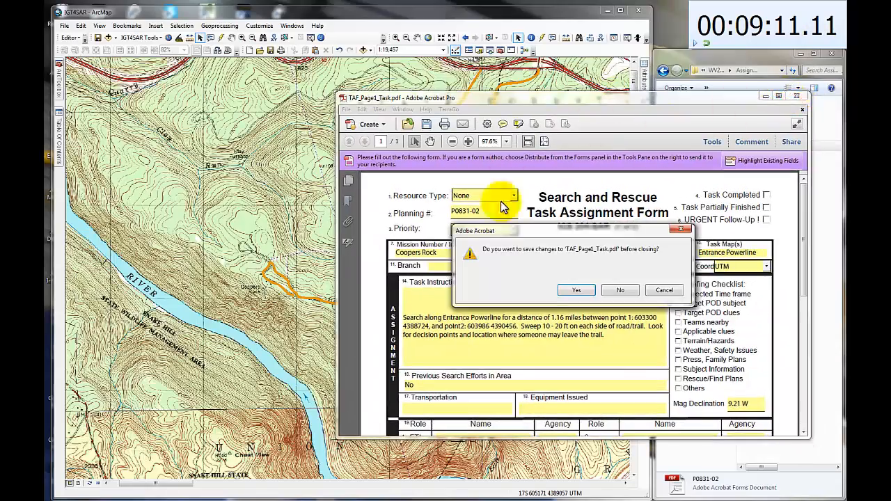
{"action": "left_click", "coordinate": [619, 289]}
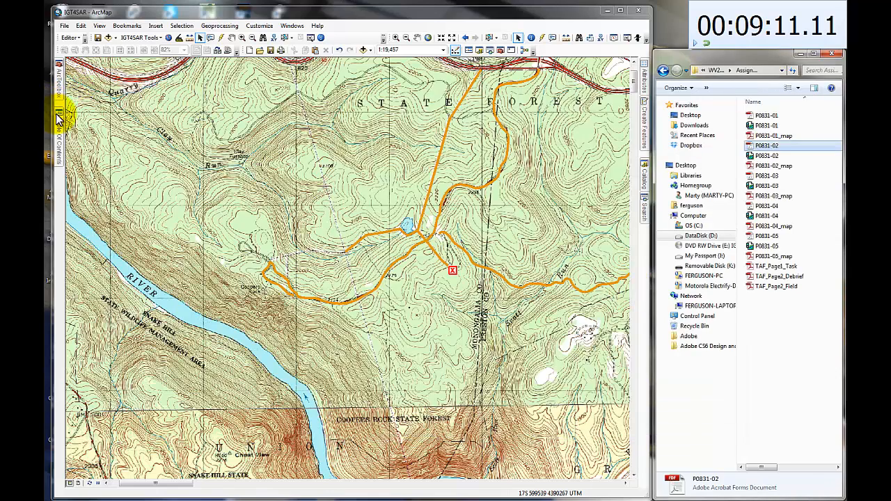
{"action": "left_click", "coordinate": [58, 118]}
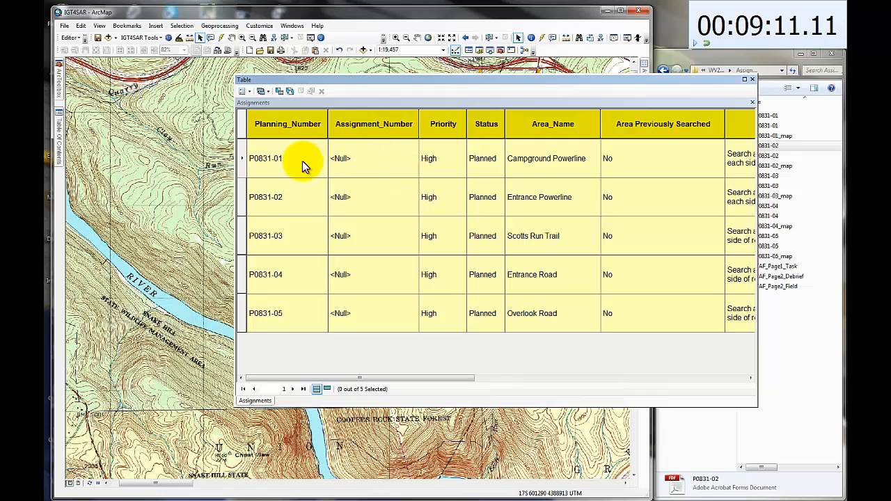
{"action": "mouse_move", "coordinate": [309, 154]}
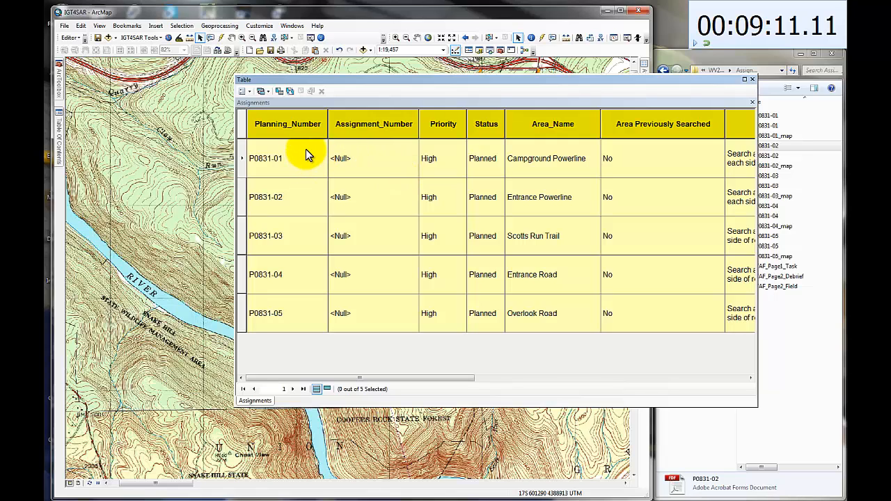
{"action": "mouse_move", "coordinate": [752, 85]}
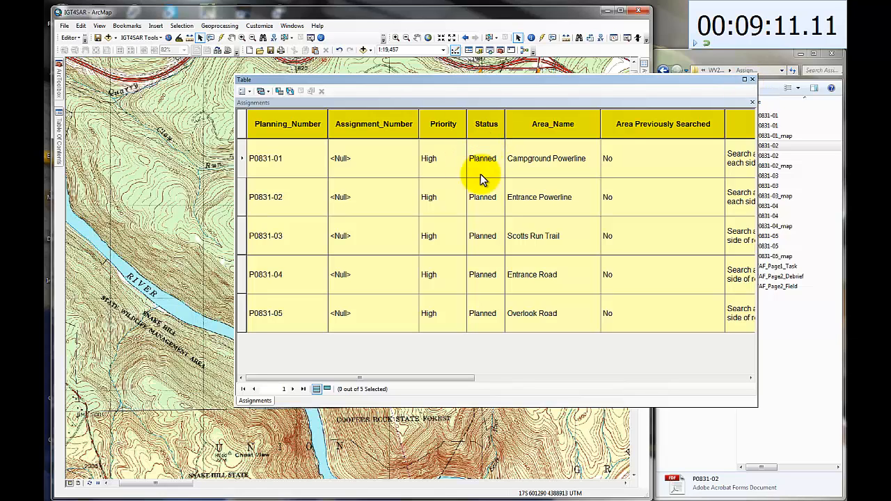
{"action": "mouse_move", "coordinate": [751, 85]}
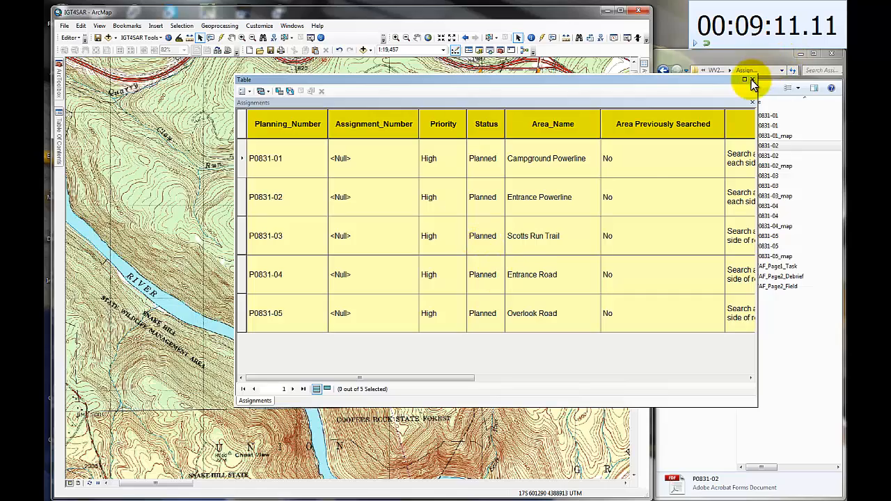
{"action": "left_click", "coordinate": [752, 103]}
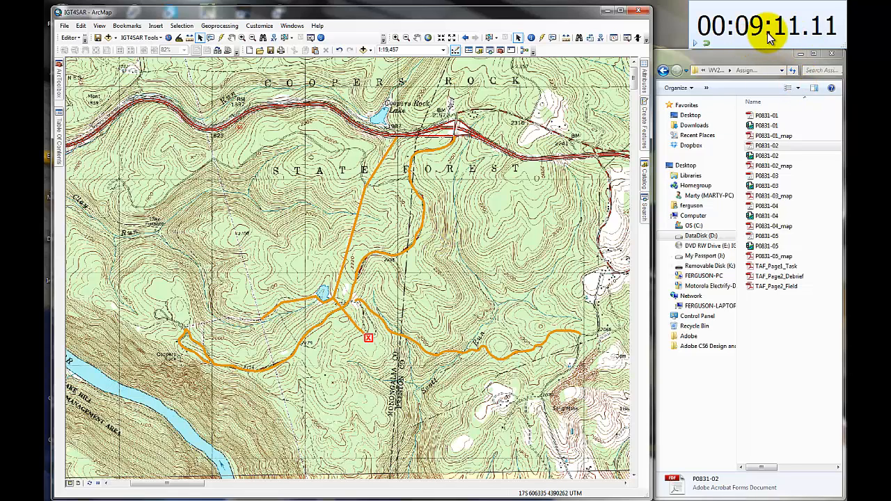
{"action": "mouse_move", "coordinate": [808, 101]}
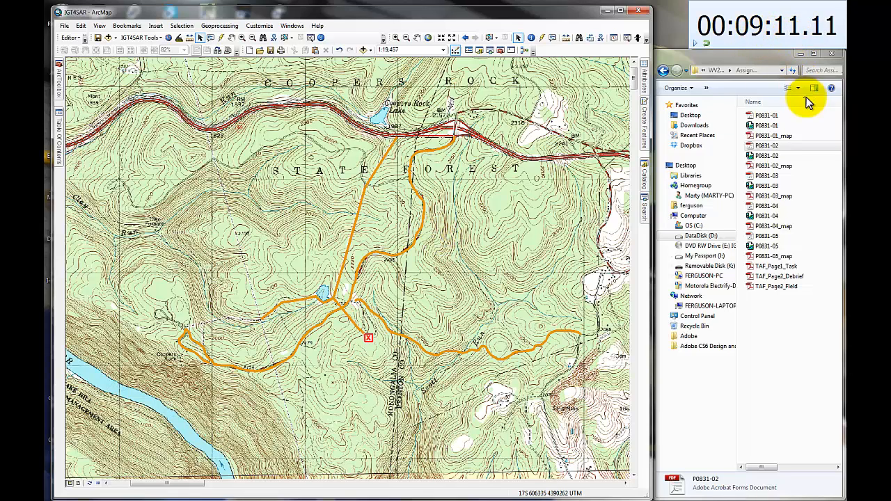
Pan the data frame north to show the Coopers Rock area and highway above the trails.
{"action": "left_click", "coordinate": [766, 166]}
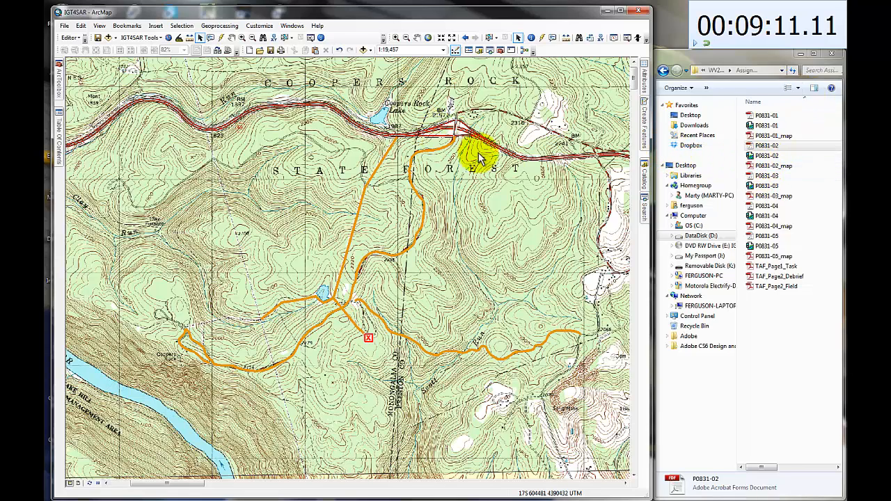
{"action": "mouse_move", "coordinate": [504, 164]}
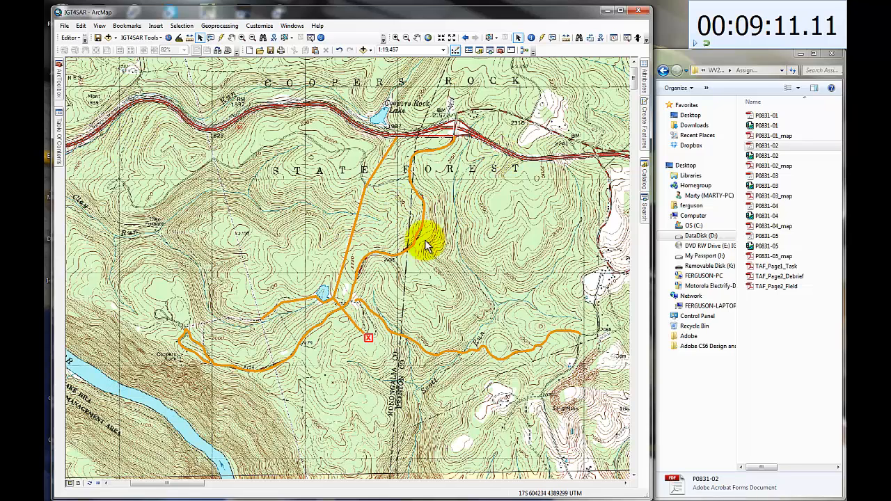
{"action": "mouse_move", "coordinate": [442, 142]}
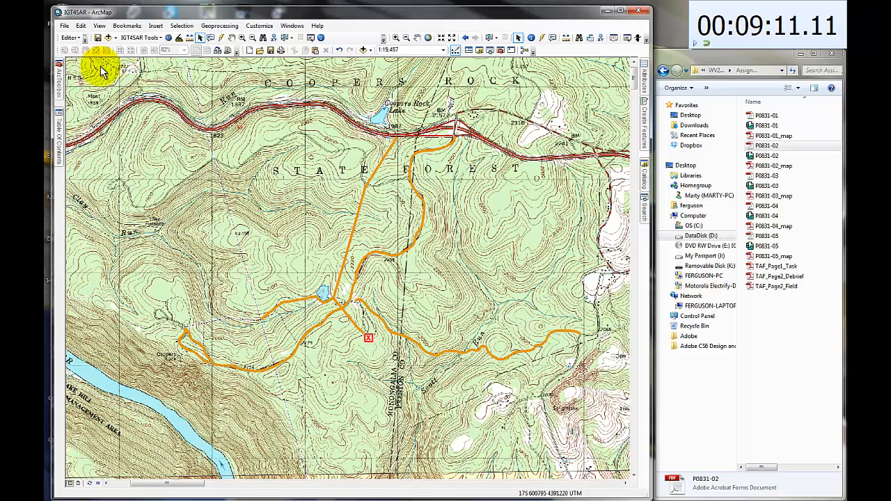
{"action": "mouse_move", "coordinate": [97, 136]}
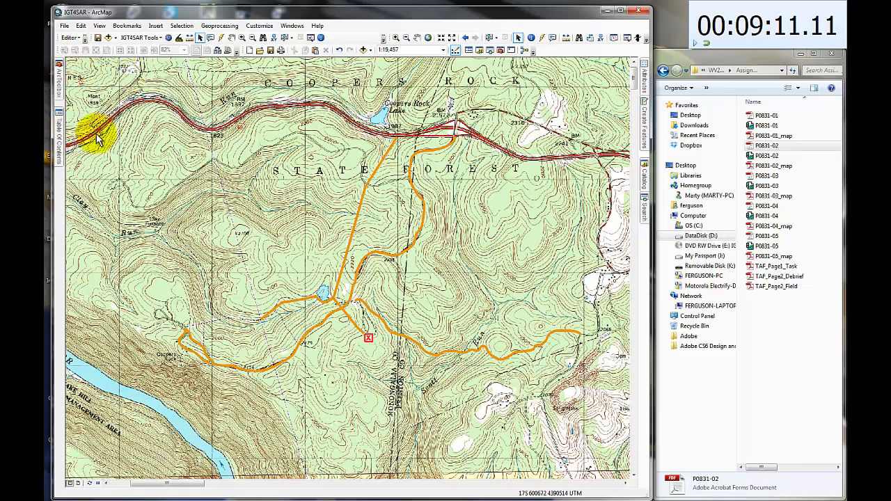